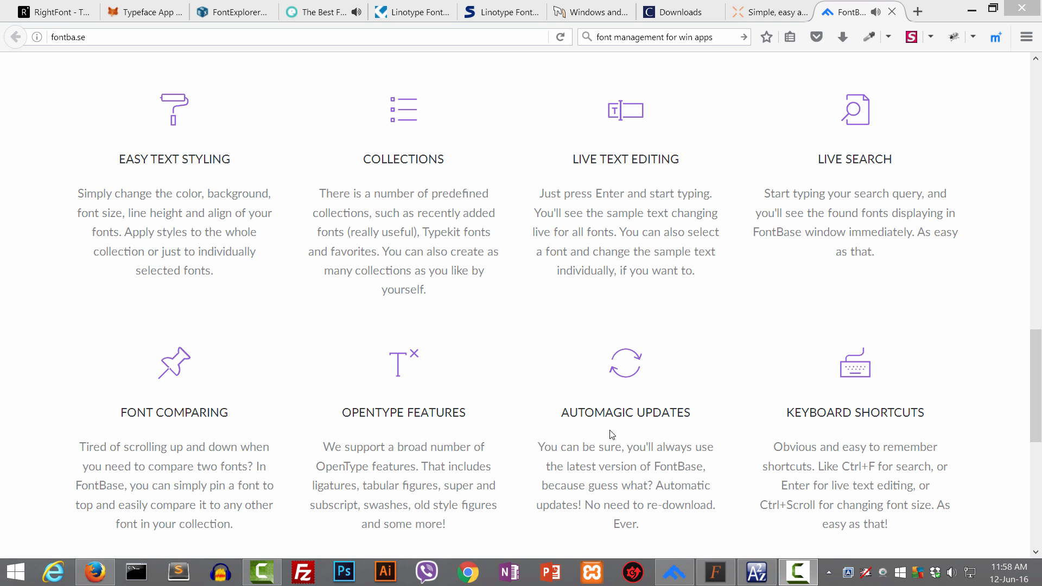
mouse_move(864, 222)
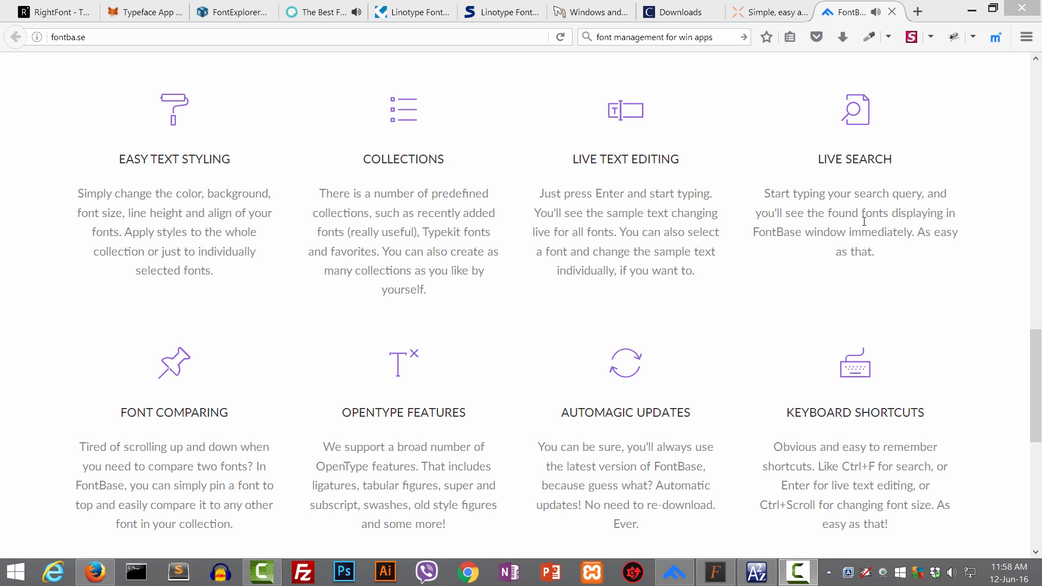
- Return to the FontBase headline on fontba.se, review the preview section, then bring up the FontBase app
scroll("up", 3)
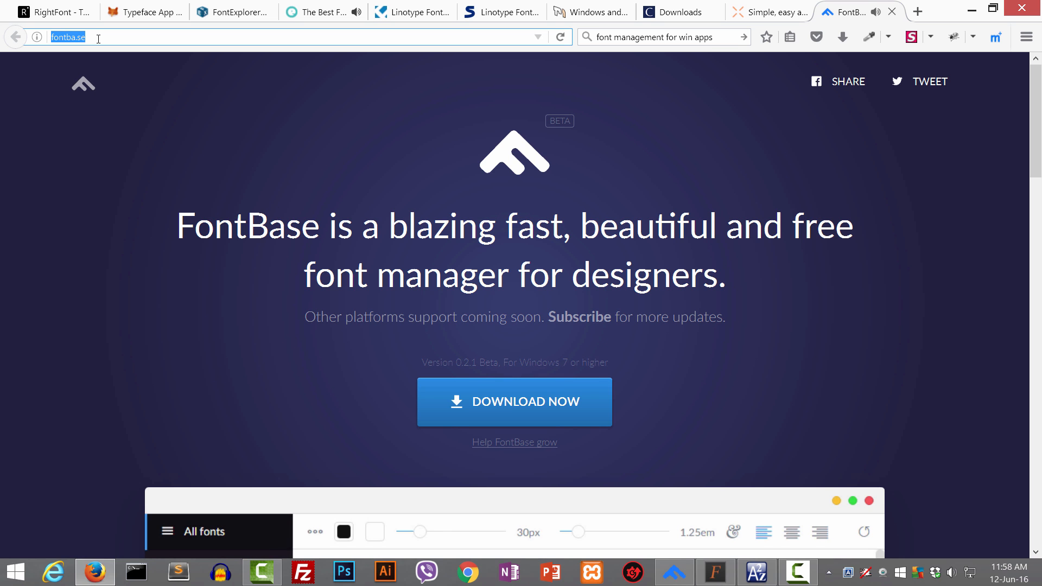
mouse_move(513, 401)
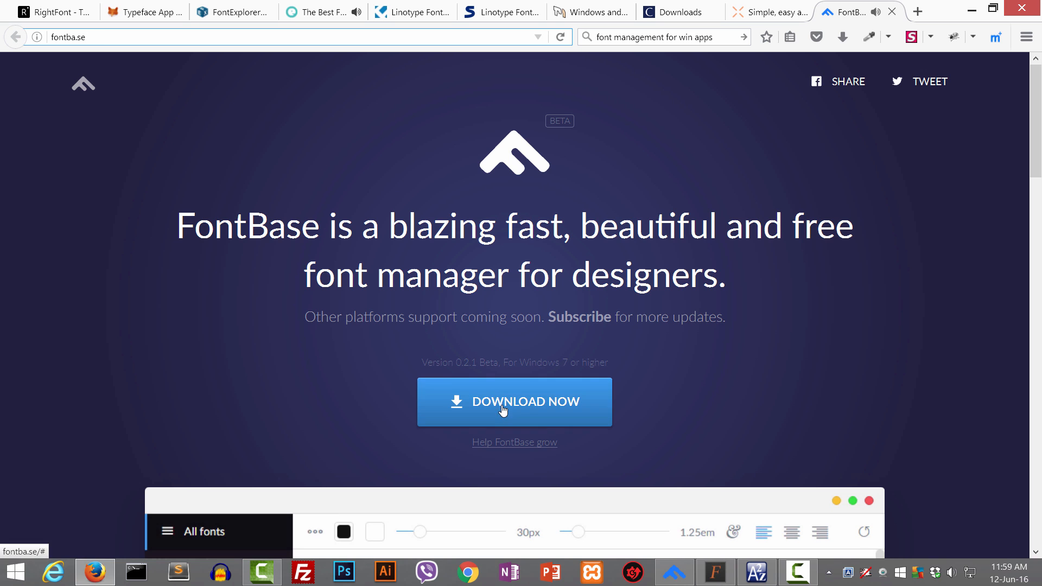
double_click(246, 227)
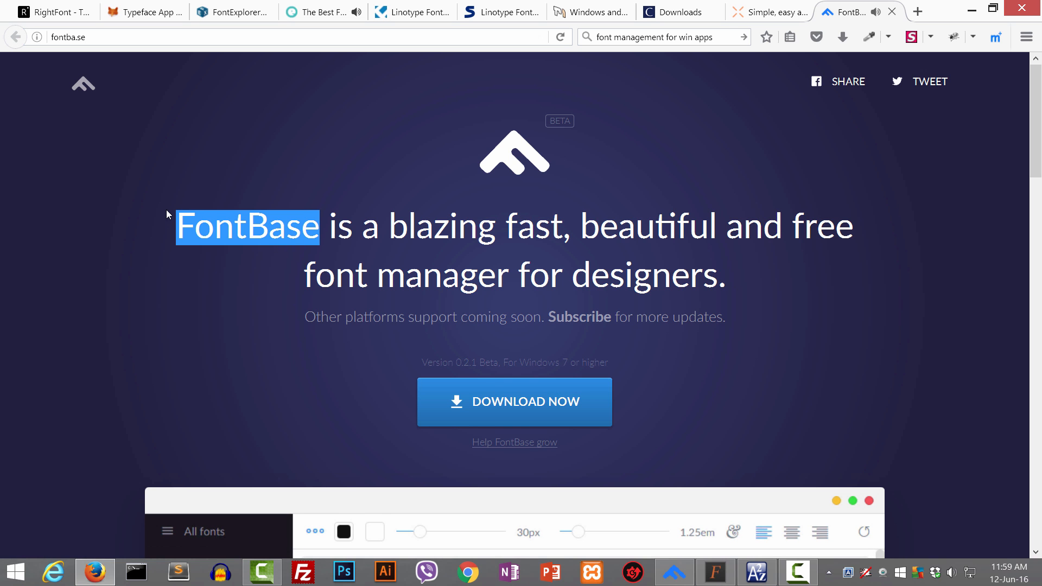
mouse_move(495, 215)
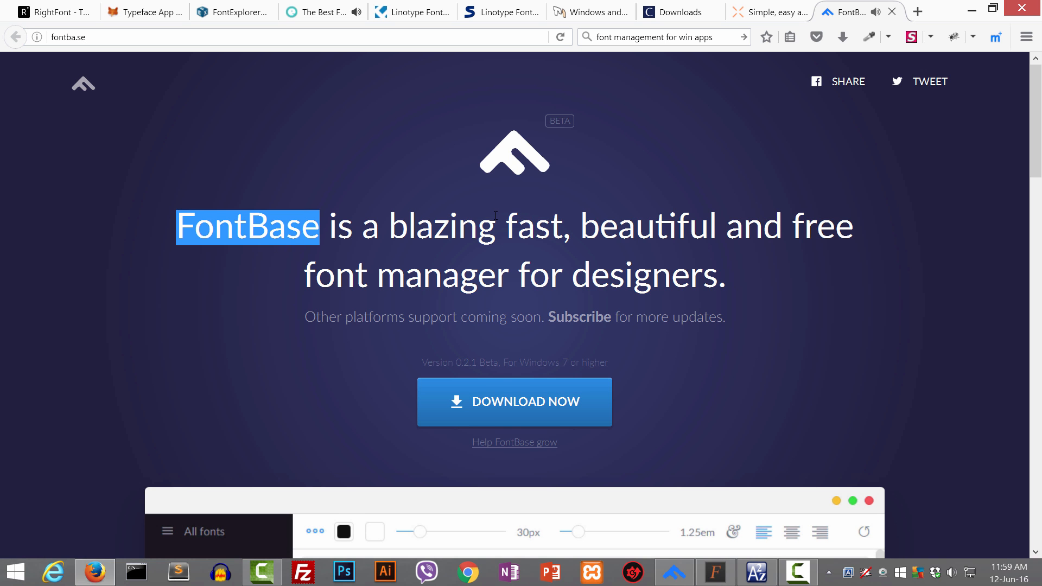
mouse_move(352, 313)
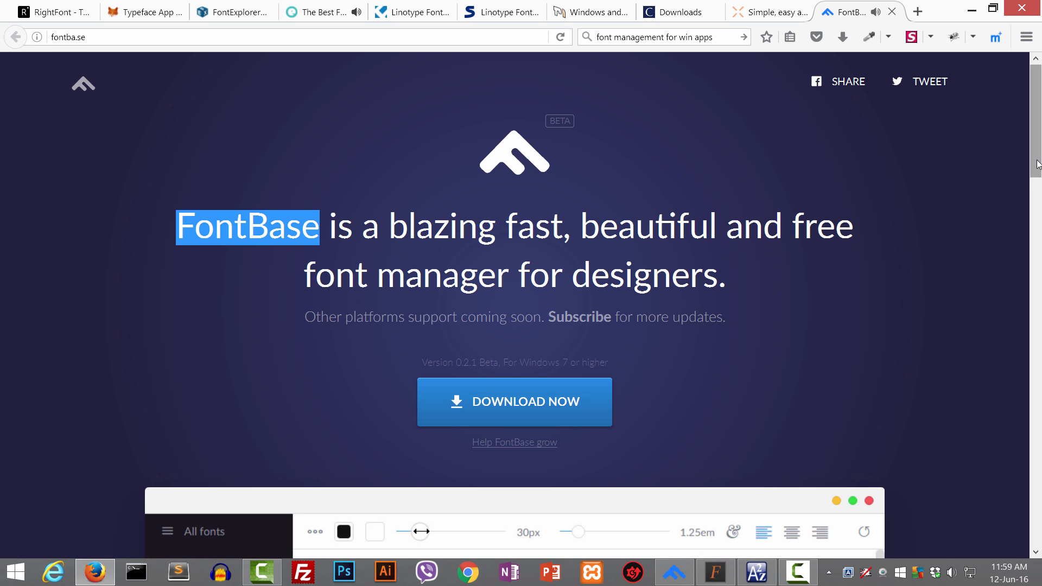
scroll("down", 3)
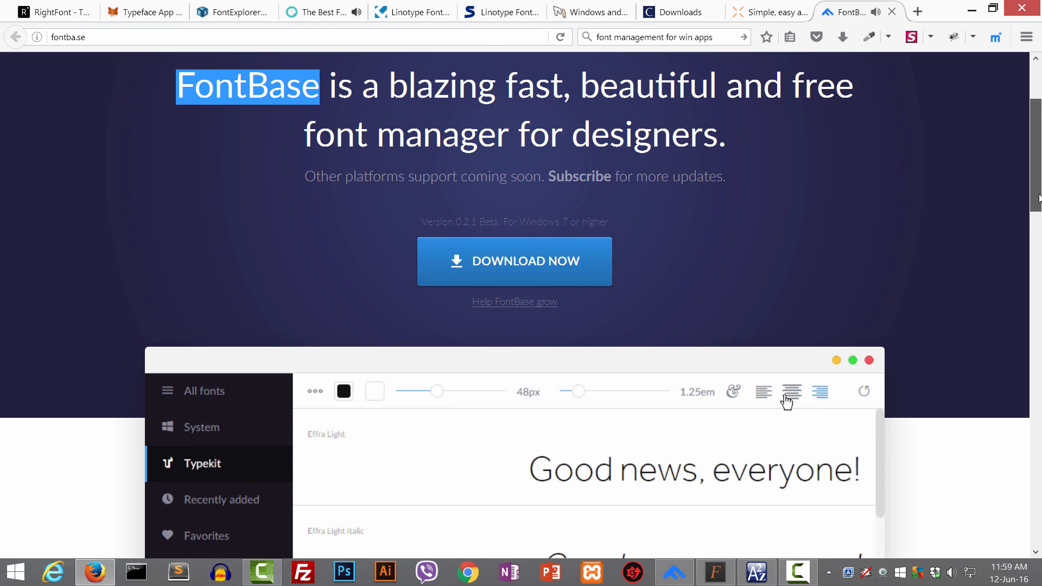
scroll("down", 3)
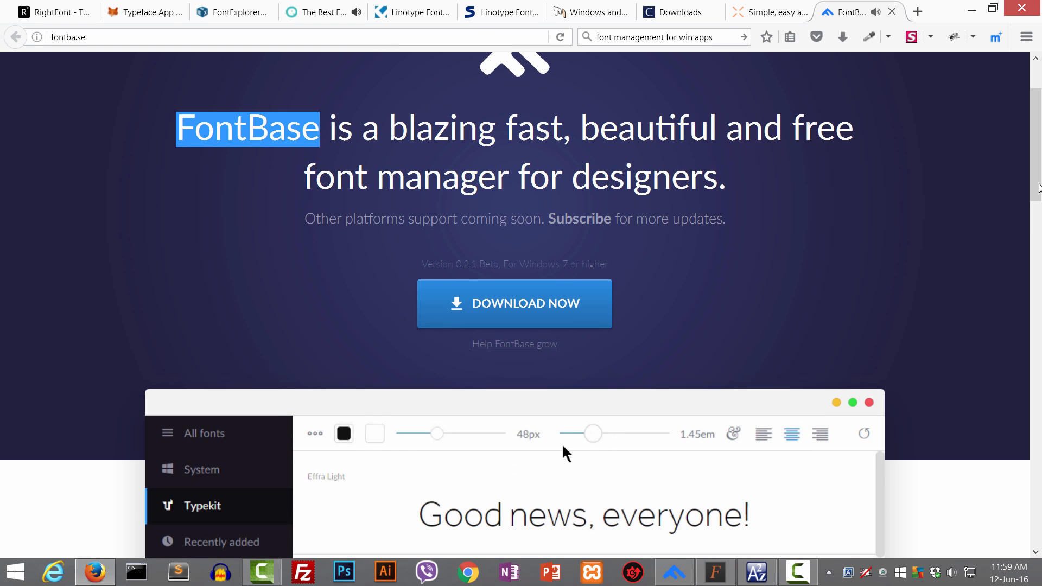
left_click(375, 433)
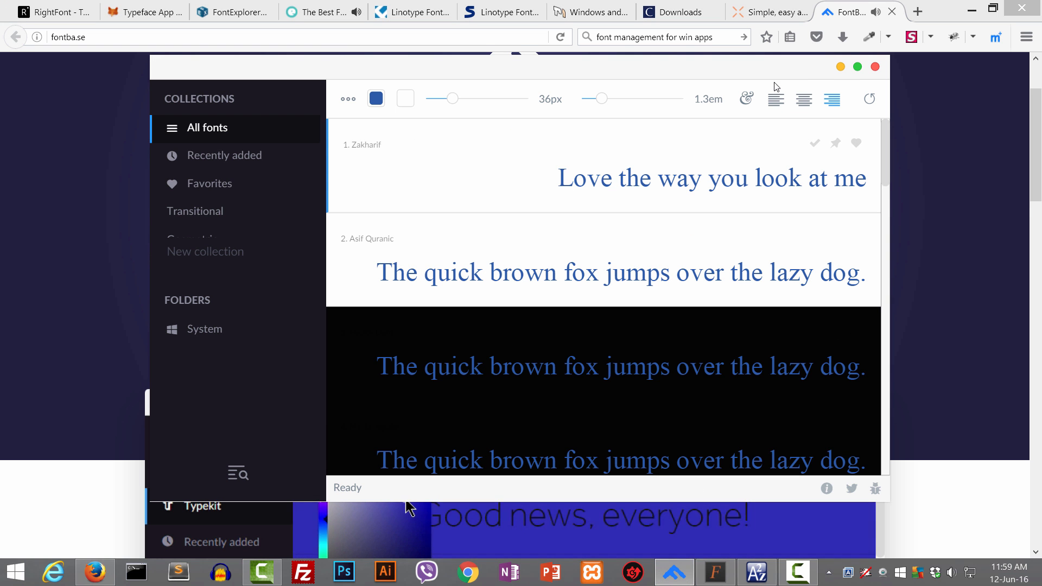
- Maximize FontBase, recolour previews to pale blue text on white (#FFF), then show the empty Favorites collection
left_click(857, 66)
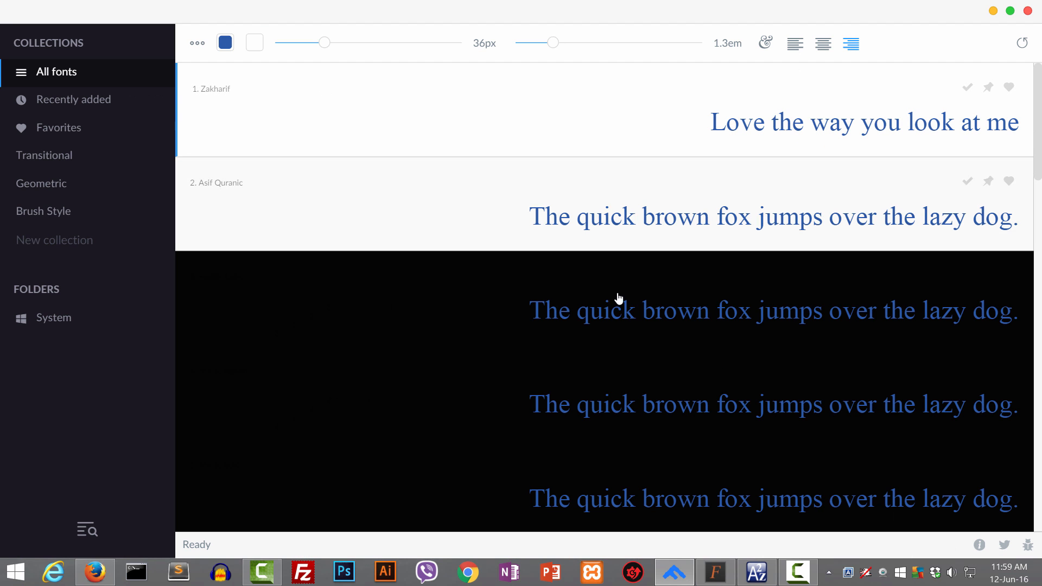
mouse_move(50, 213)
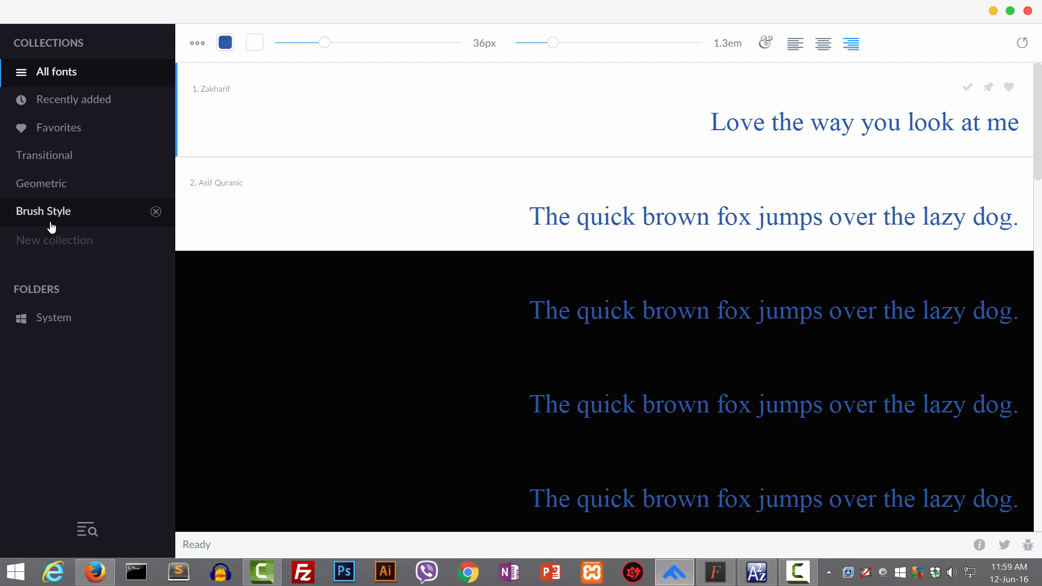
mouse_move(46, 263)
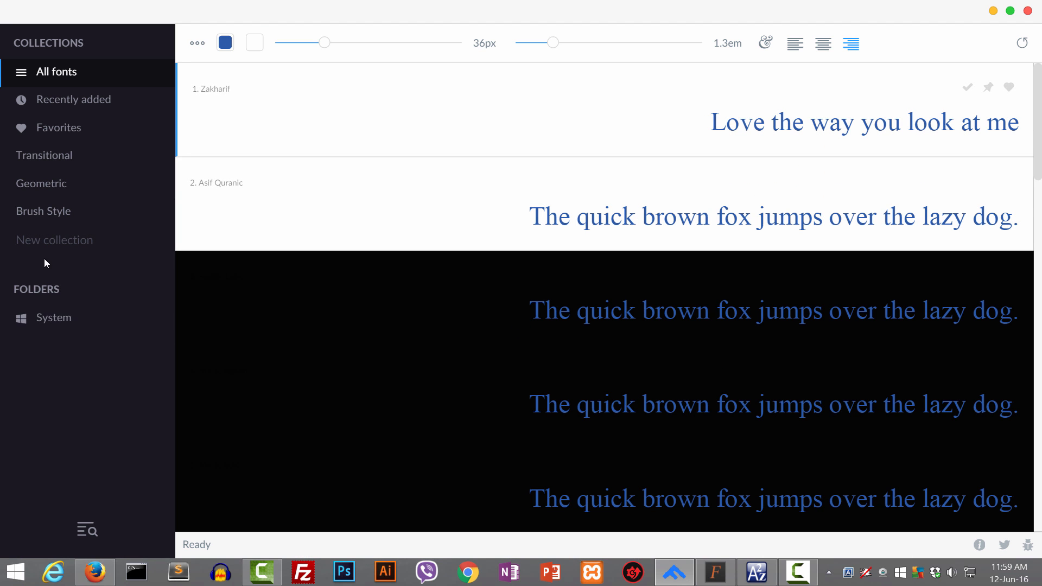
mouse_move(56, 99)
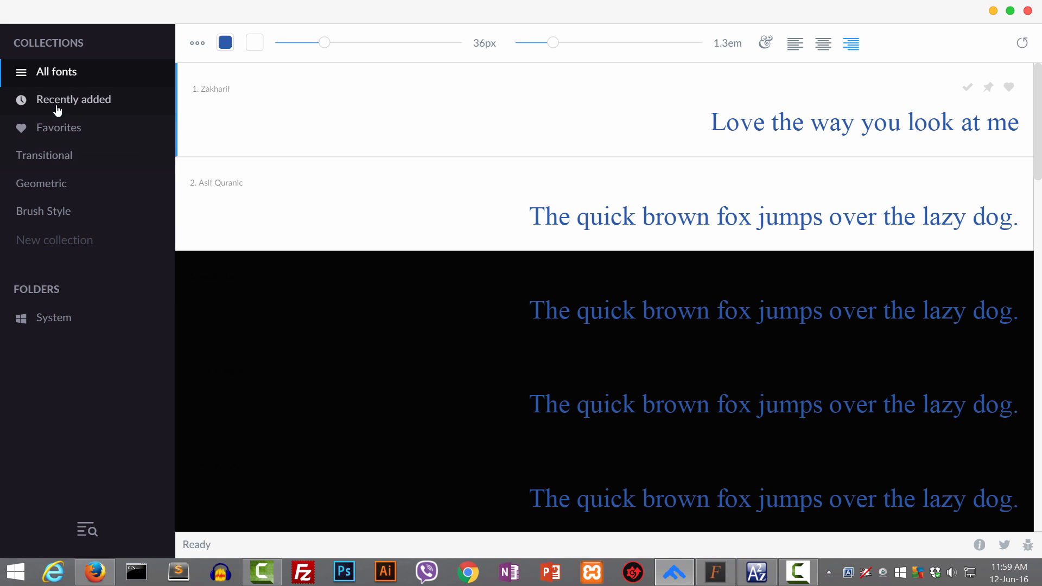
left_click(253, 42)
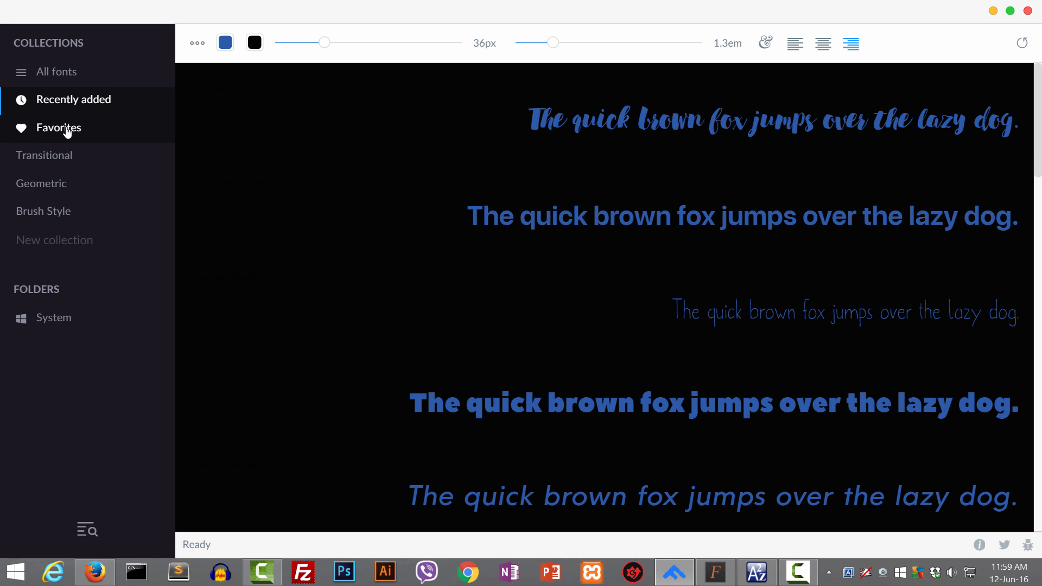
left_click(225, 42)
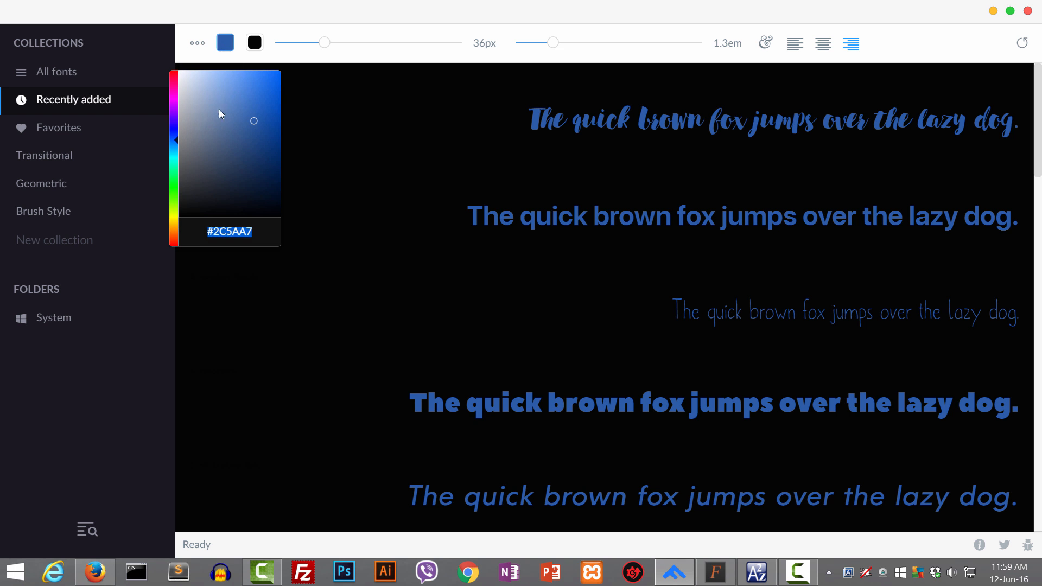
left_click(194, 84)
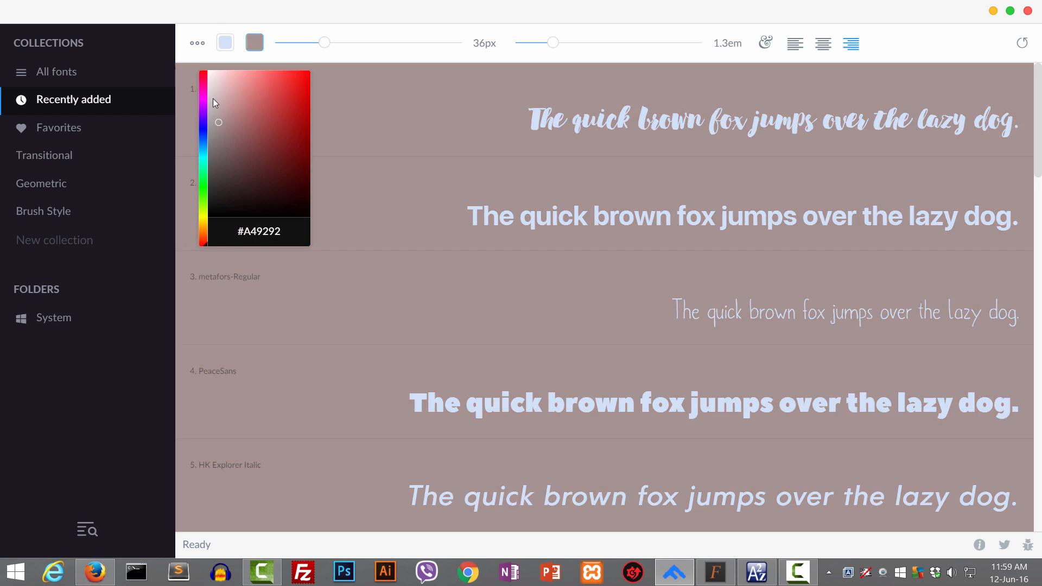
left_click(254, 43)
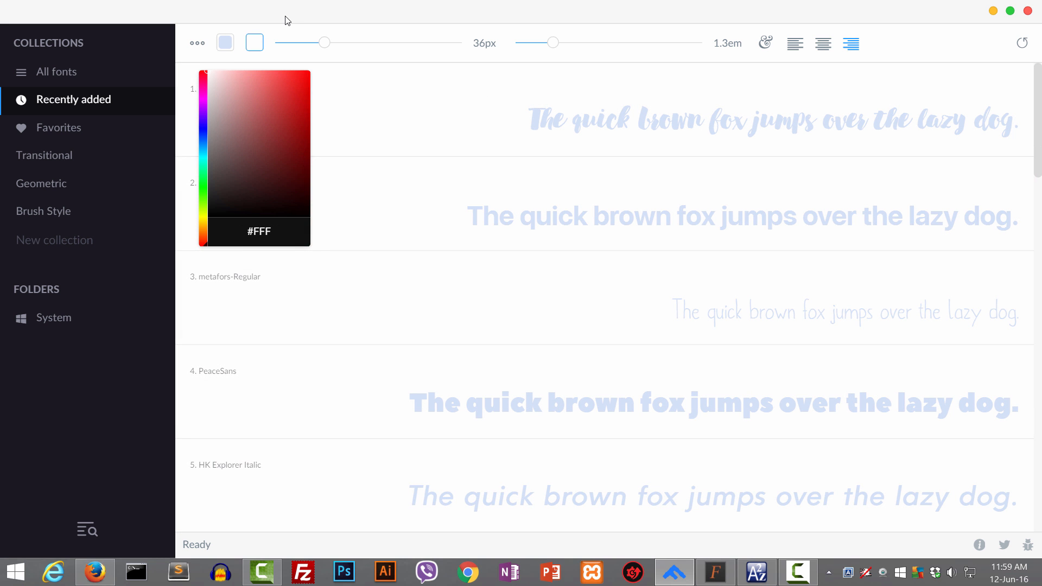
left_click(59, 128)
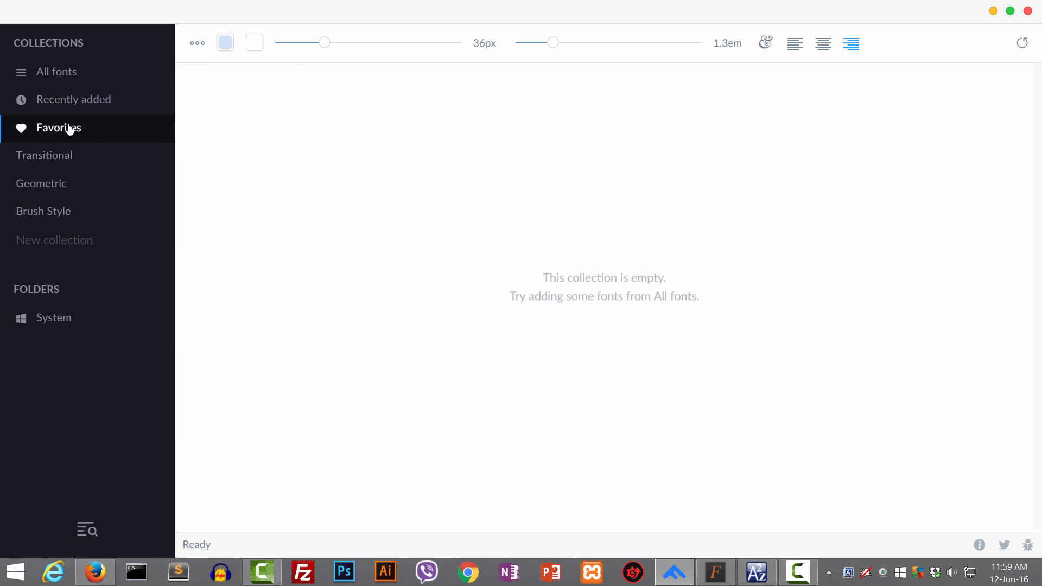
- Show the Geometric collection holding Alcubierre and start a new 'Sans serif' collection
left_click(74, 99)
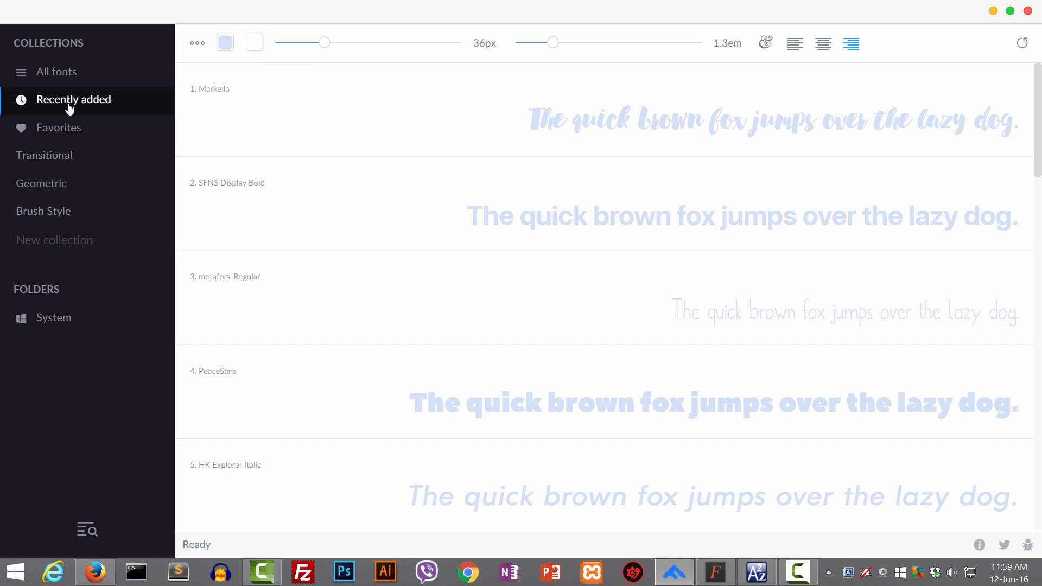
mouse_move(42, 184)
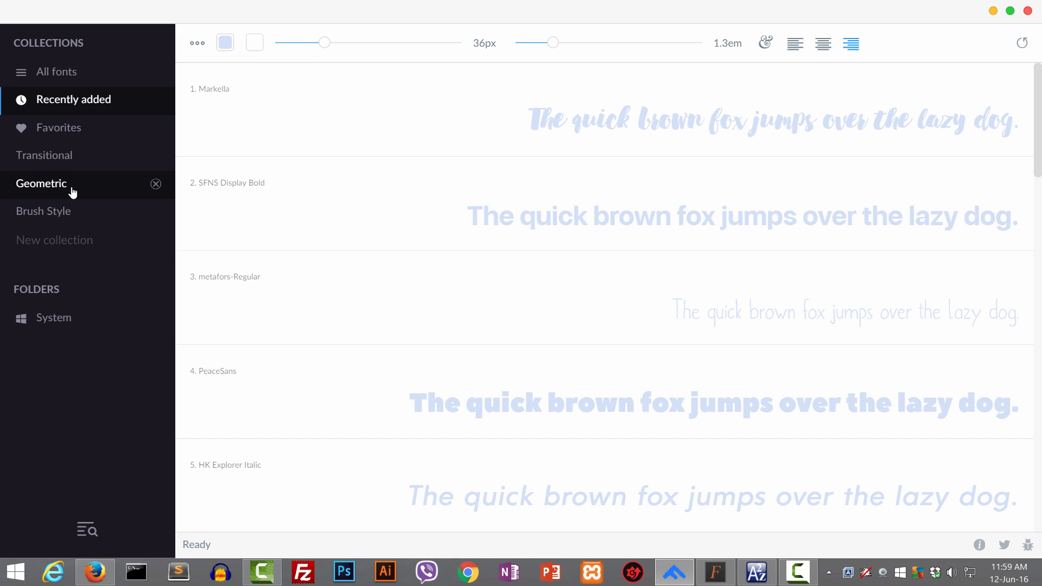
left_click(41, 184)
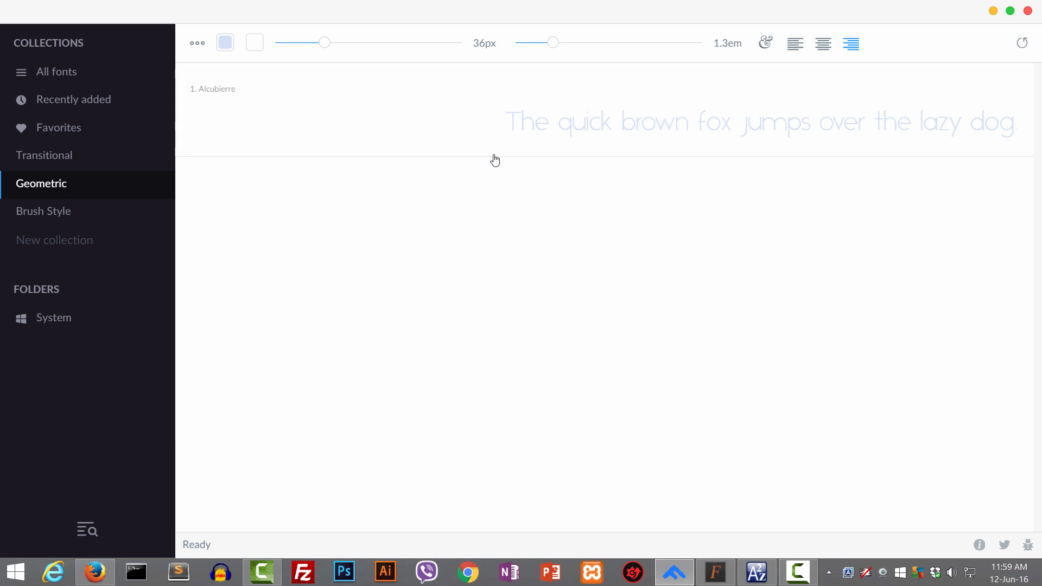
mouse_move(61, 240)
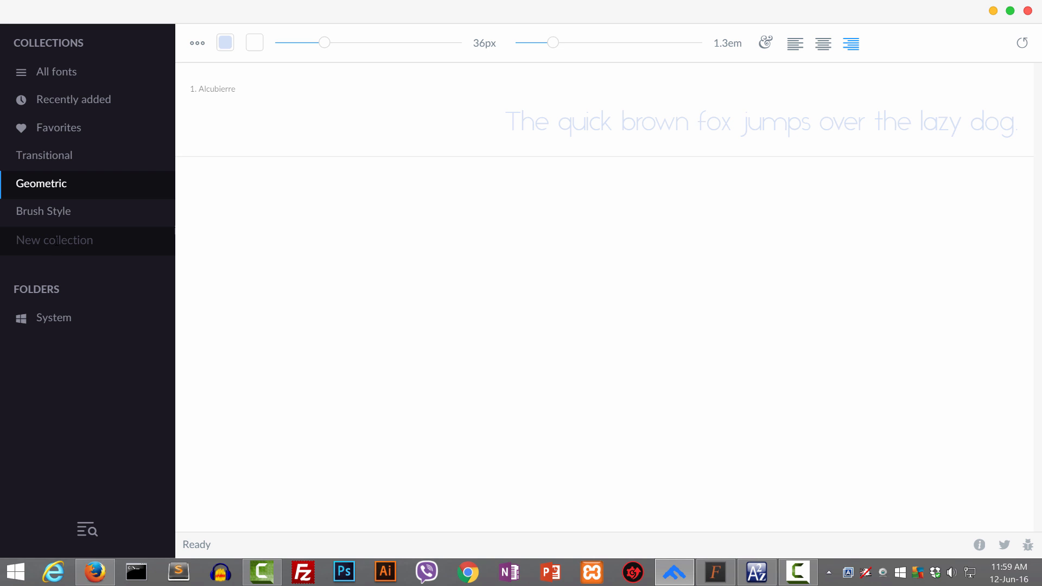
type("SAn")
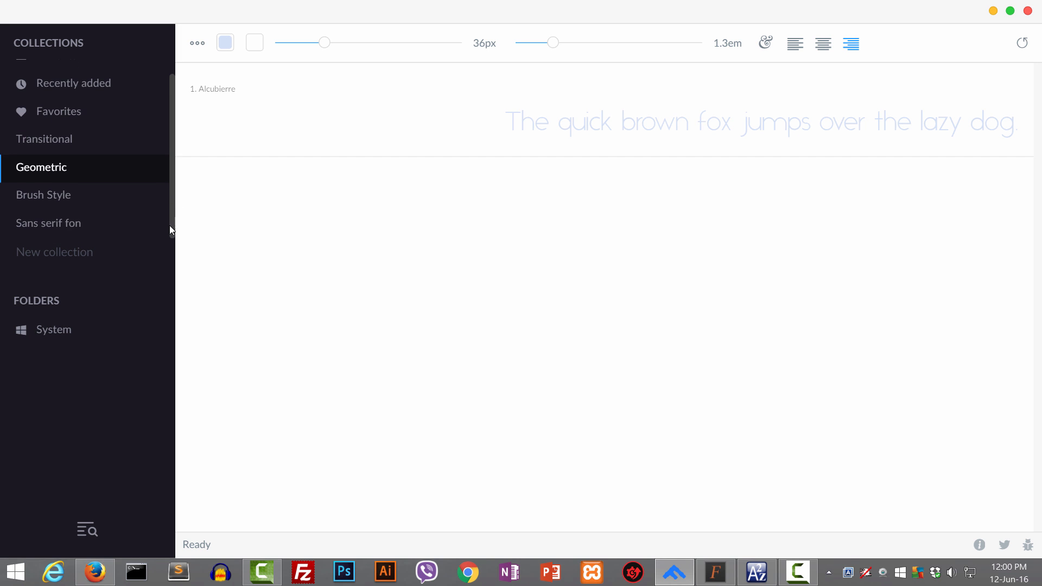
mouse_move(100, 223)
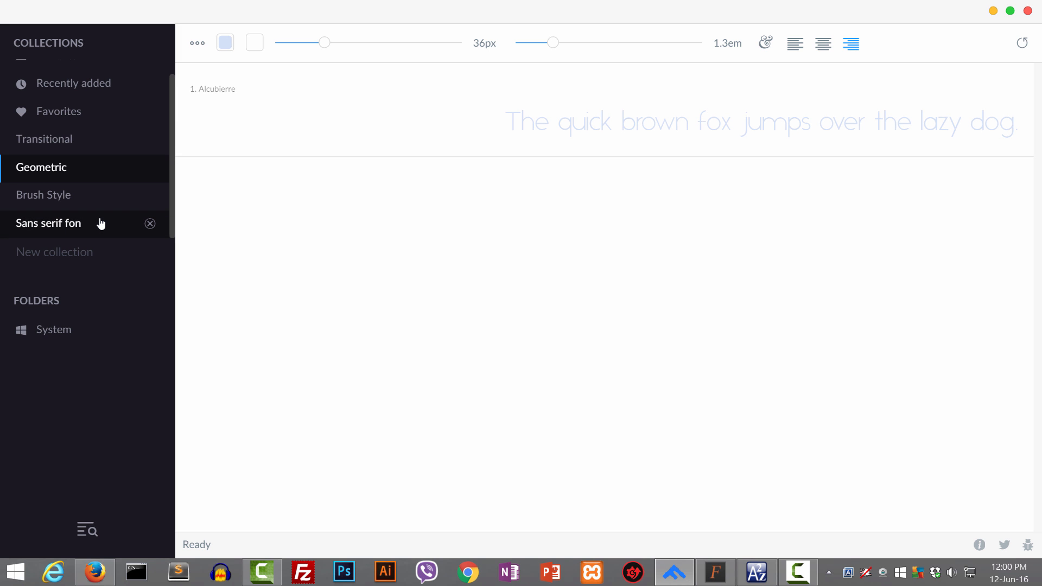
mouse_move(53, 330)
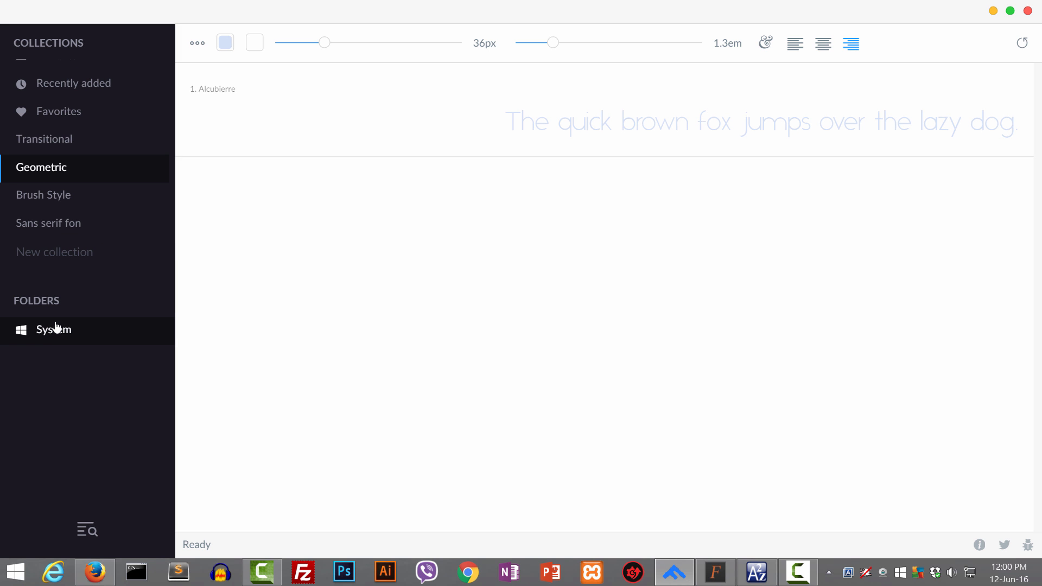
- Browse the System folder fonts, then return to the Recently added collection
left_click(53, 330)
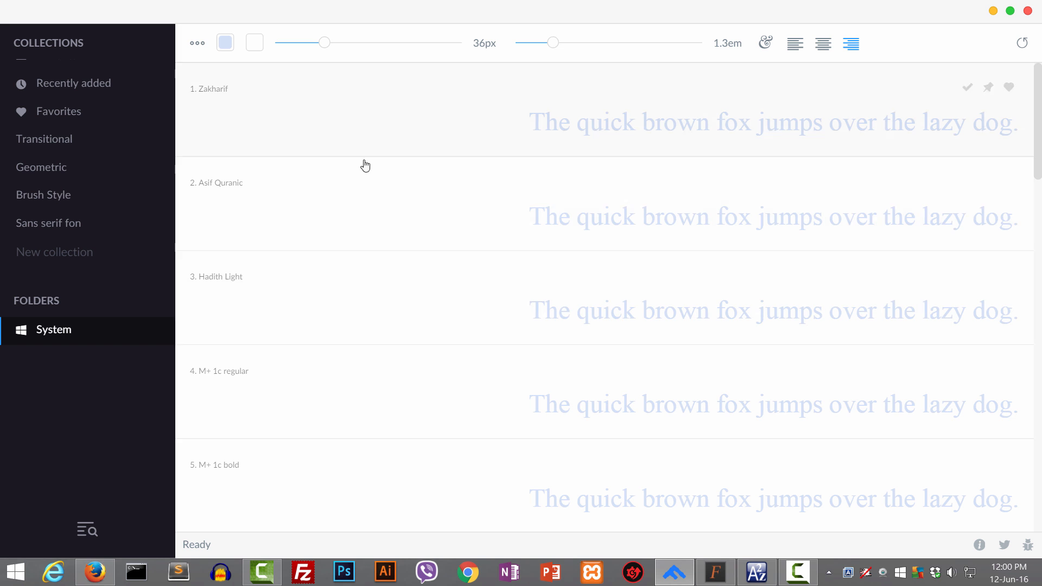
mouse_move(327, 208)
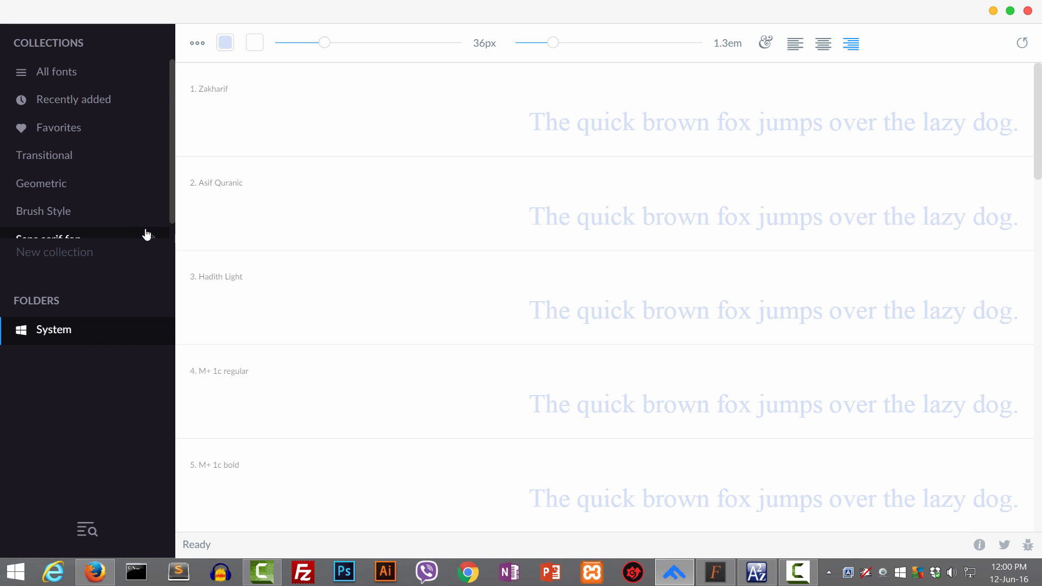
mouse_move(307, 409)
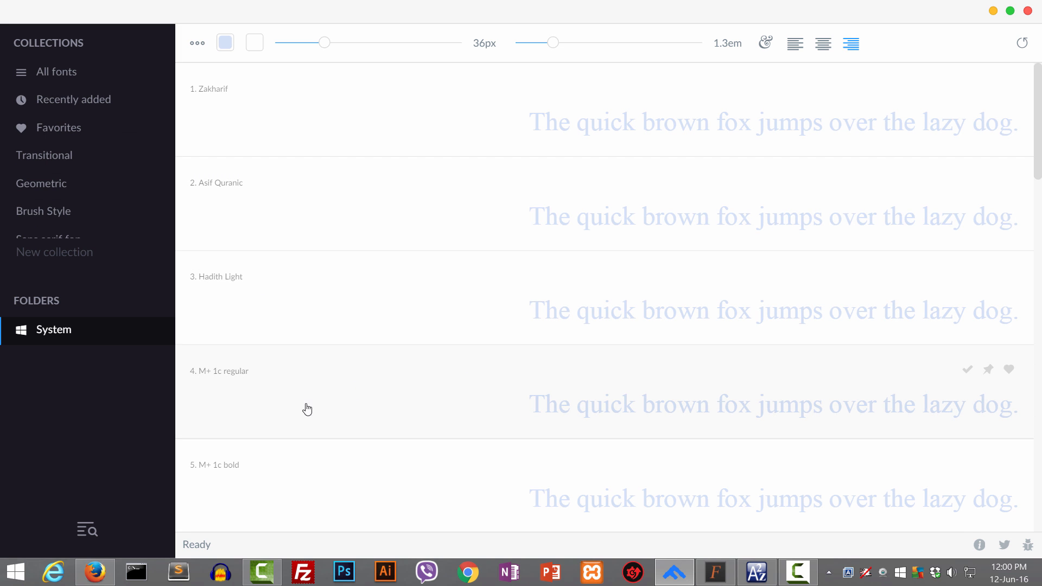
mouse_move(214, 384)
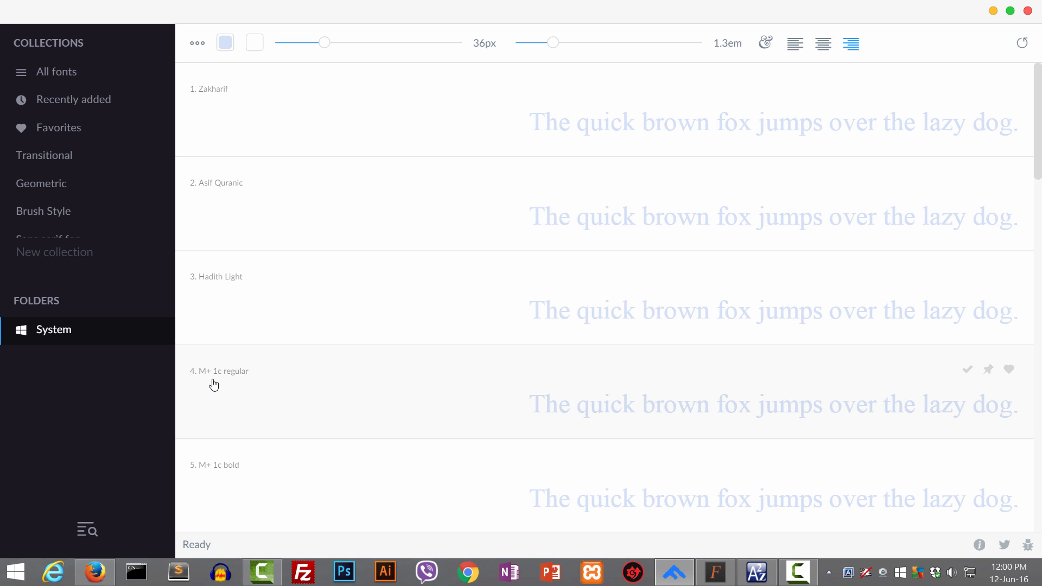
mouse_move(359, 426)
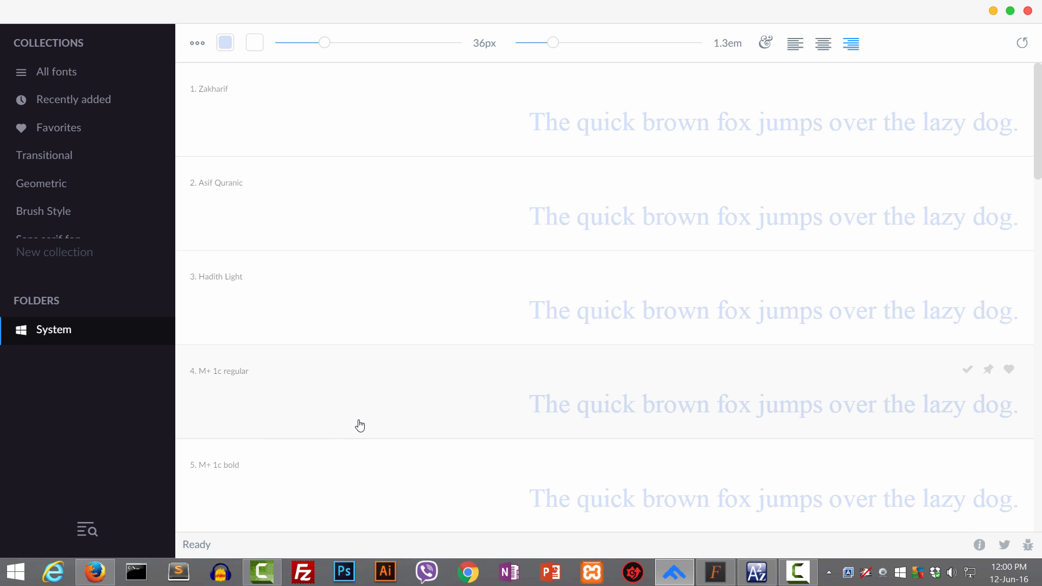
mouse_move(232, 376)
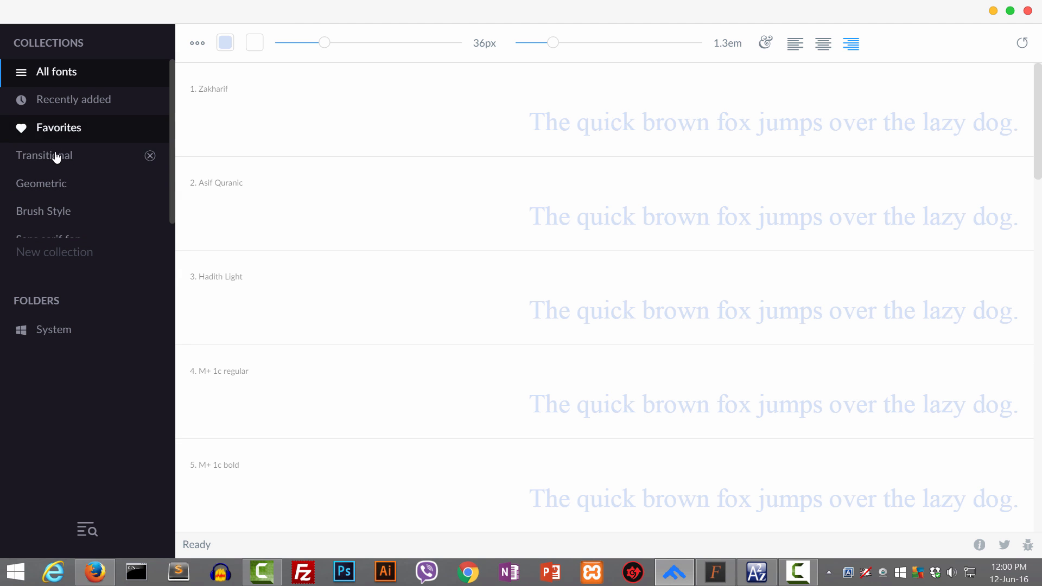
left_click(74, 99)
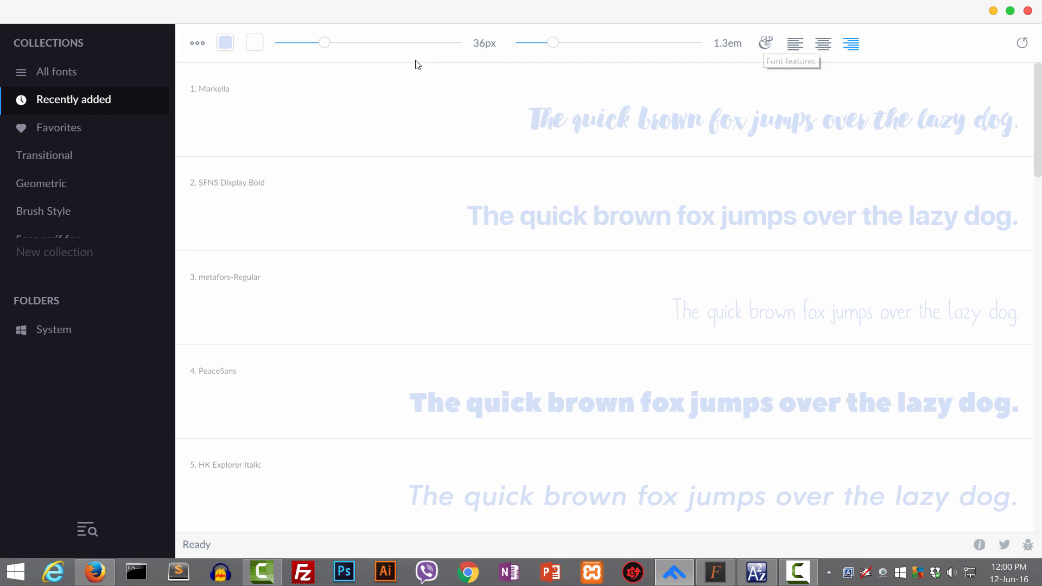
- Try a 48px preview size and ligature/small caps features, left-align, then reset previews to black 36px defaults
left_click_drag(324, 42, 345, 43)
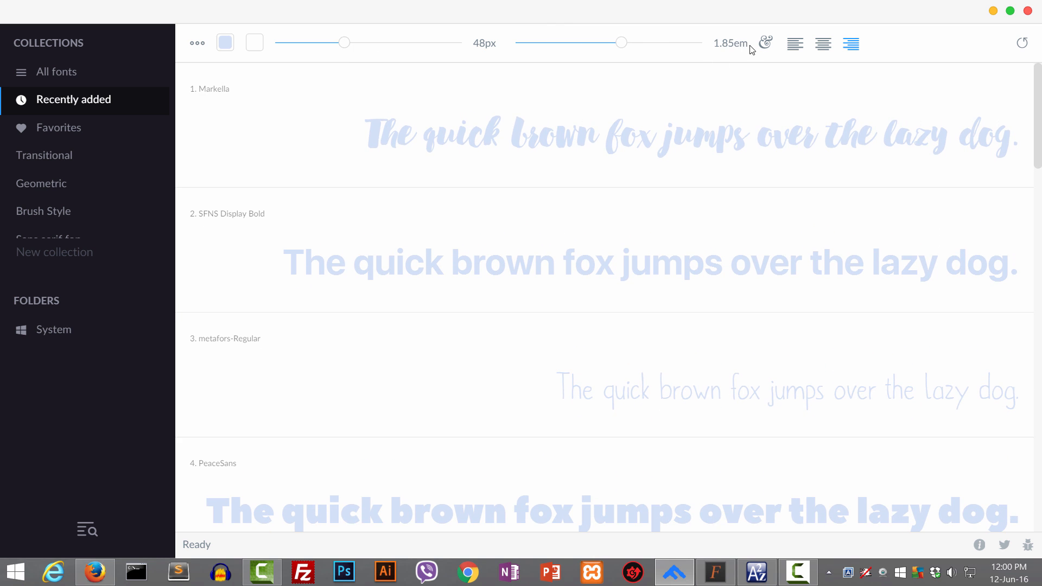
left_click(765, 42)
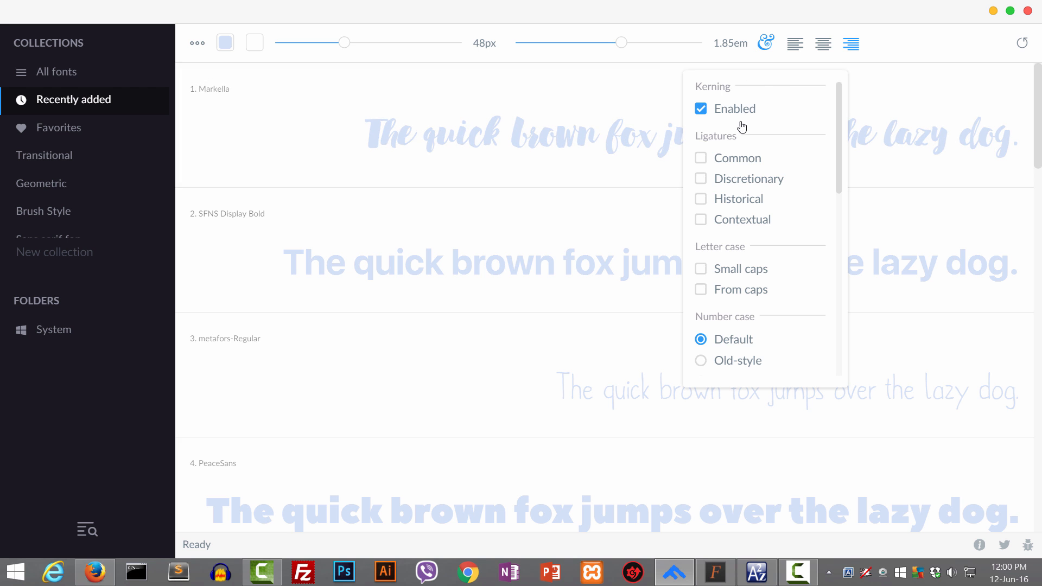
mouse_move(720, 165)
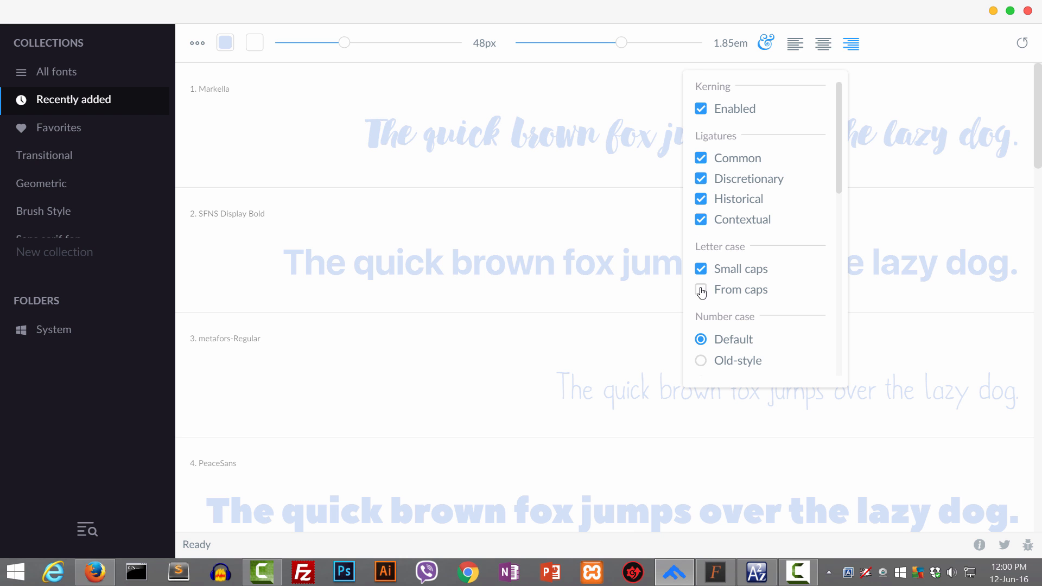
left_click(765, 42)
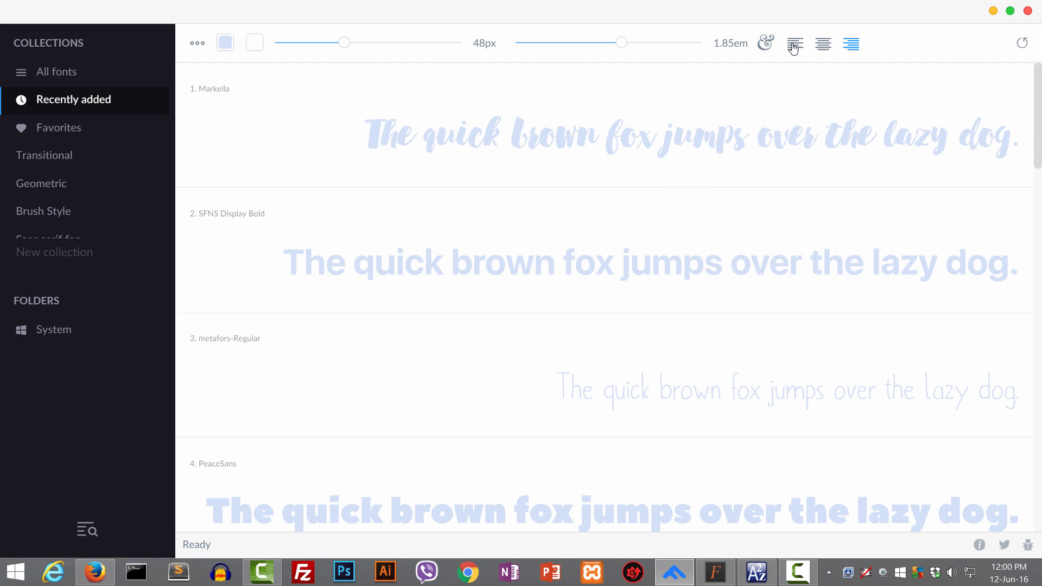
left_click(794, 43)
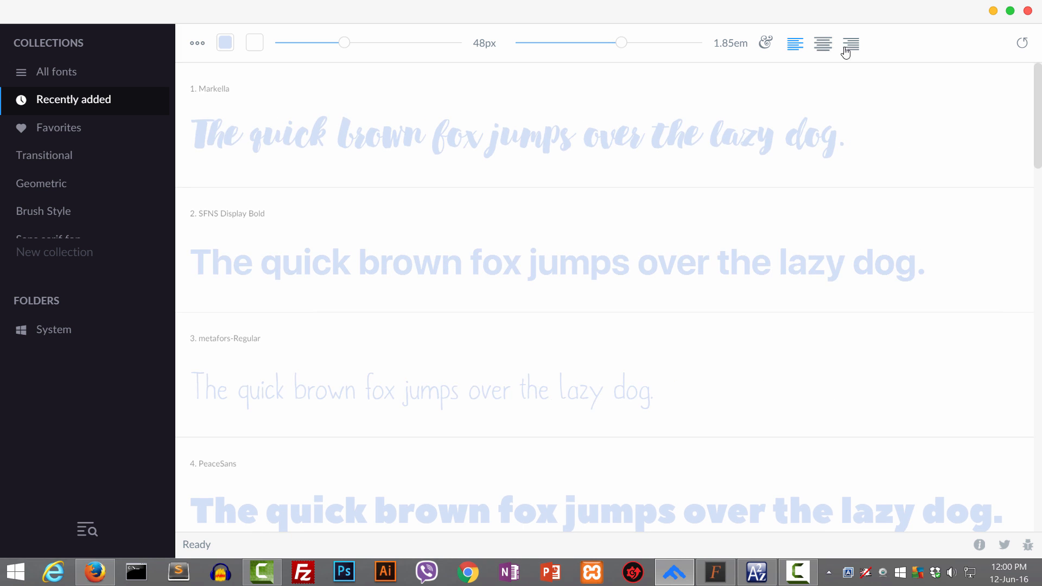
left_click(850, 43)
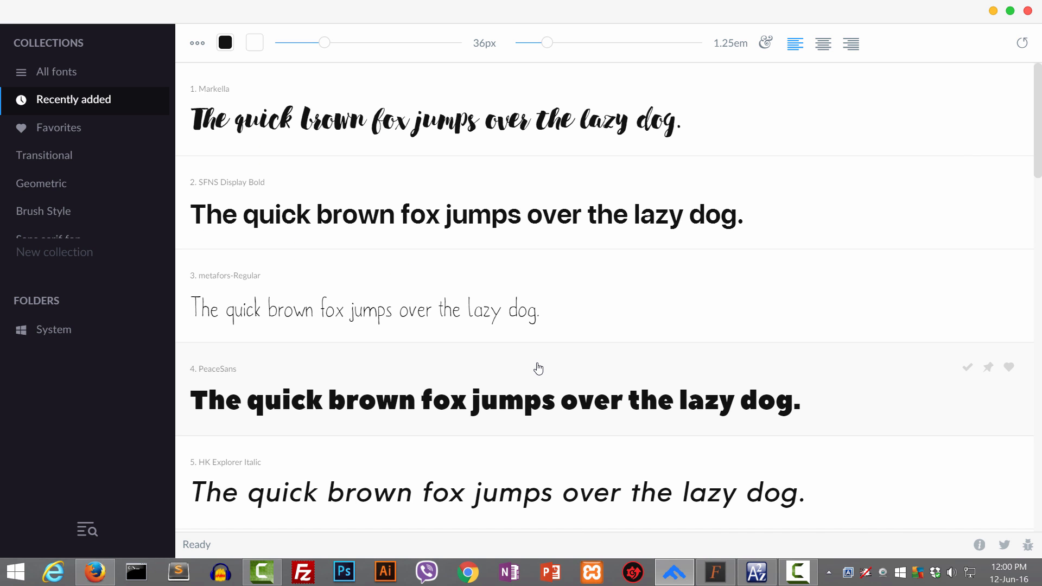
mouse_move(212, 279)
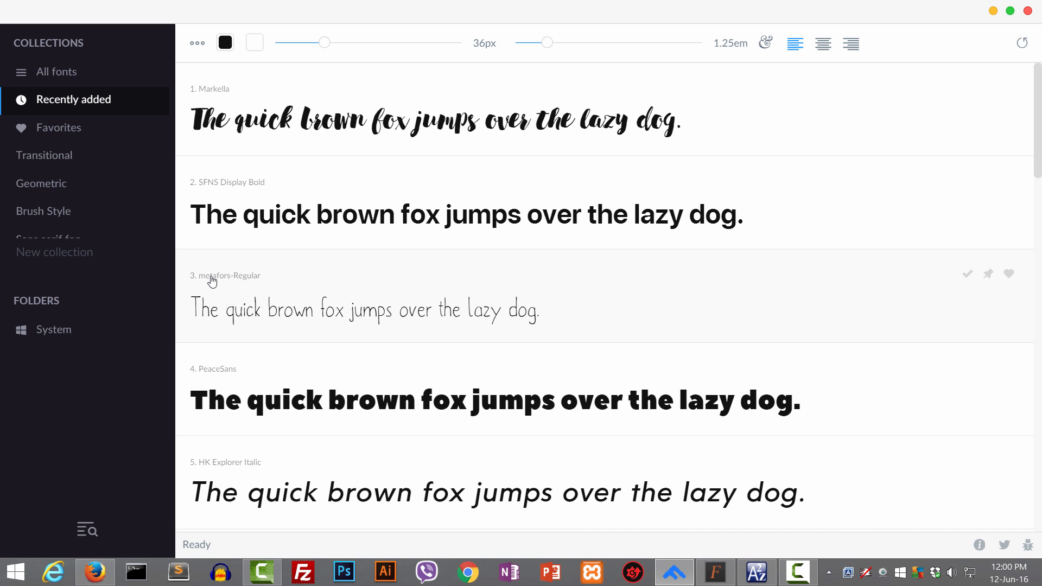
mouse_move(484, 263)
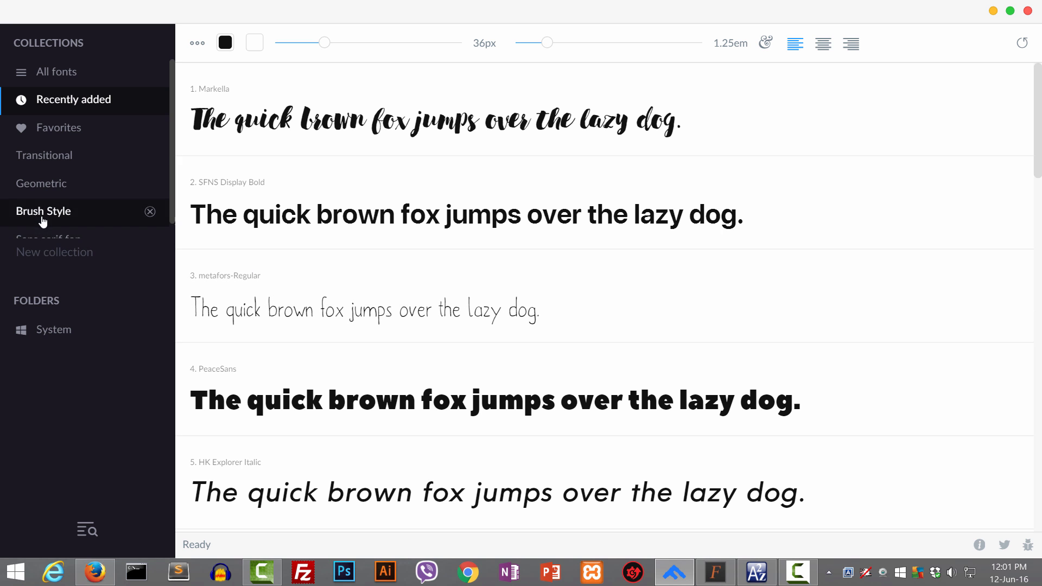
- Favourite Alcubierre from the Geometric collection and pin it to the top of the All fonts list
left_click(41, 184)
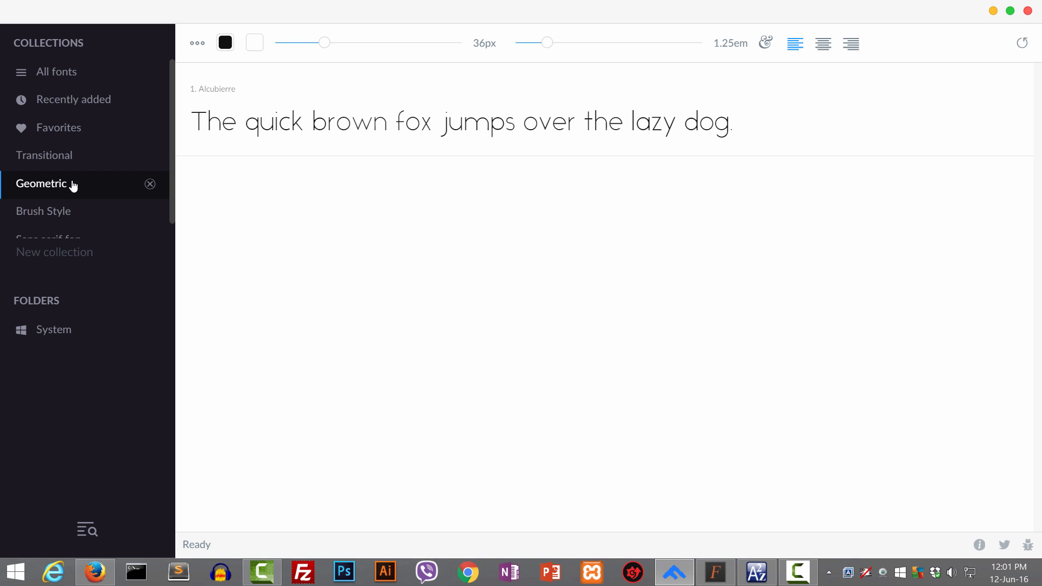
mouse_move(62, 225)
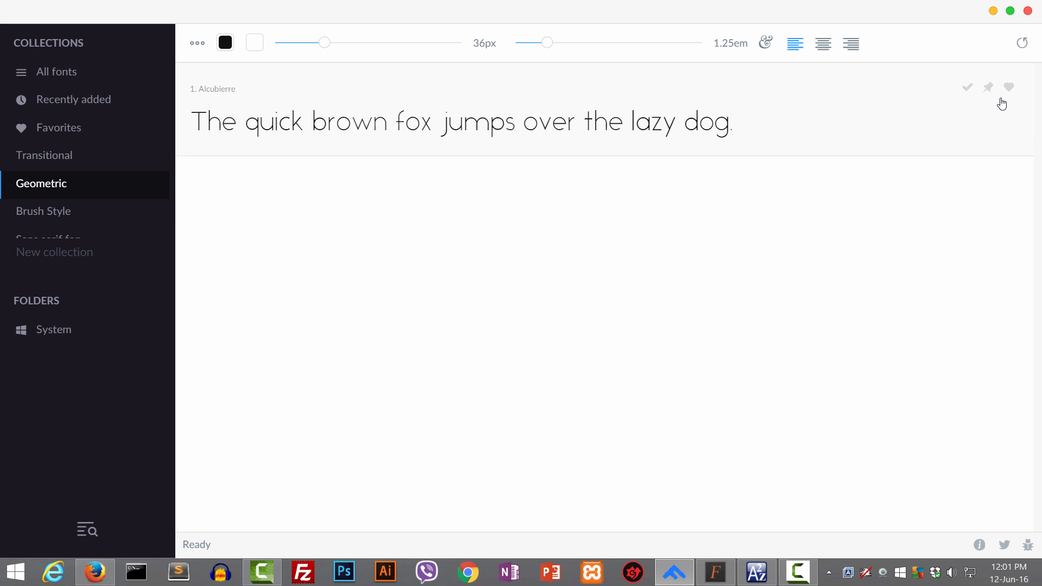
mouse_move(945, 131)
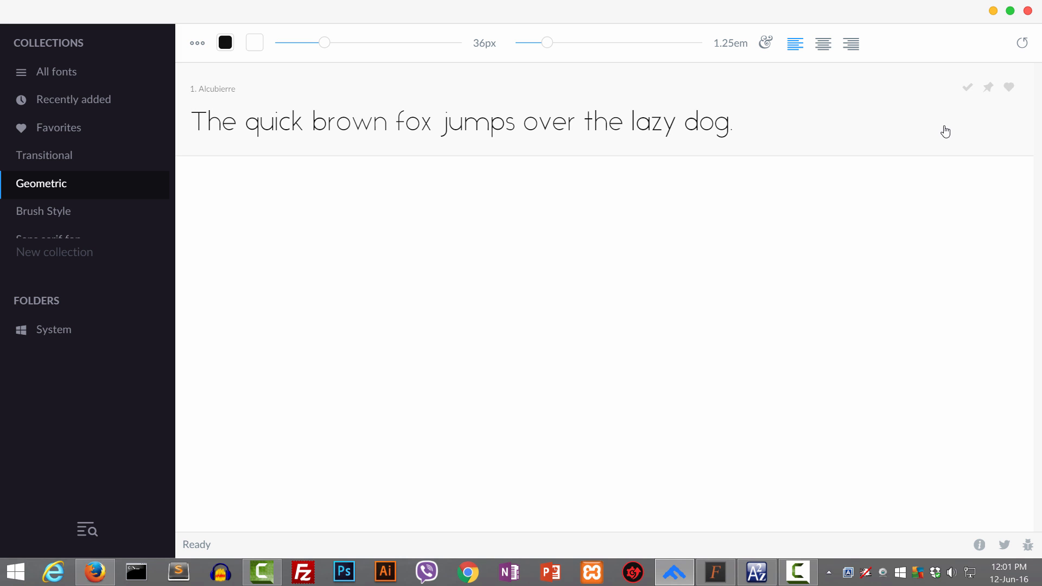
mouse_move(1008, 87)
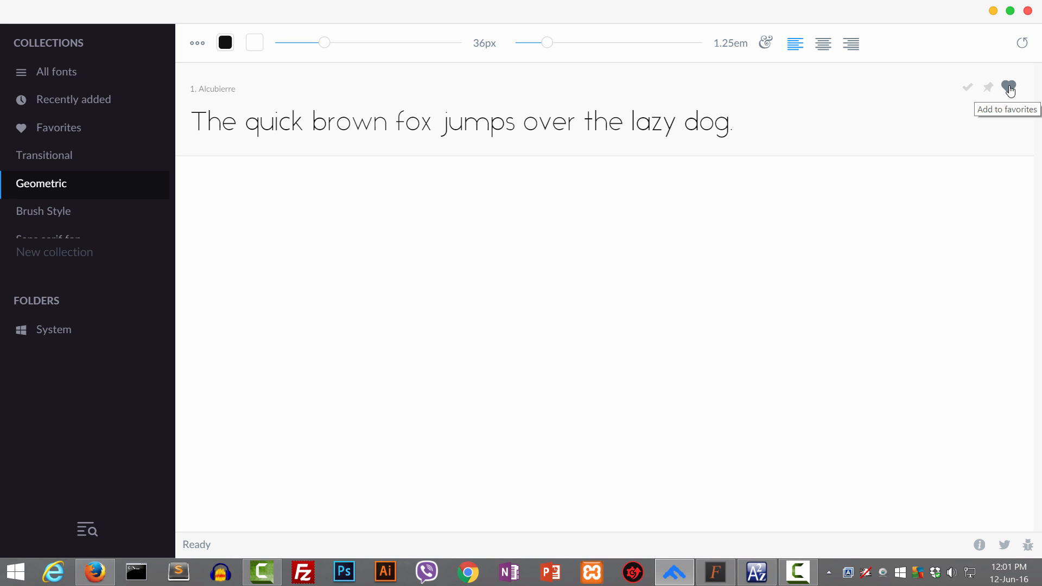
left_click(1008, 87)
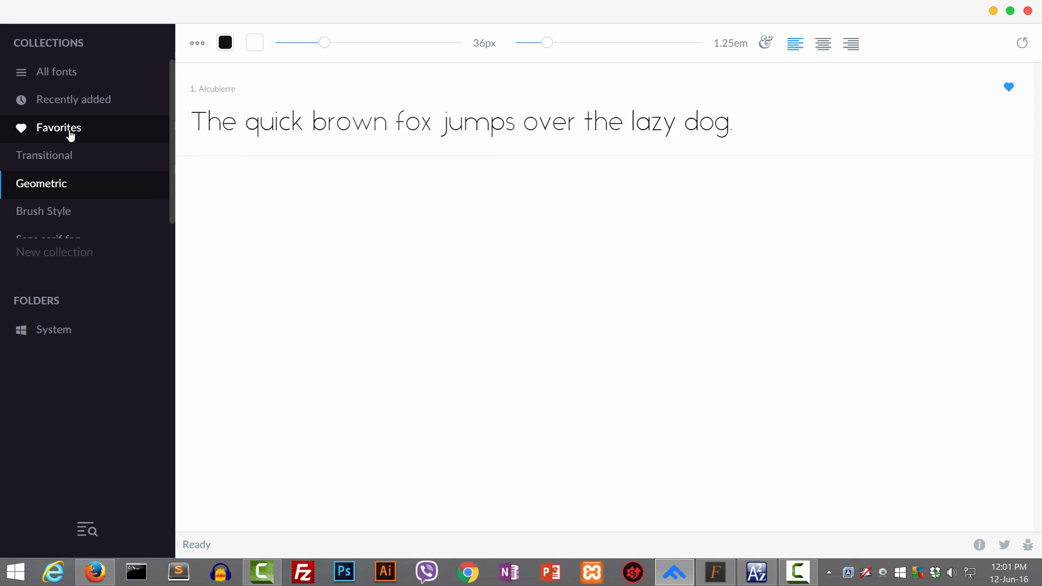
mouse_move(80, 160)
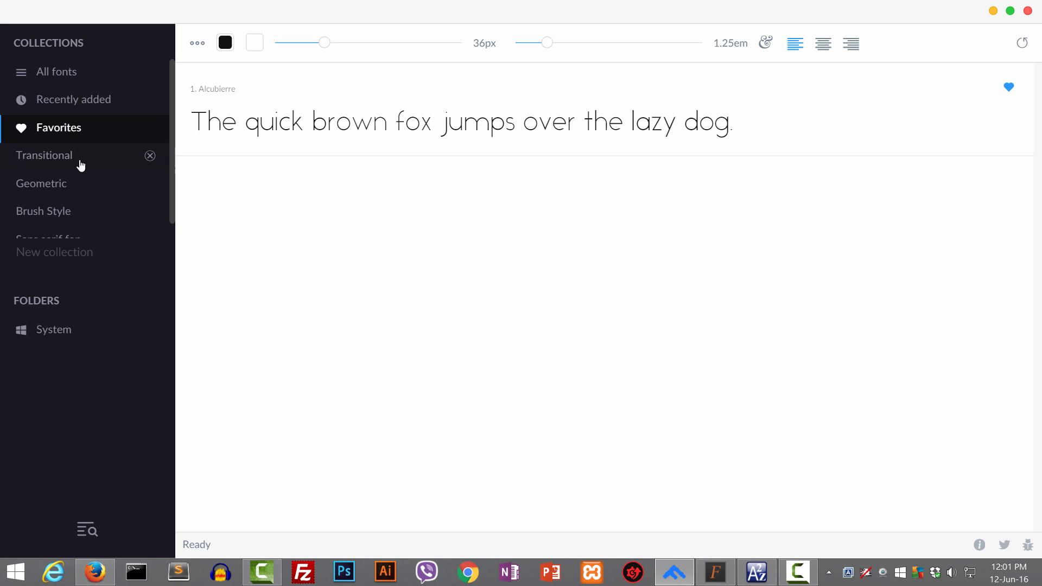
mouse_move(990, 87)
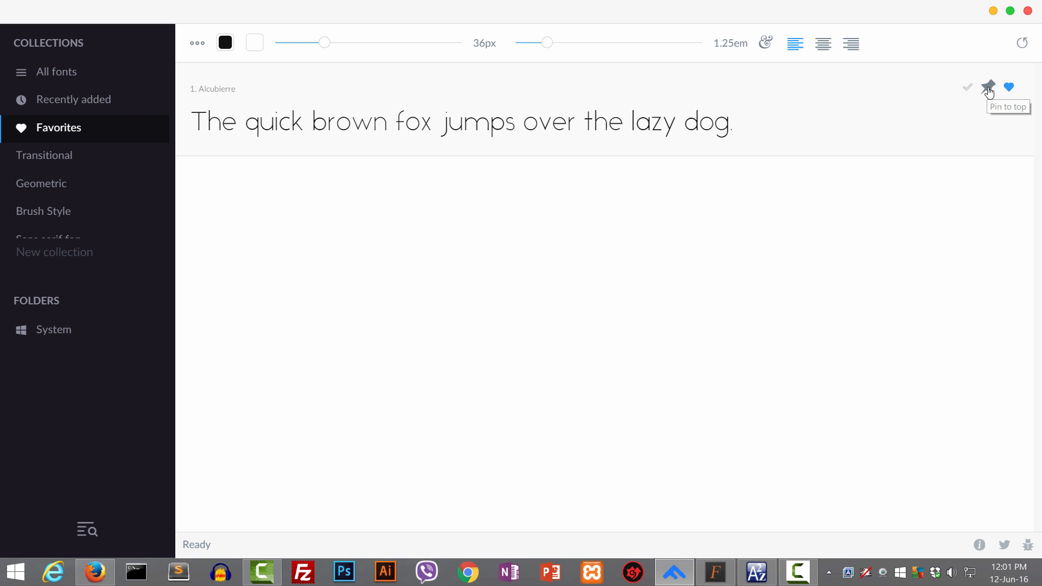
left_click(55, 72)
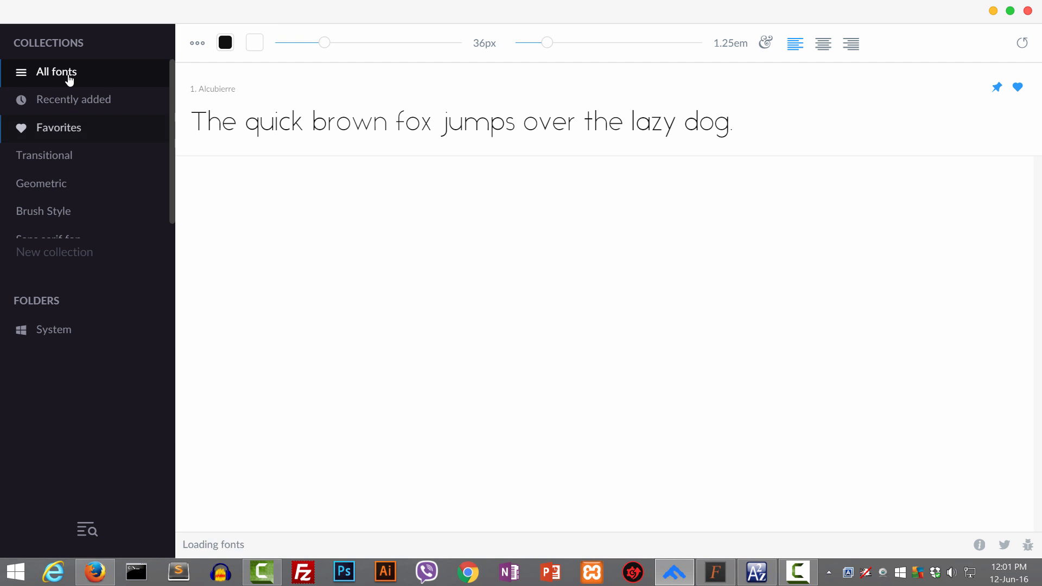
left_click(55, 71)
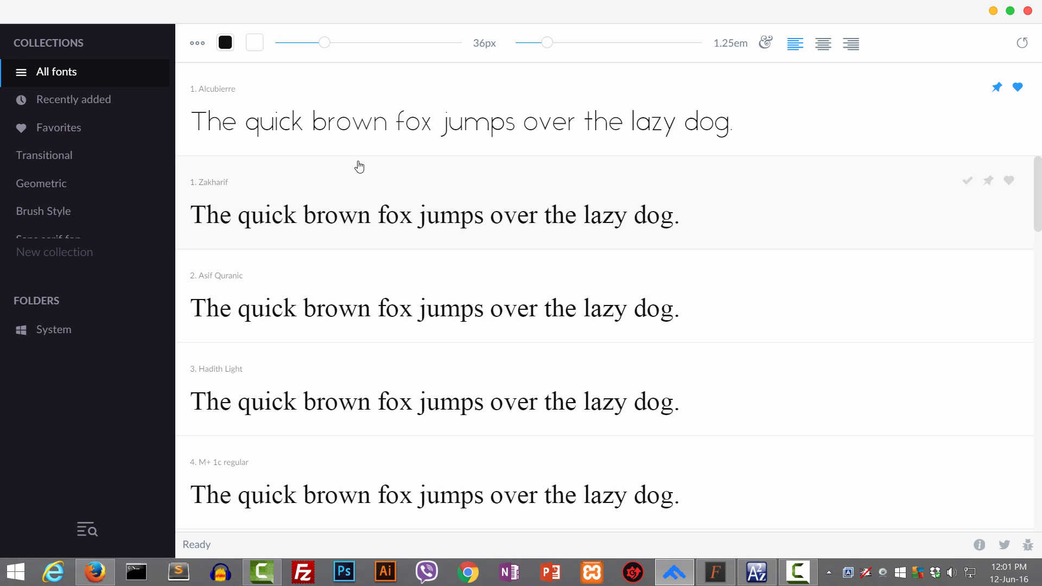
mouse_move(849, 117)
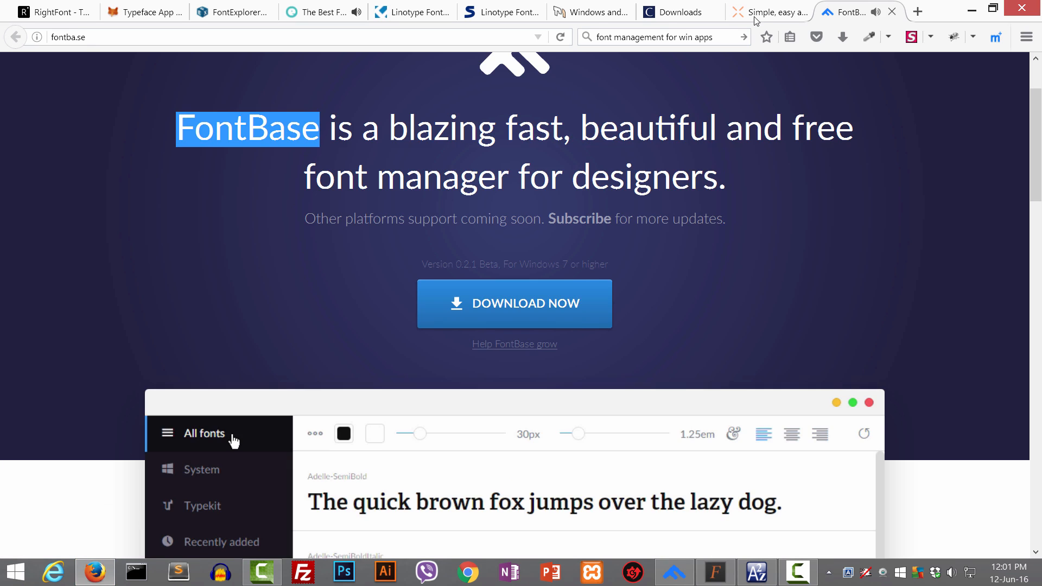
- View the nexusfont page on xiles.net, then bring up the NexusFont application
left_click(768, 12)
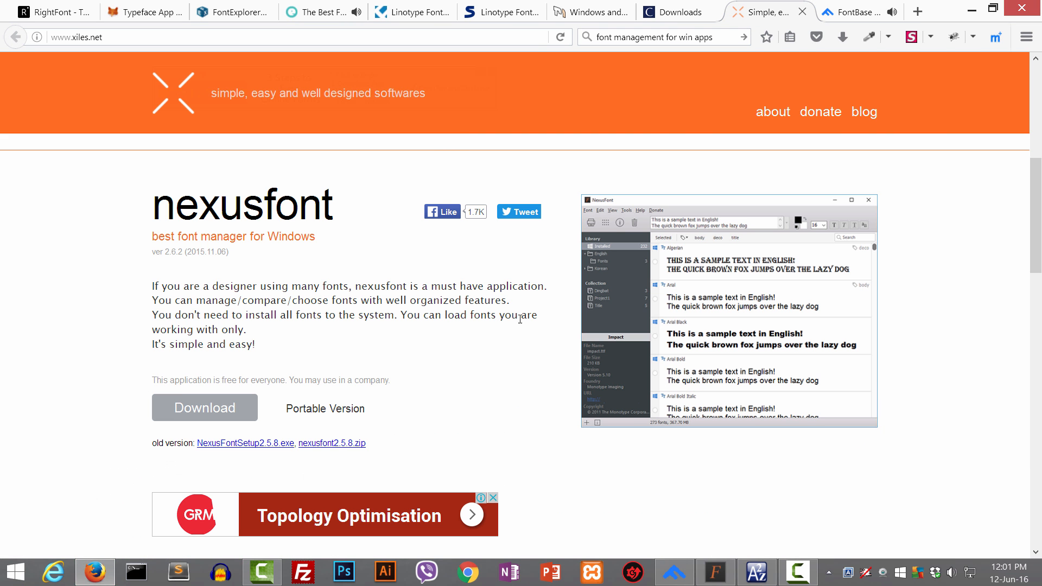
mouse_move(719, 557)
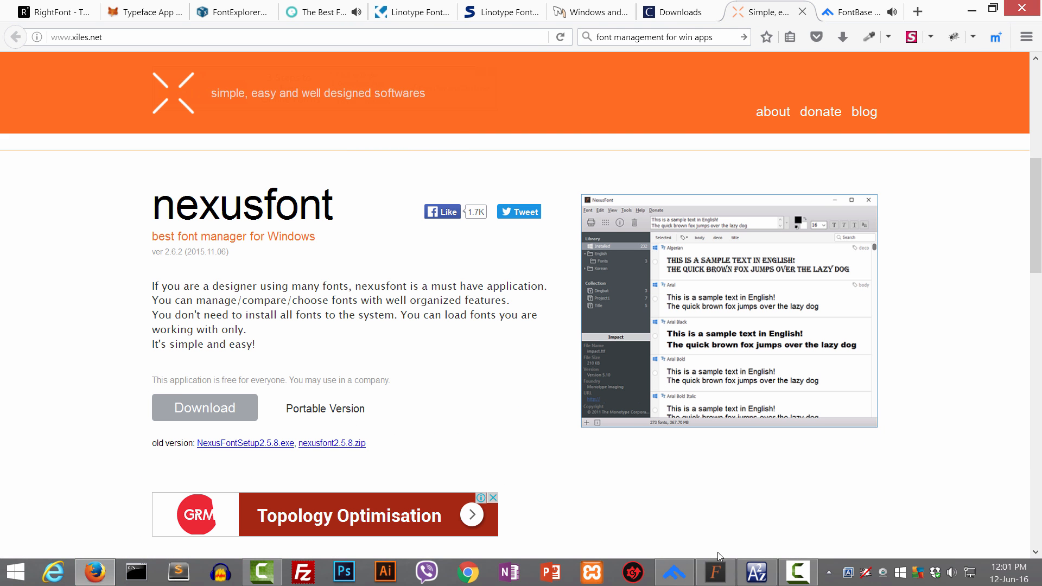
left_click(714, 572)
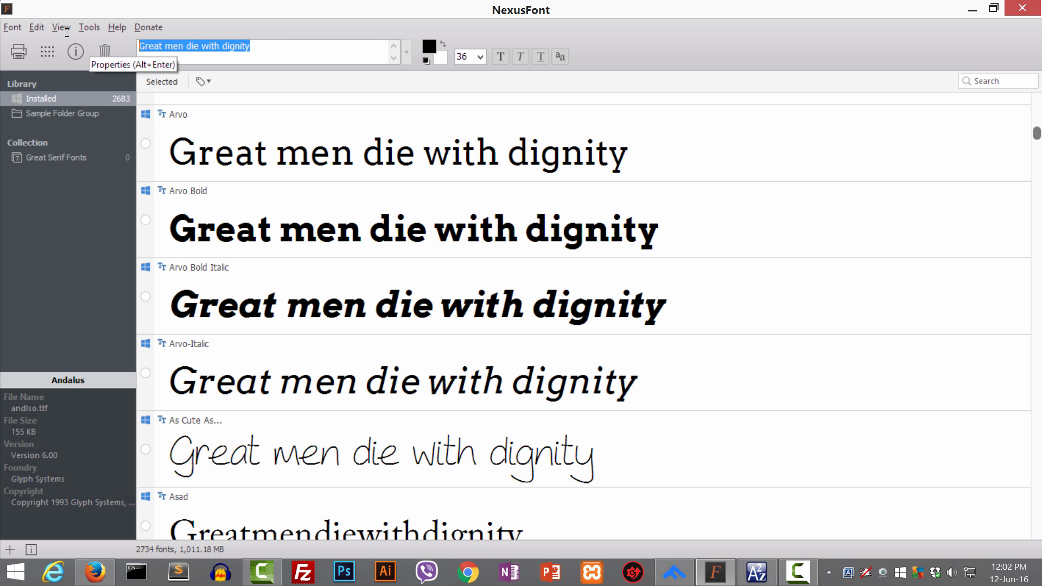
- Keep the sample phrase and colour the preview text dark blue via the Color dialog
left_click(271, 47)
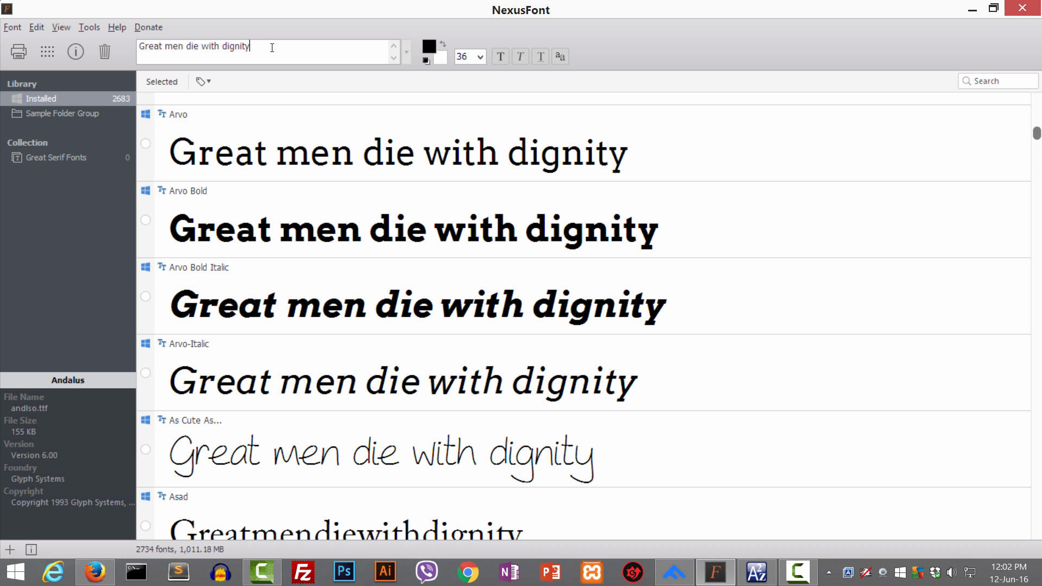
left_click(429, 46)
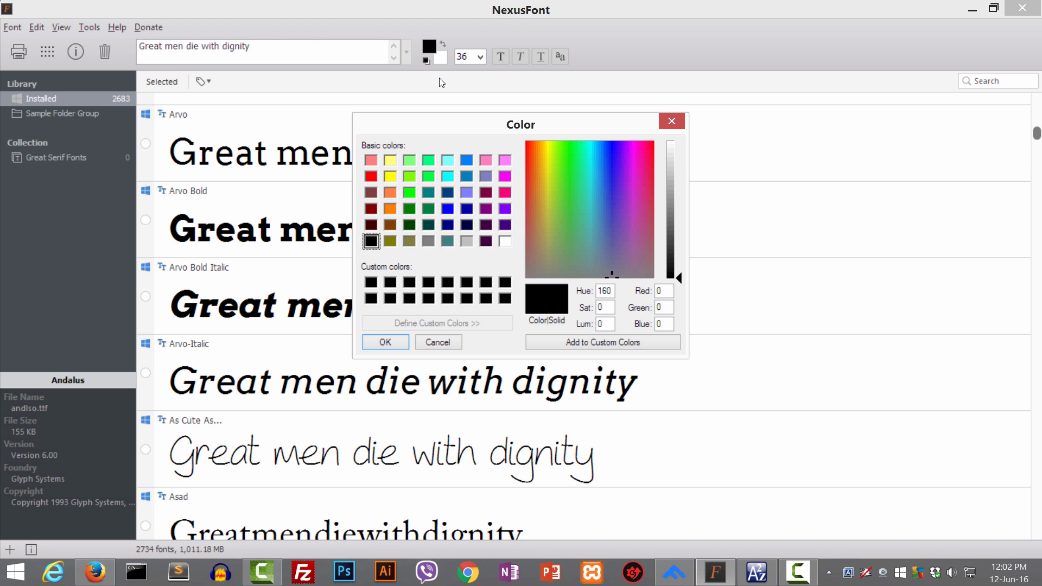
left_click(466, 208)
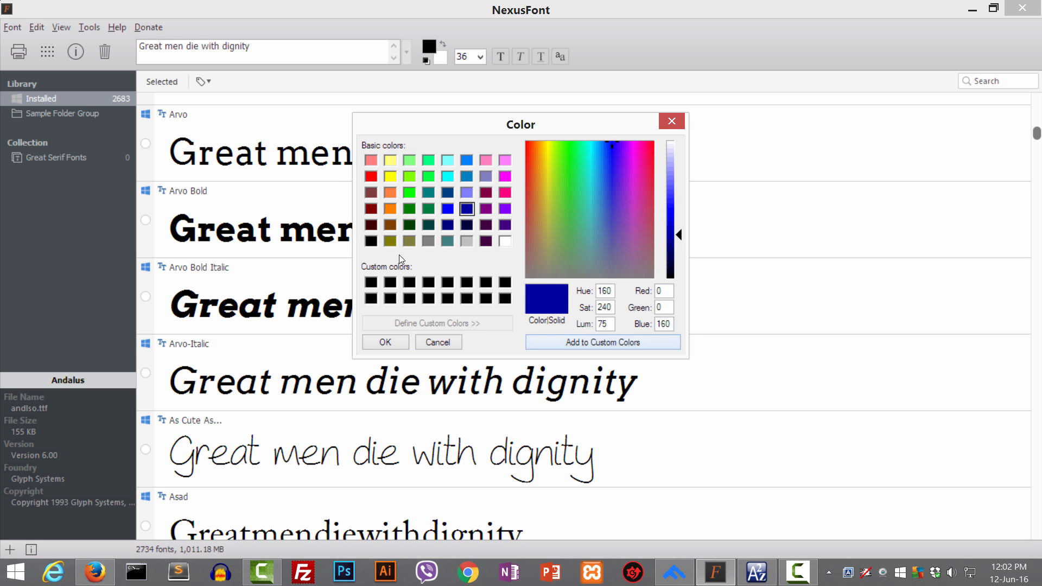
left_click(384, 342)
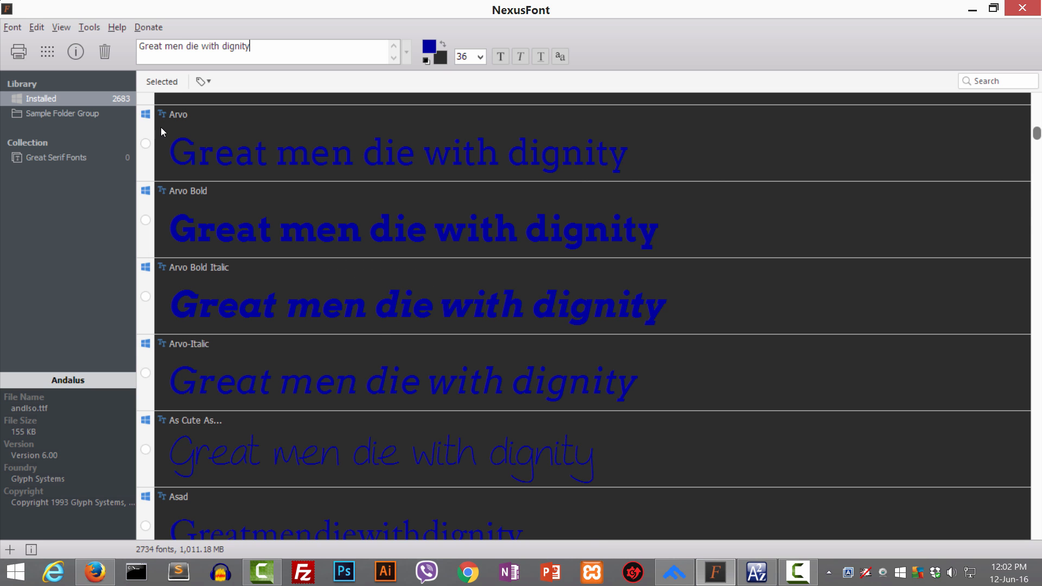
mouse_move(183, 122)
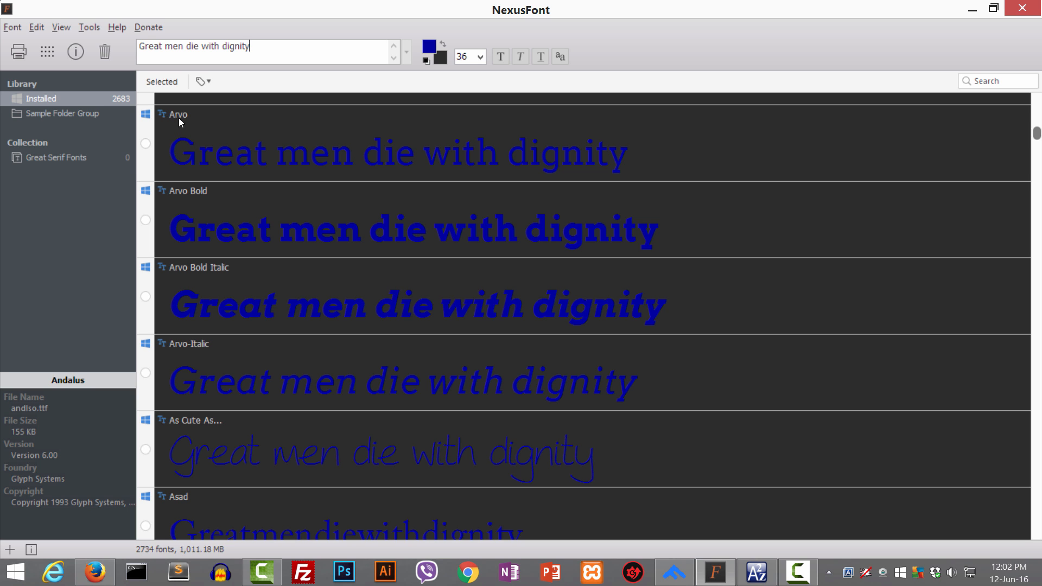
mouse_move(237, 132)
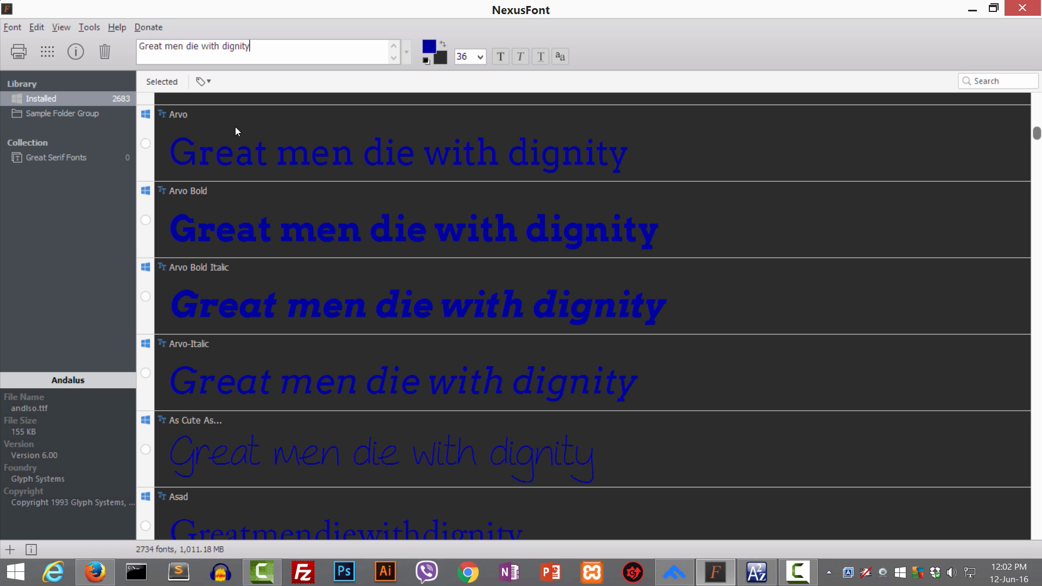
mouse_move(229, 244)
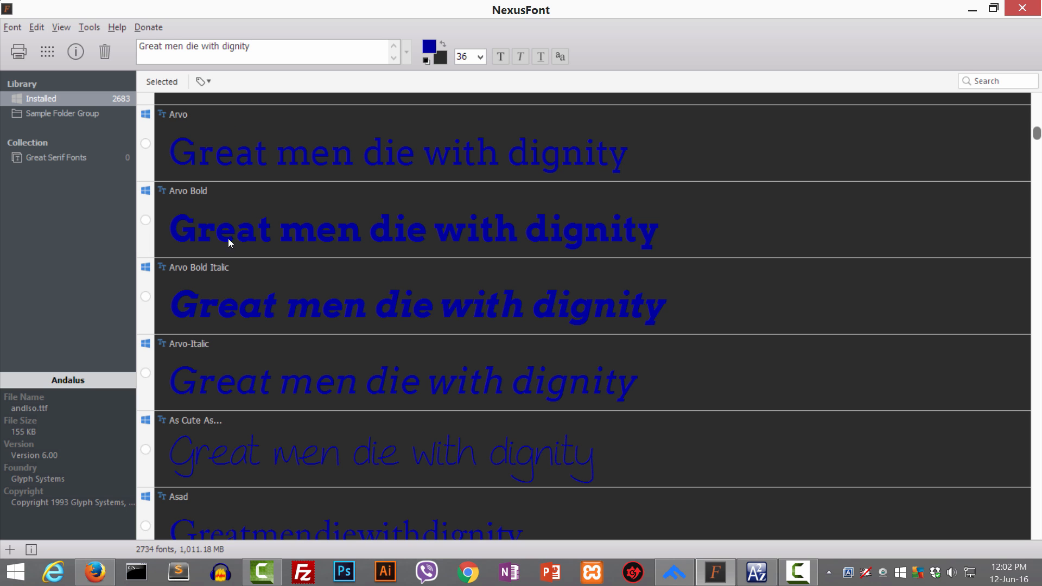
- Add _PDMS_Saleem_QuranFont to Great Serif Fonts, confirm it is listed there, then return to Installed fonts
left_click(55, 157)
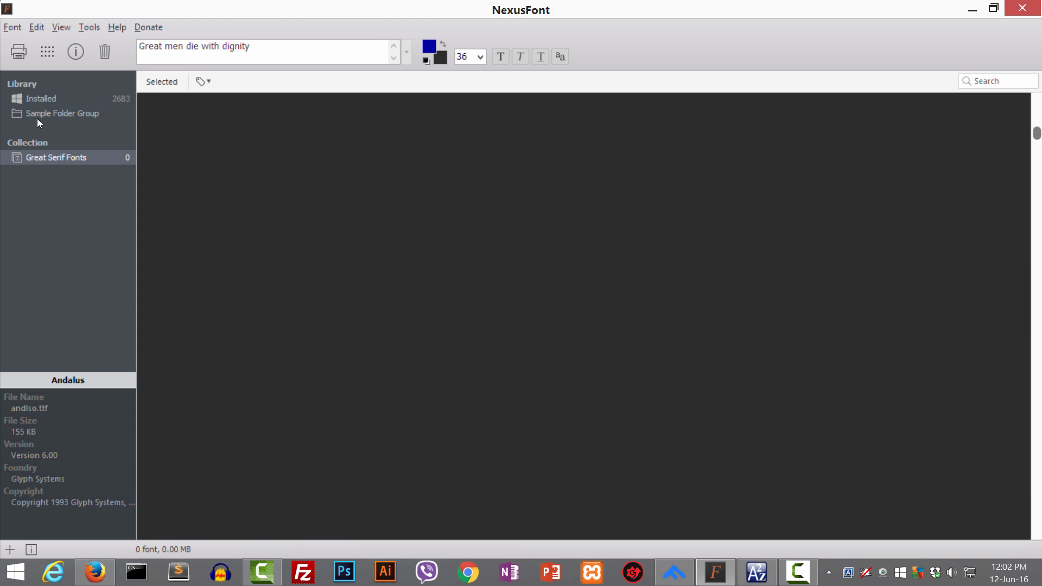
left_click(43, 98)
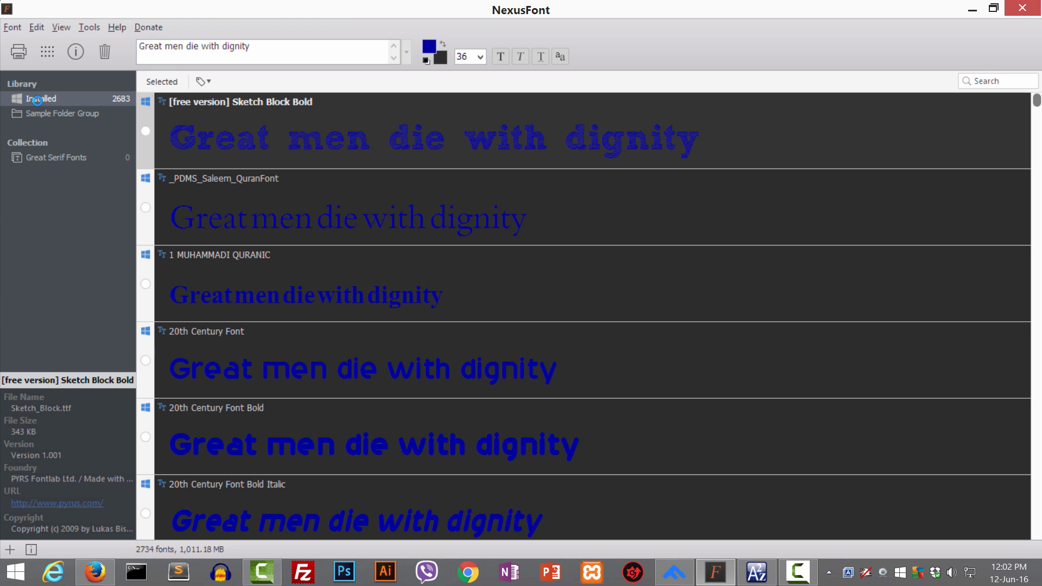
mouse_move(46, 167)
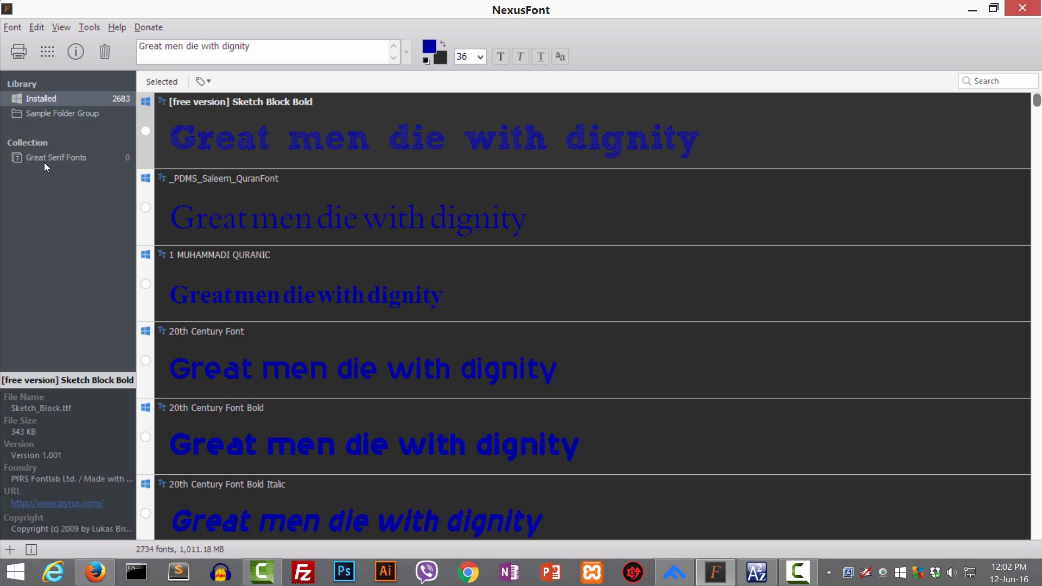
mouse_move(198, 222)
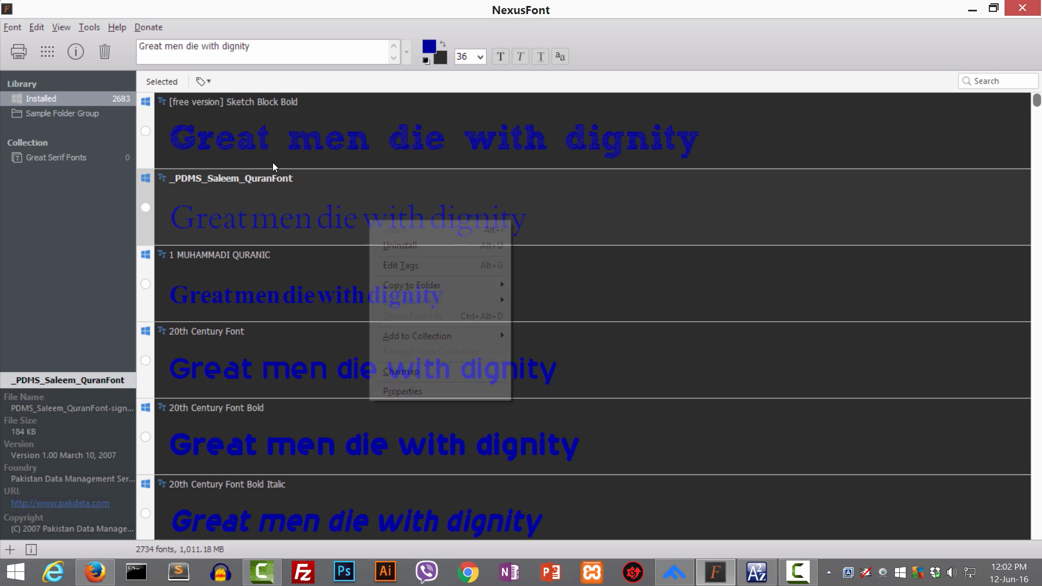
left_click(263, 164)
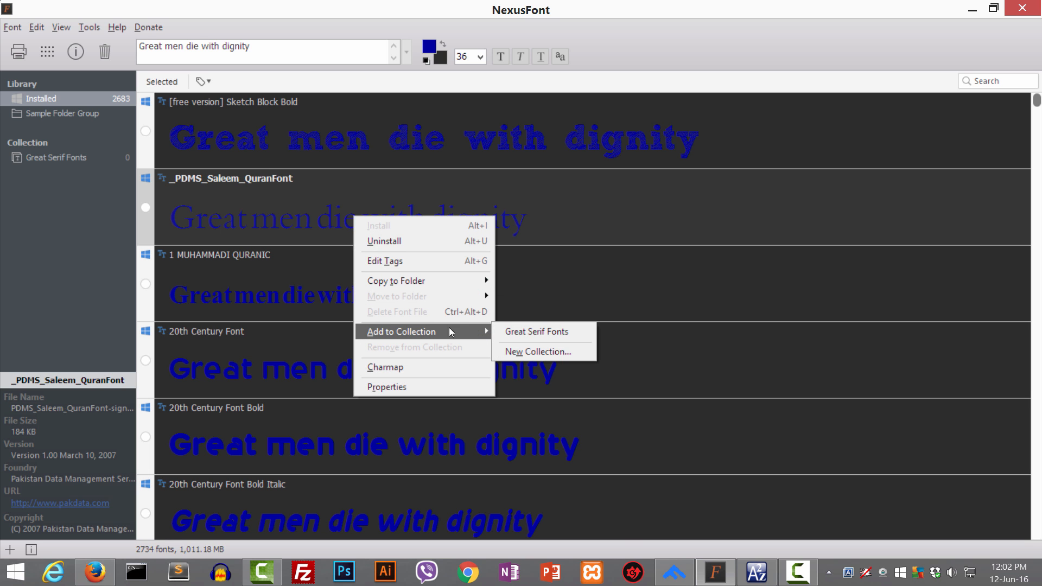
left_click(537, 331)
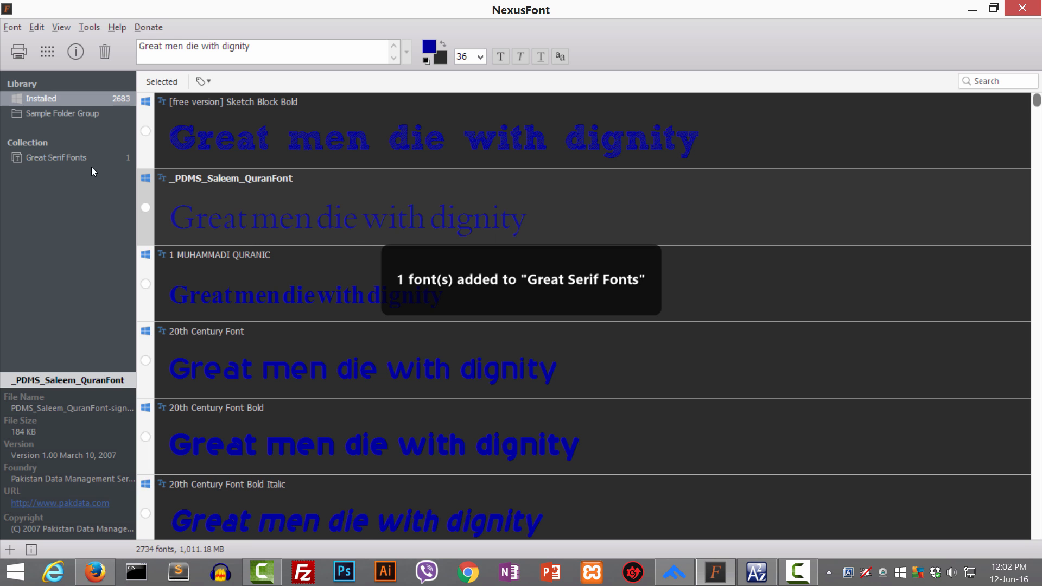
left_click(55, 158)
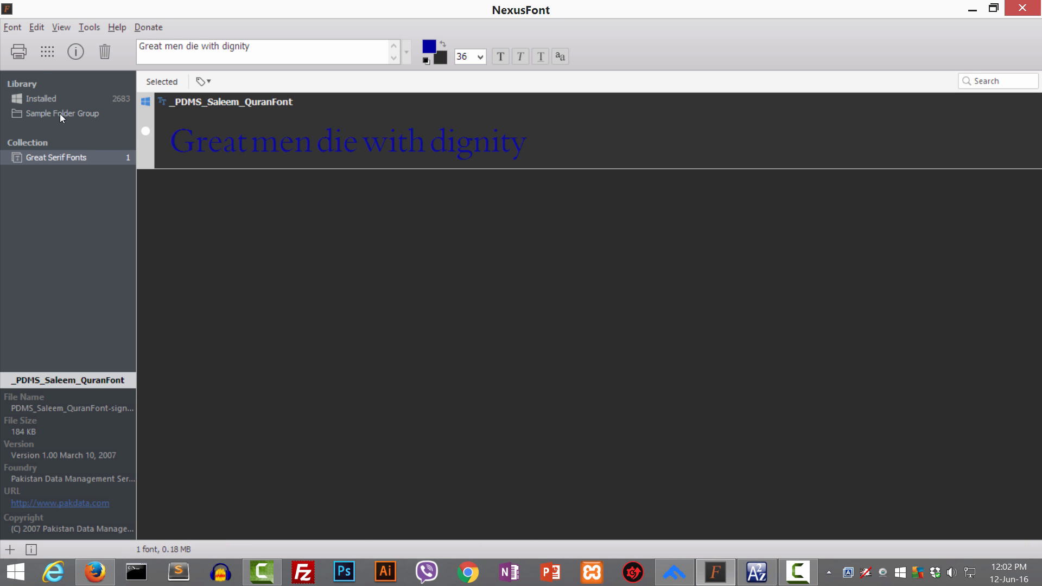
left_click(42, 99)
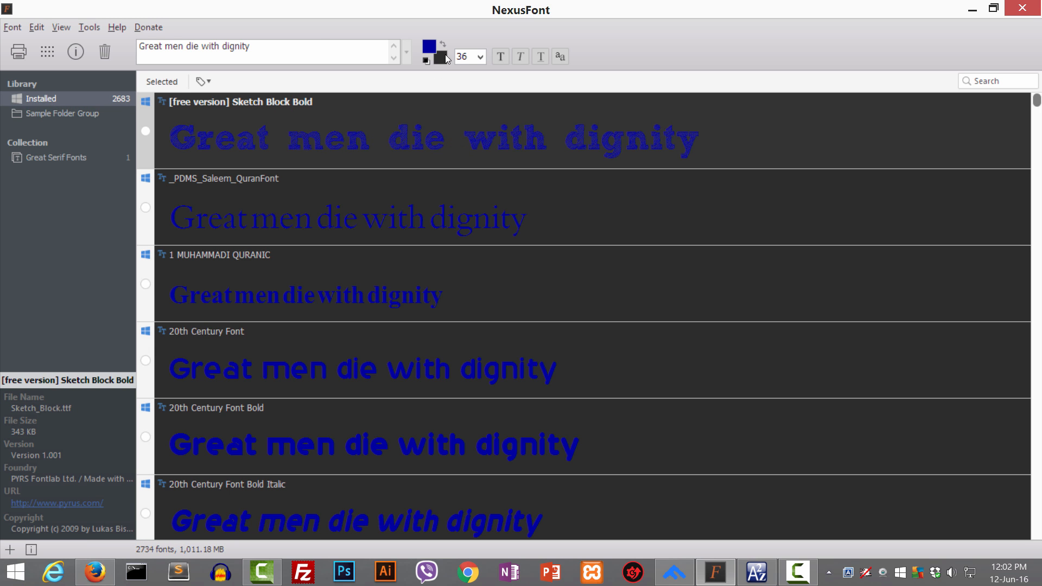
- Recolour the previews to light blue text on a white background
left_click(430, 55)
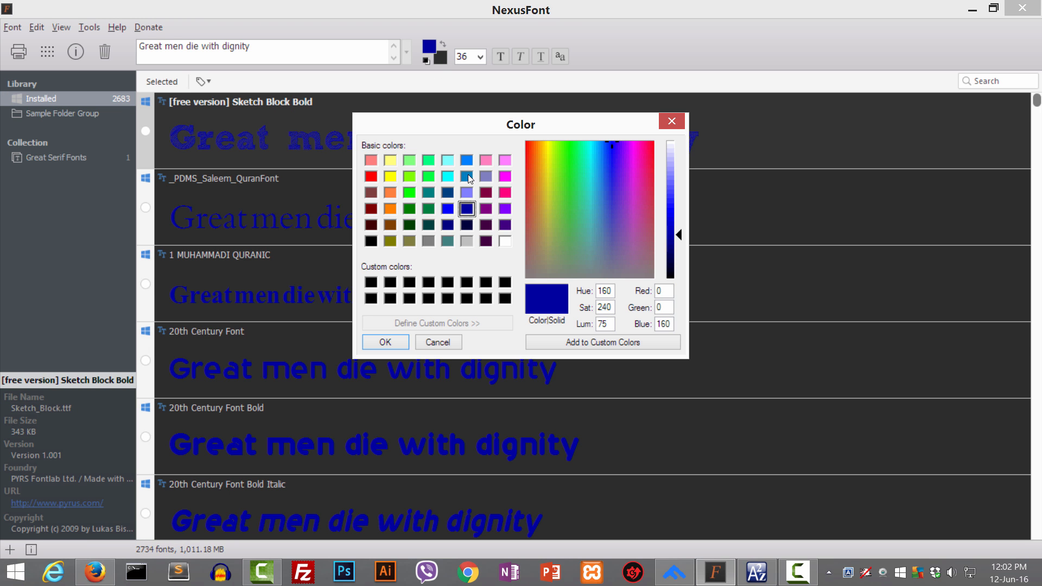
left_click(467, 161)
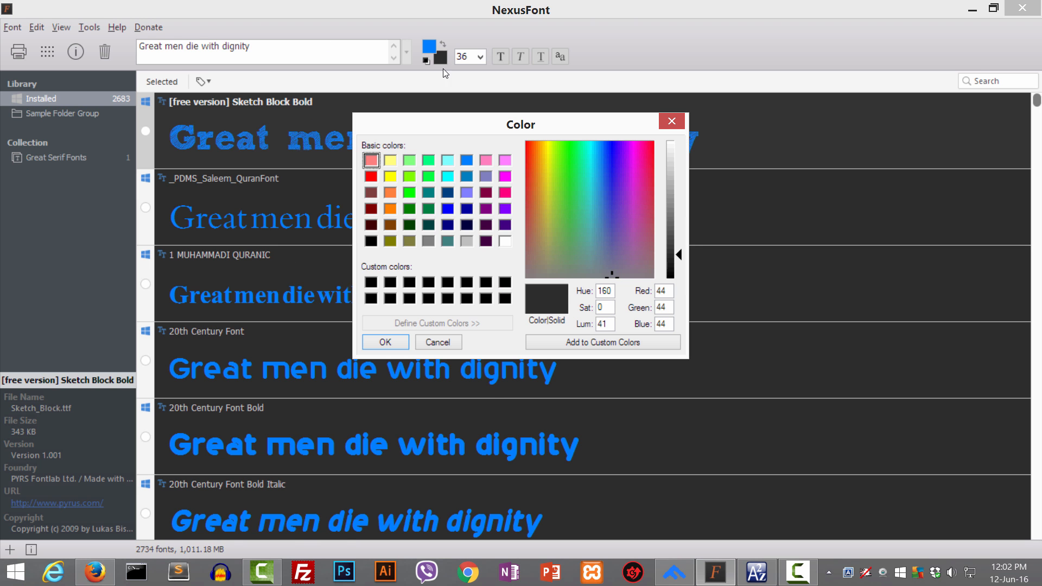
left_click(505, 241)
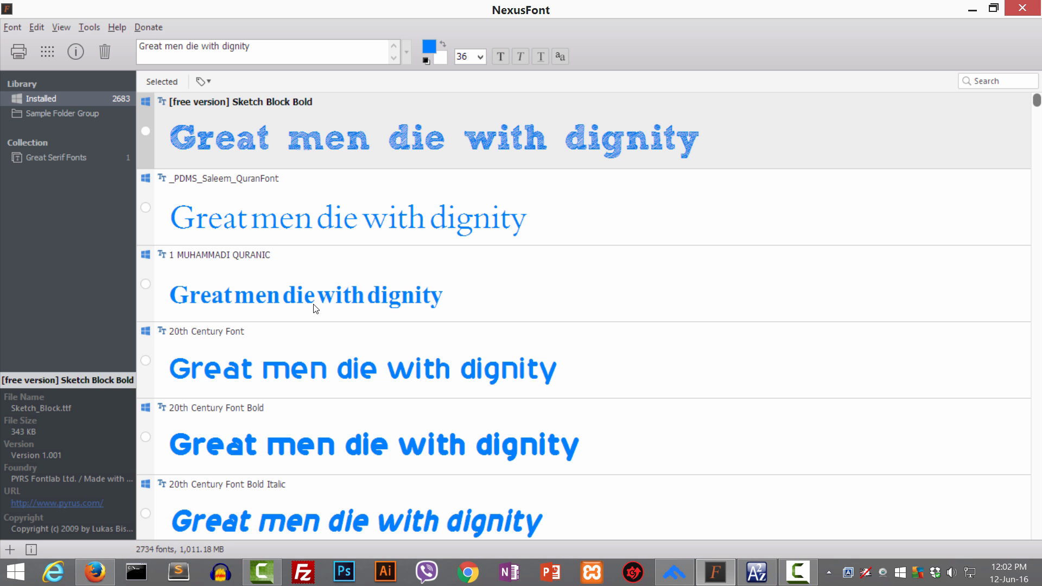
mouse_move(416, 225)
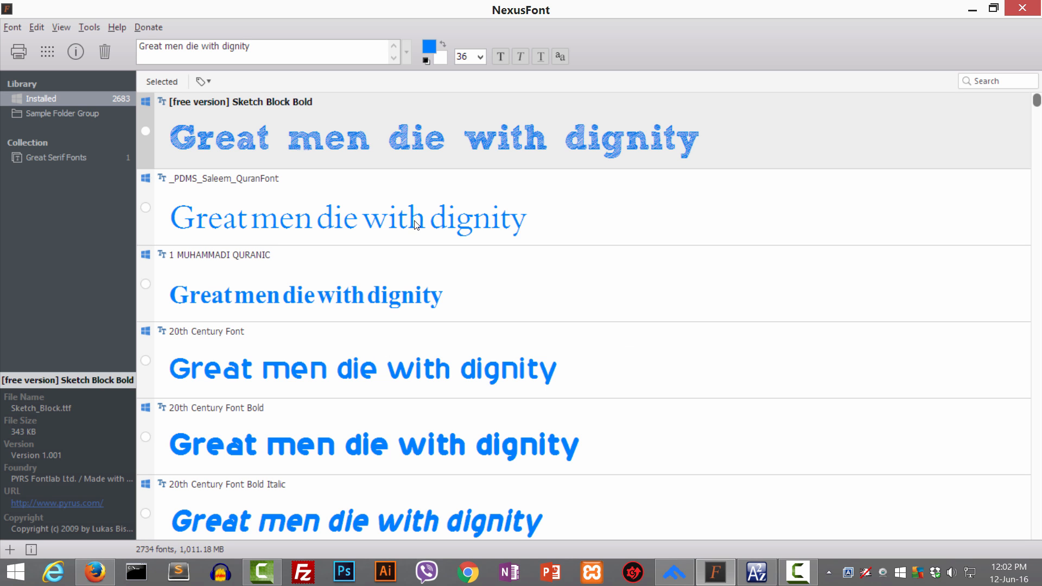
- Replace NexusFont's preview sentence with the phrase Organic Green
triple_click(266, 47)
type("O")
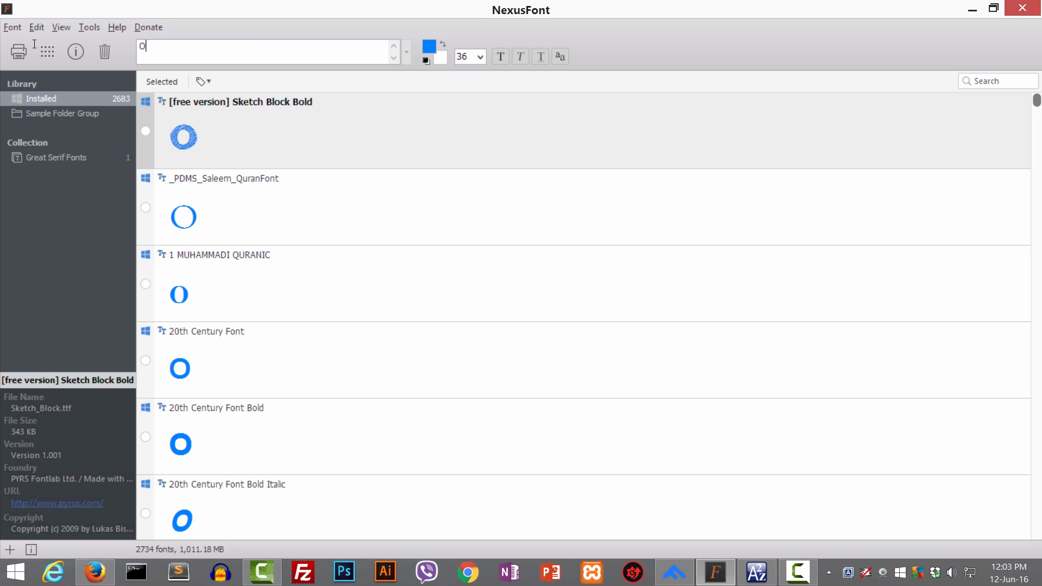
type("rganic Green")
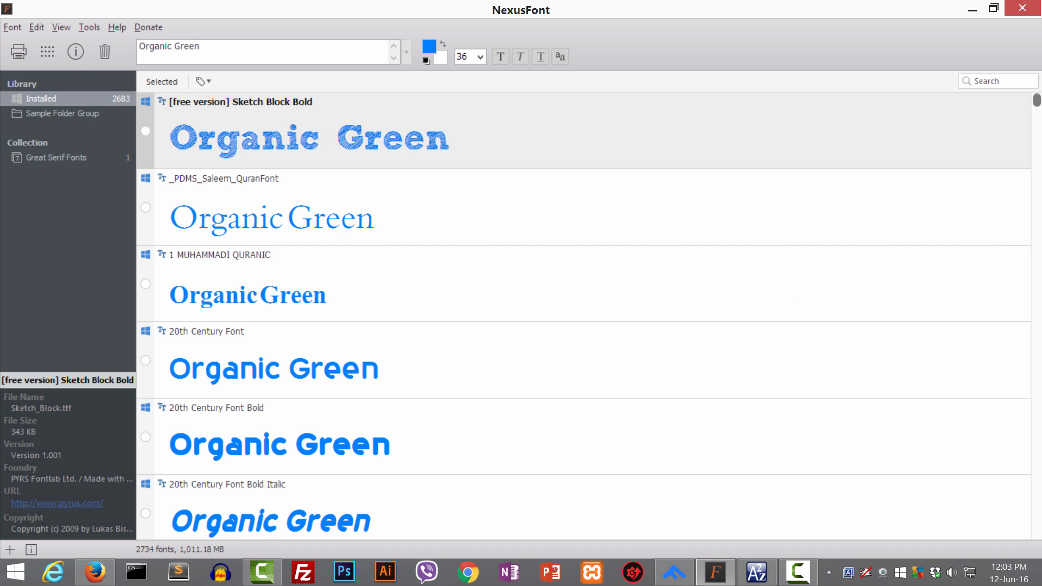
mouse_move(1027, 118)
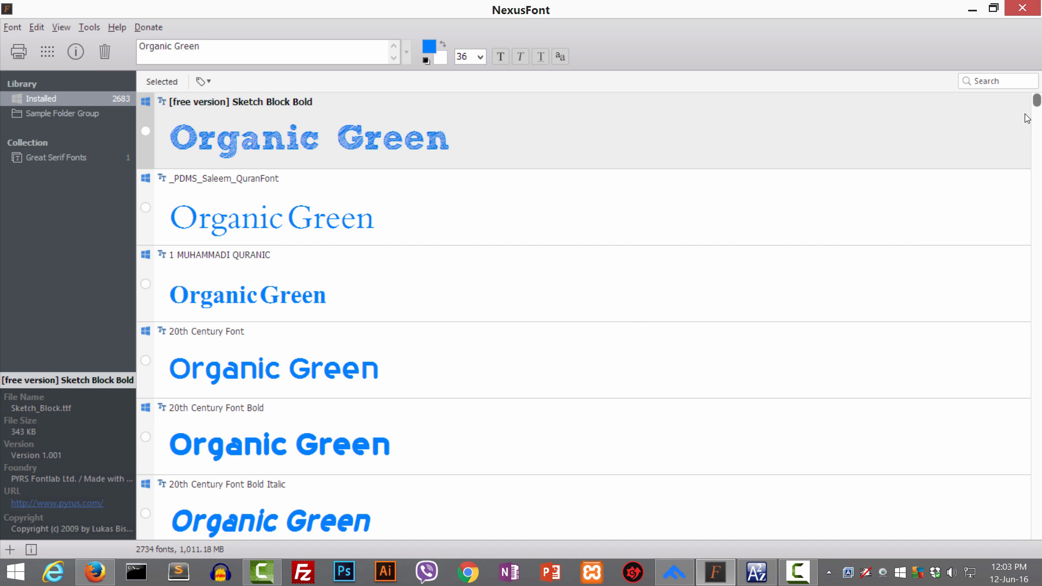
- Browse the installed Adobe fonts, viewing details of ACaslonPro-Semibold and AdobeDevanagari-BoldItalic
scroll("up", 3)
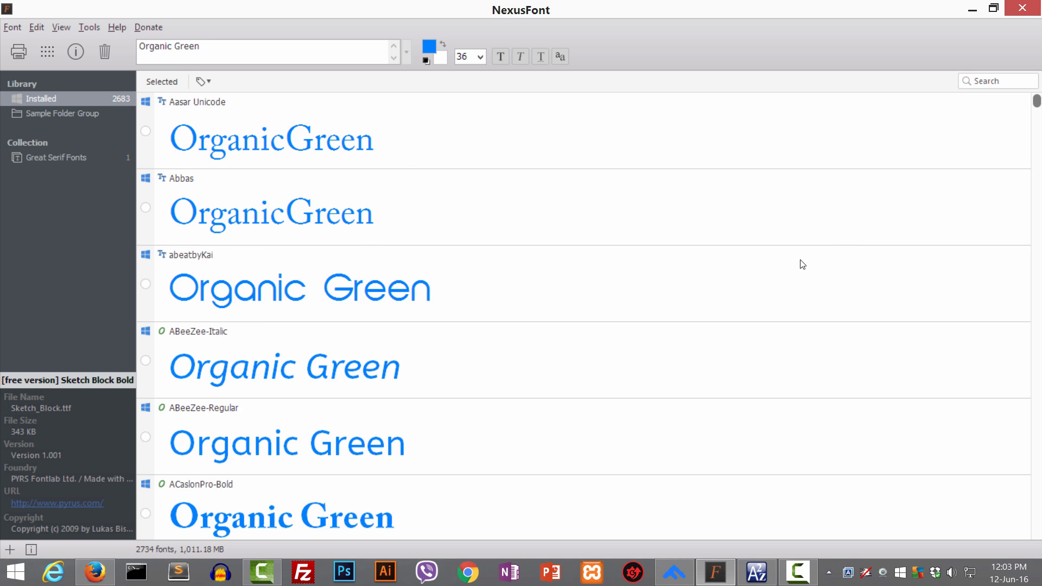
scroll("down", 3)
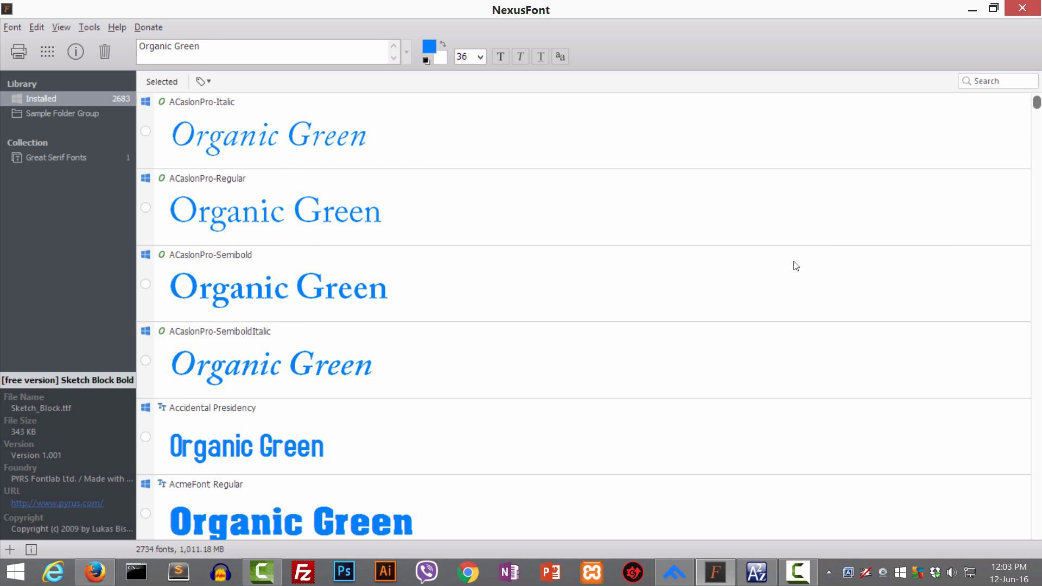
left_click(279, 285)
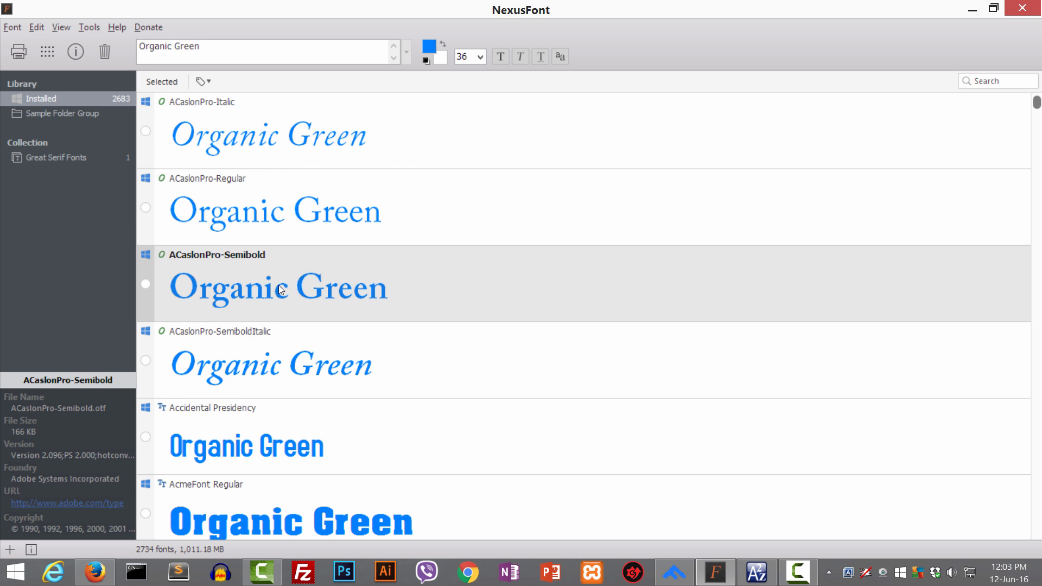
scroll("down", 3)
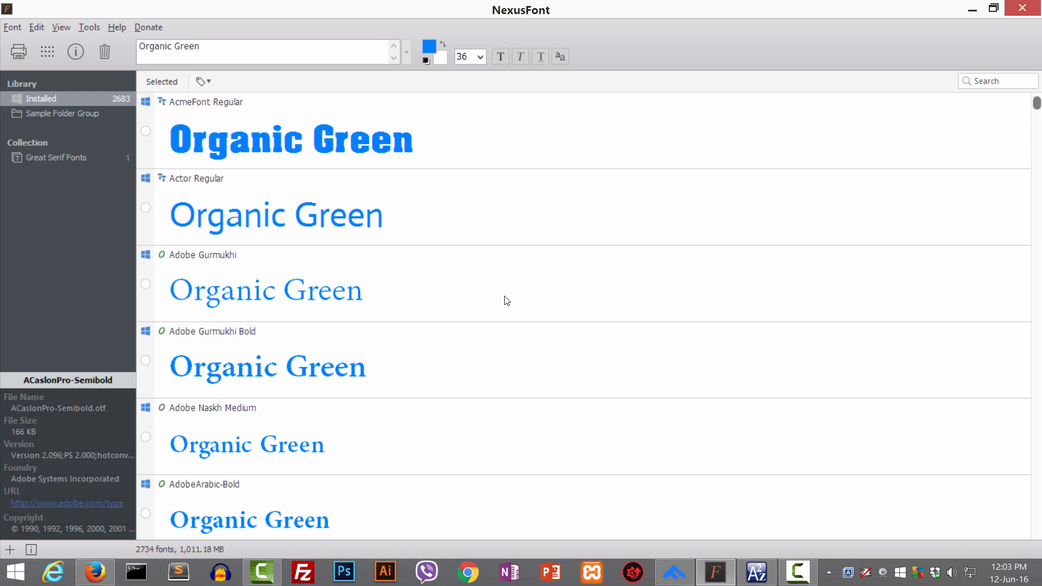
scroll("down", 3)
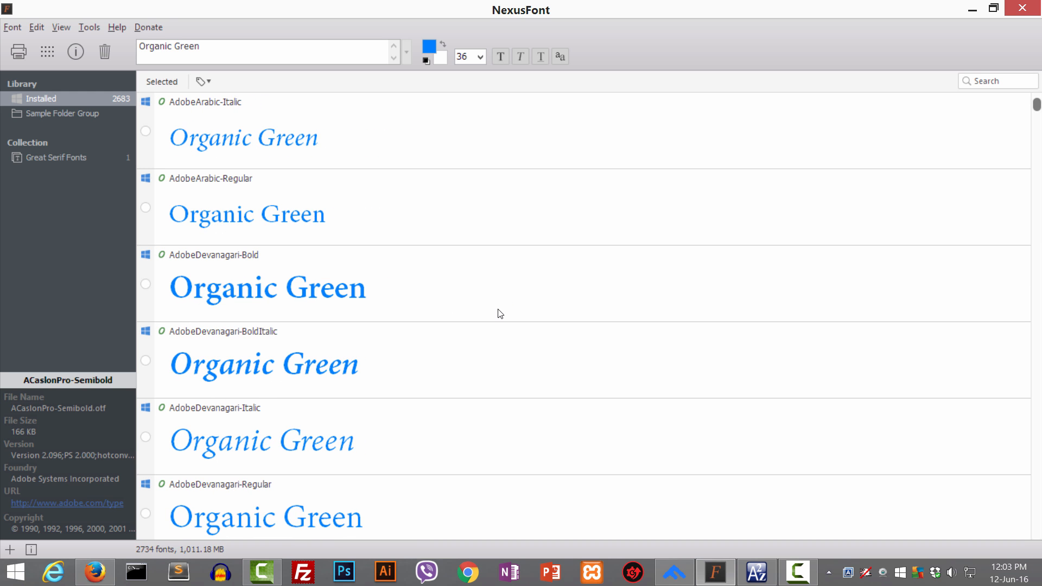
left_click(465, 359)
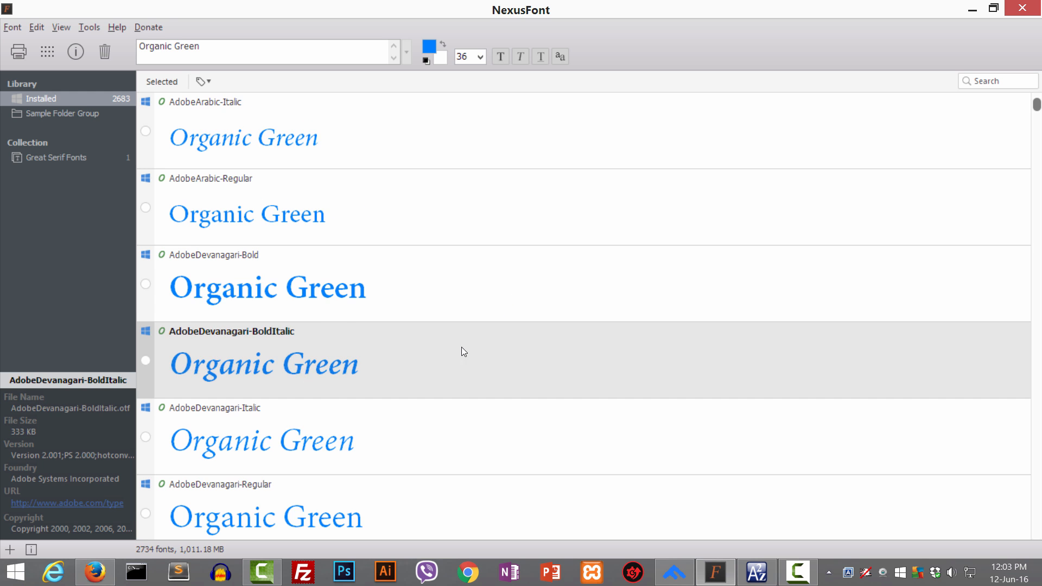
scroll("down", 3)
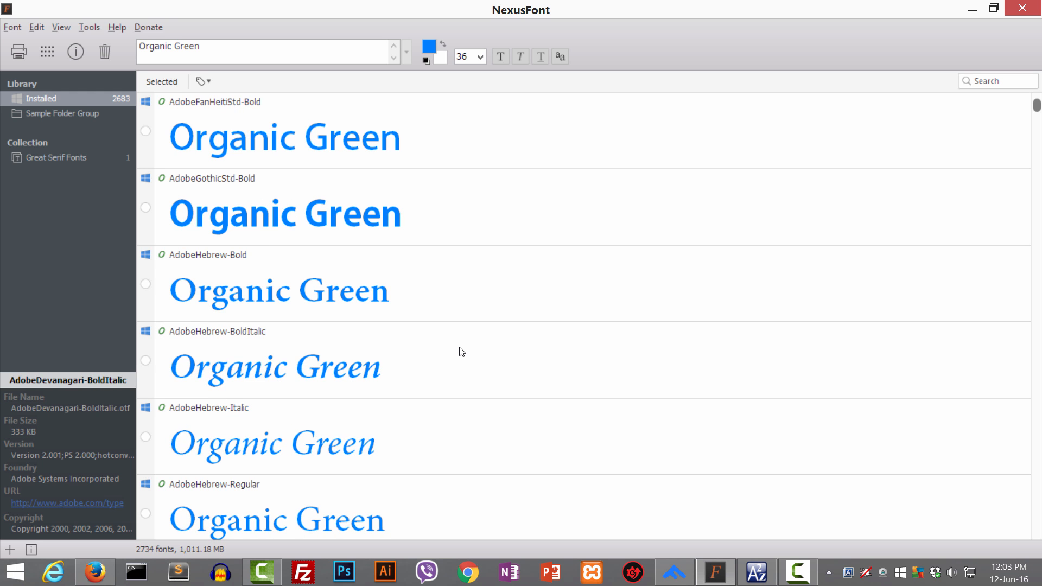
scroll("down", 3)
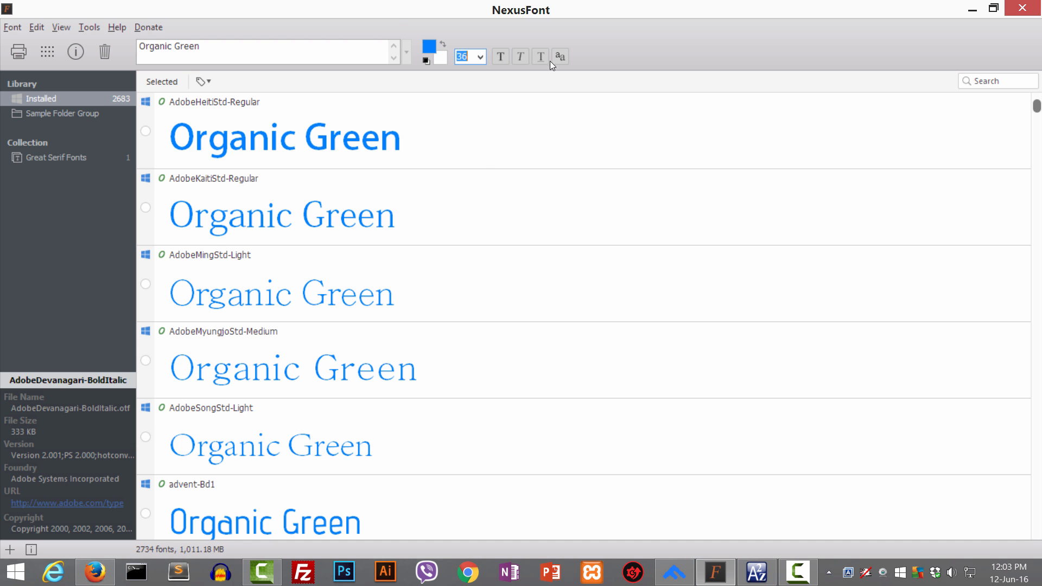
mouse_move(100, 117)
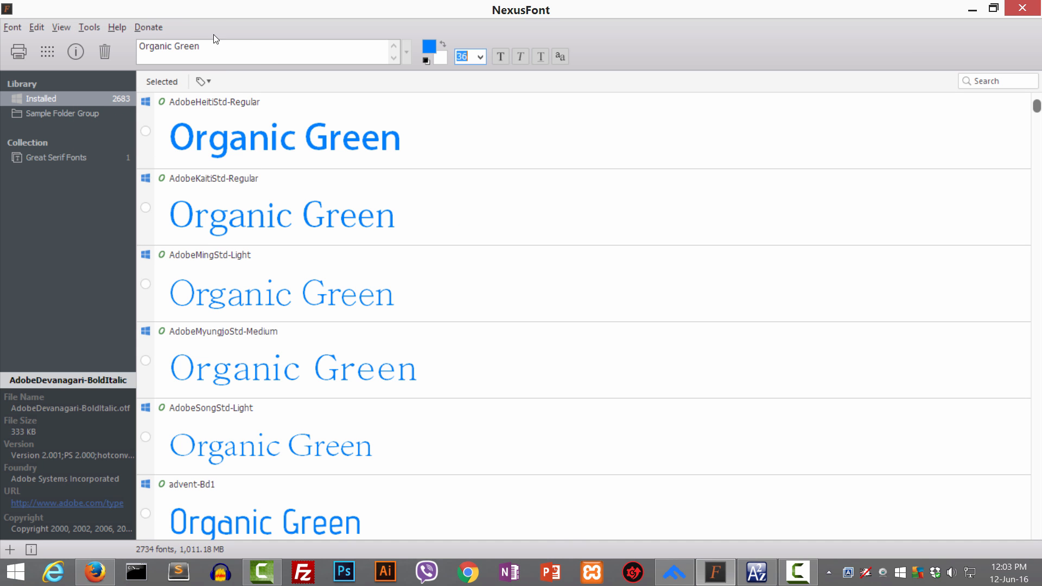
mouse_move(522, 490)
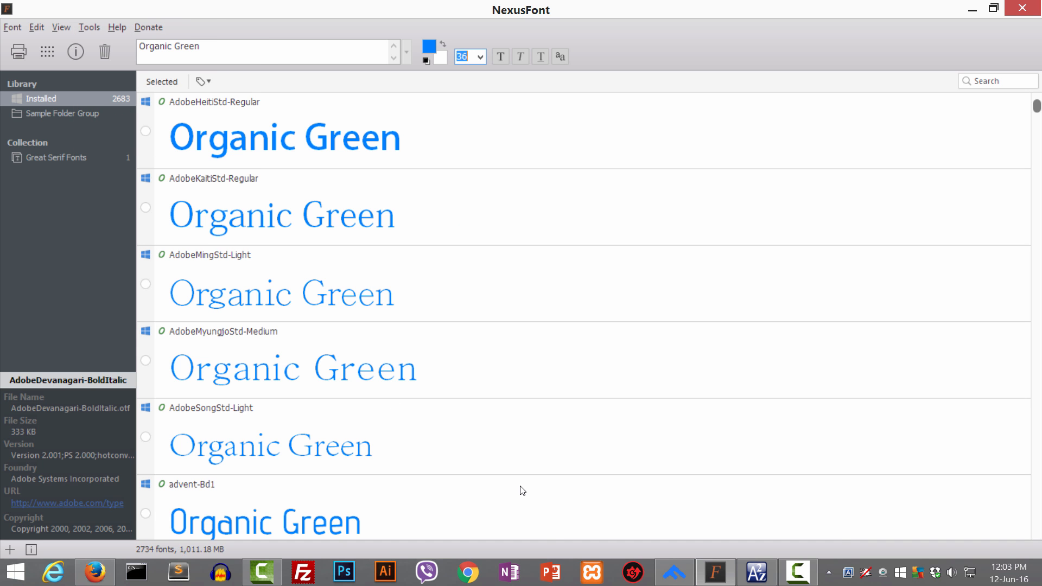
- Bring up Font Runner, glance at its Code and Run downloads page, then return to Font Runner
left_click(757, 572)
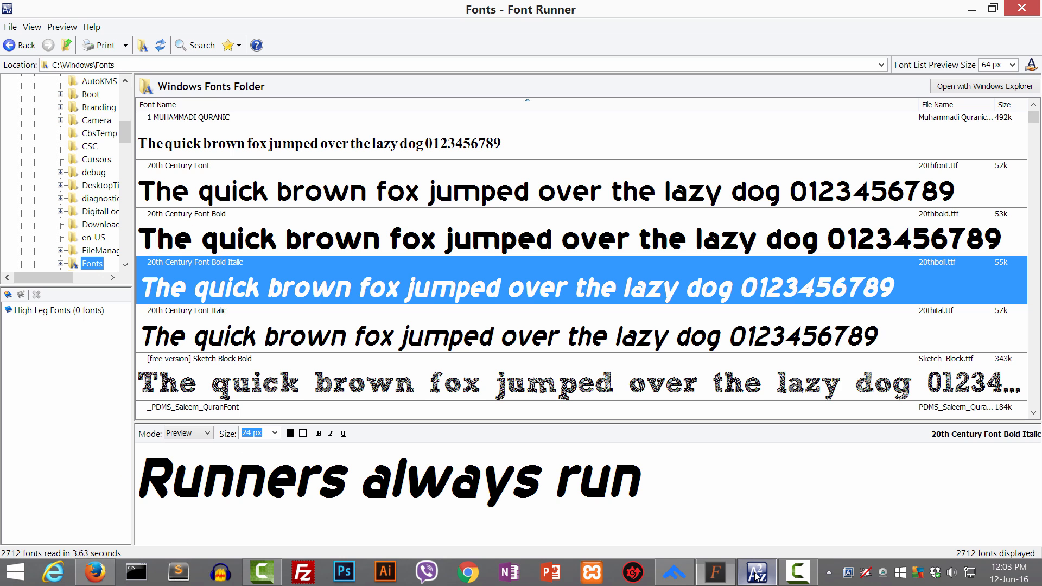
mouse_move(615, 271)
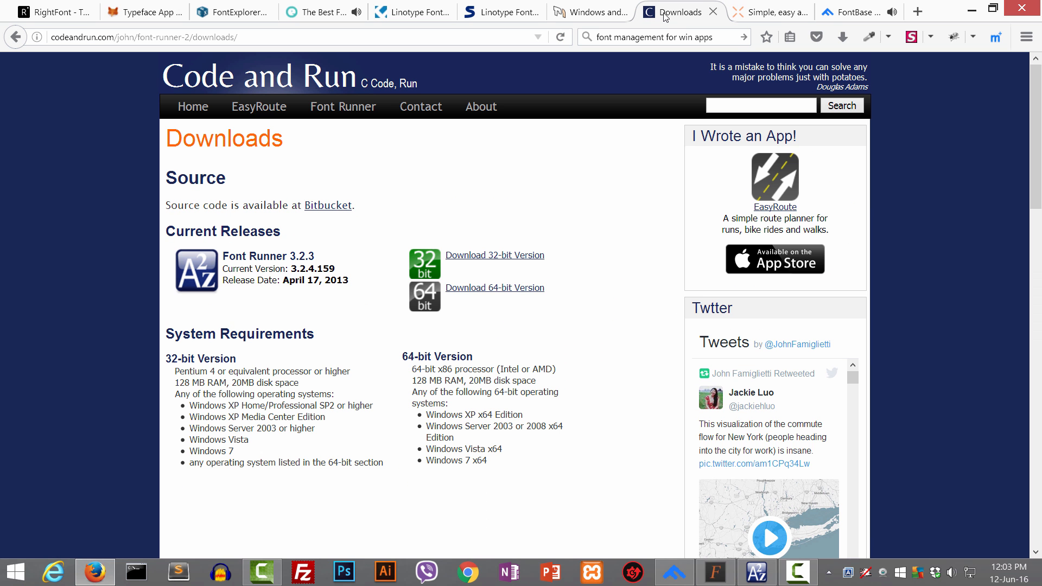
left_click(343, 106)
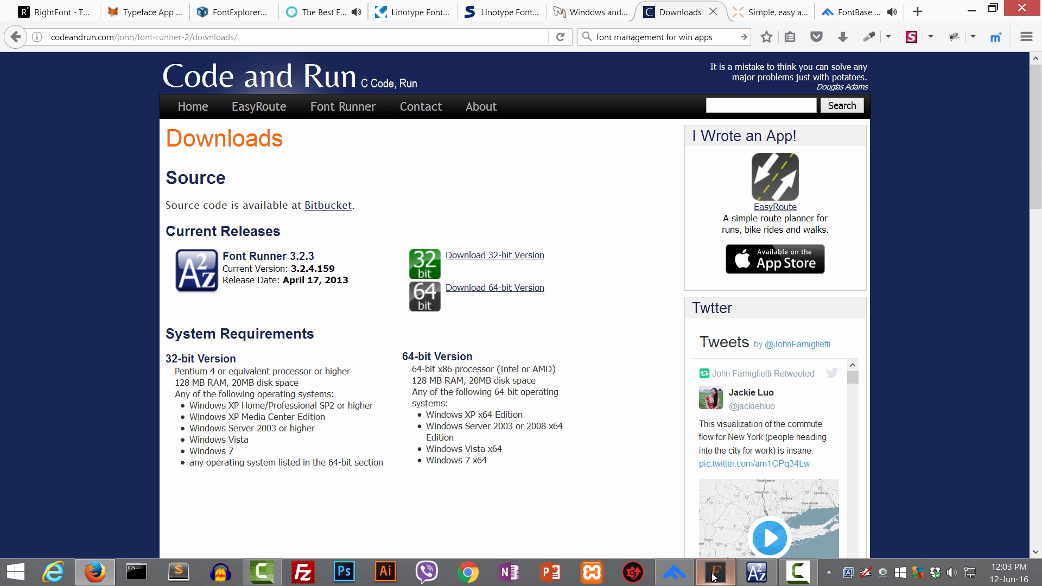
left_click(715, 572)
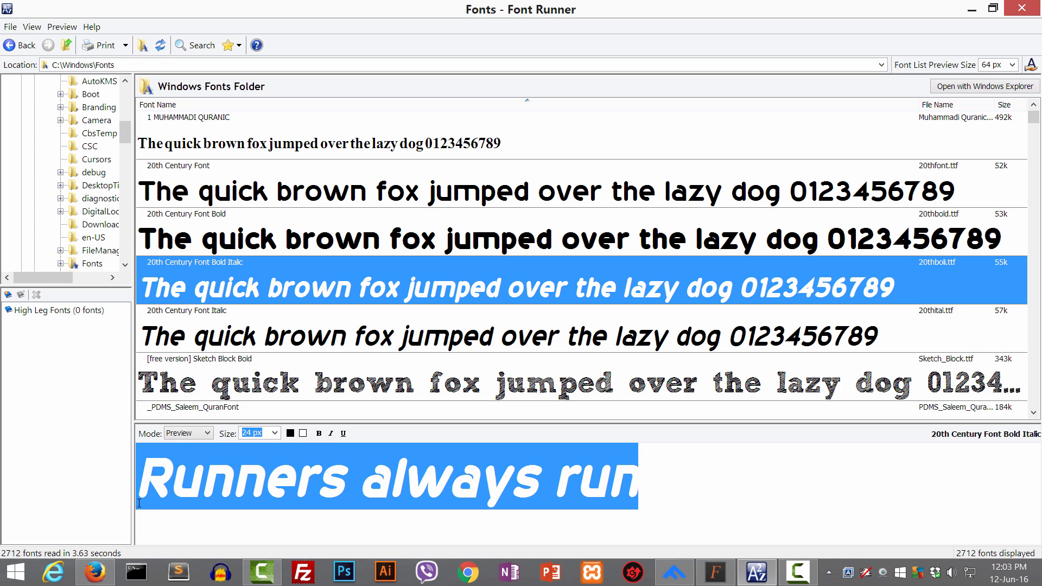
mouse_move(401, 292)
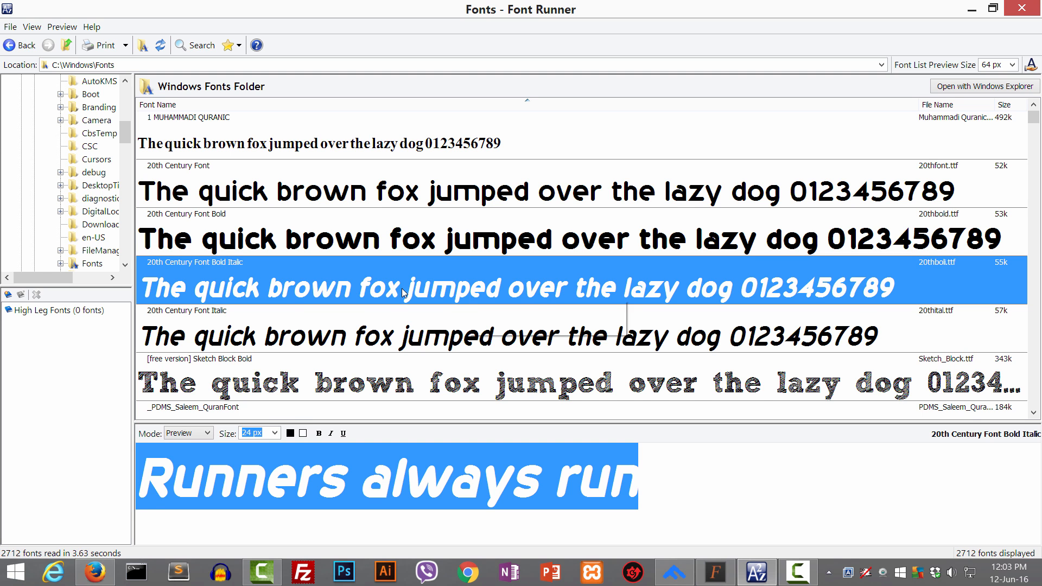
- View the empty High Leg Fonts set, then reload all 2712 fonts from C:\Windows\Fonts
left_click(519, 336)
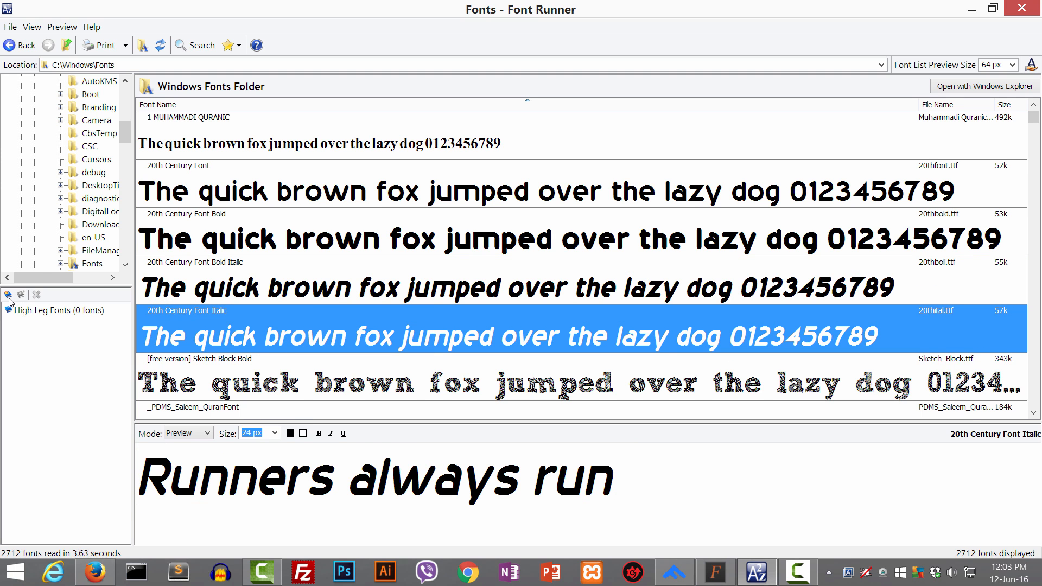
left_click(55, 310)
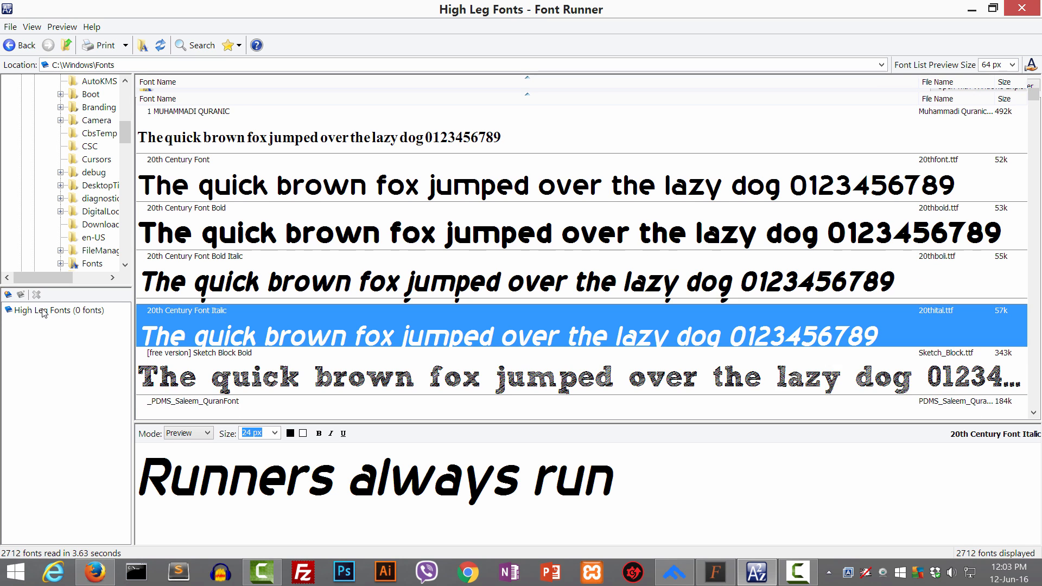
left_click(59, 309)
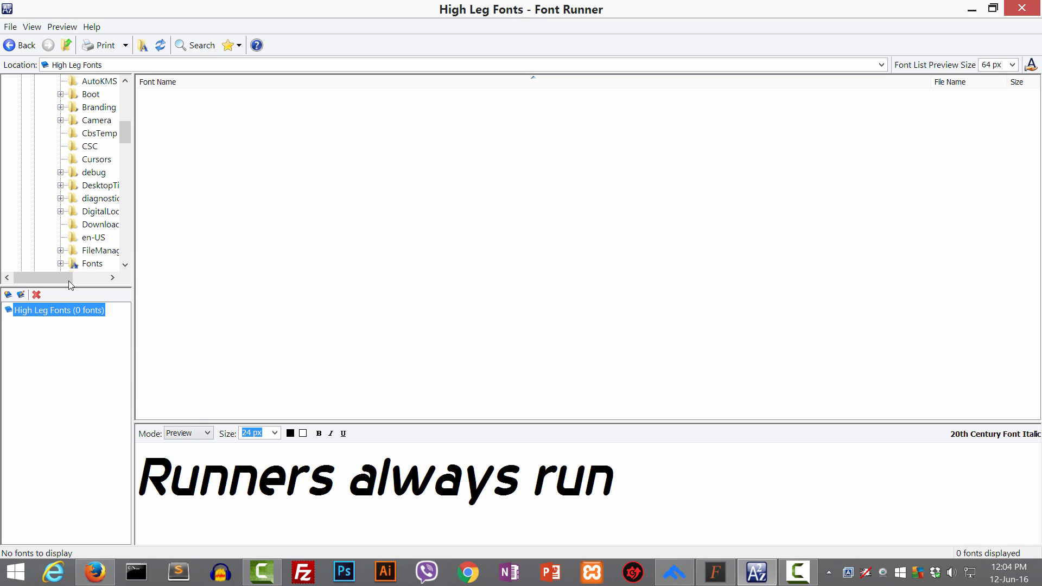
left_click(91, 262)
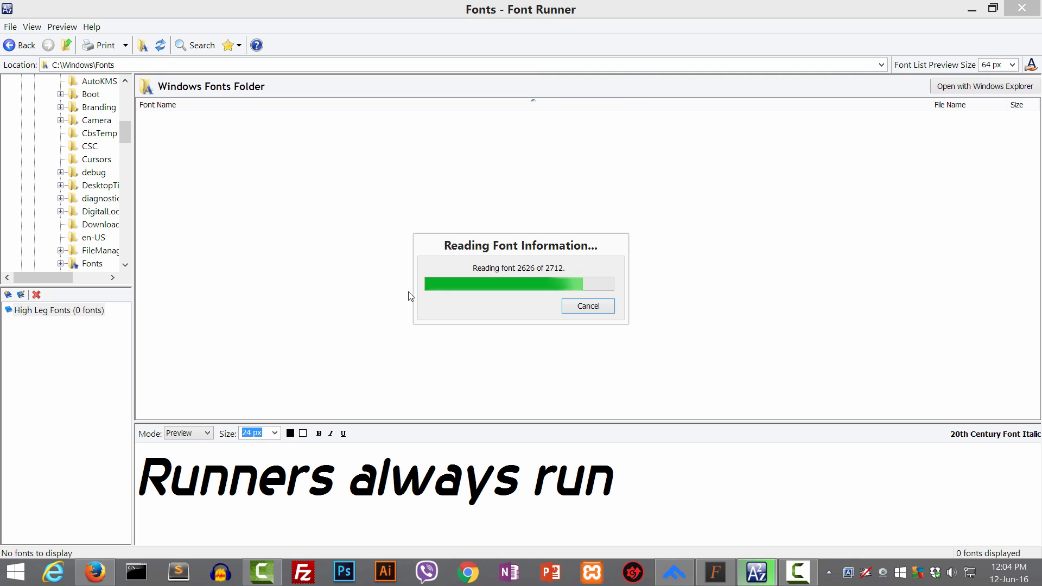
right_click(59, 310)
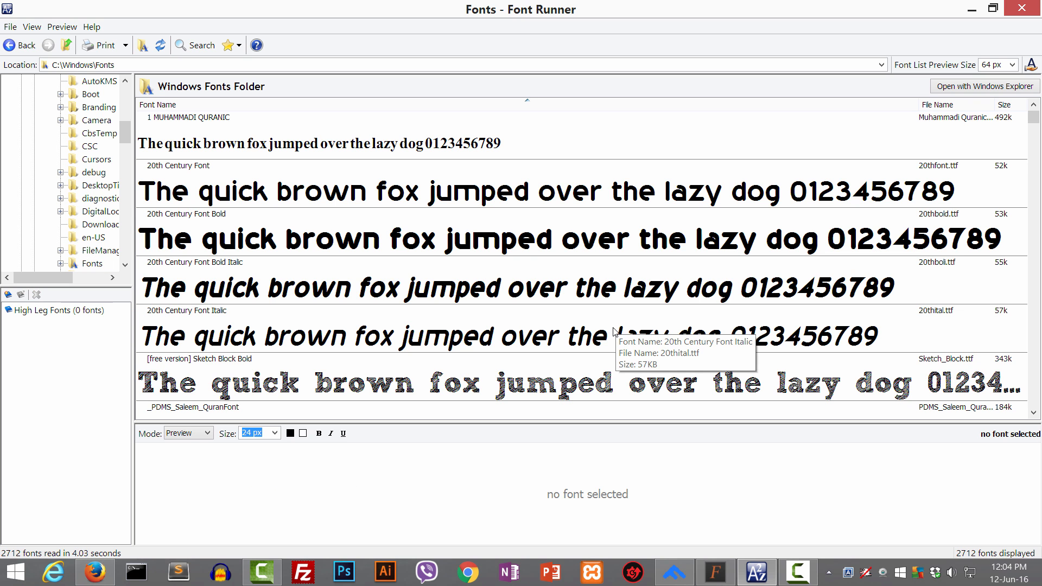
mouse_move(45, 323)
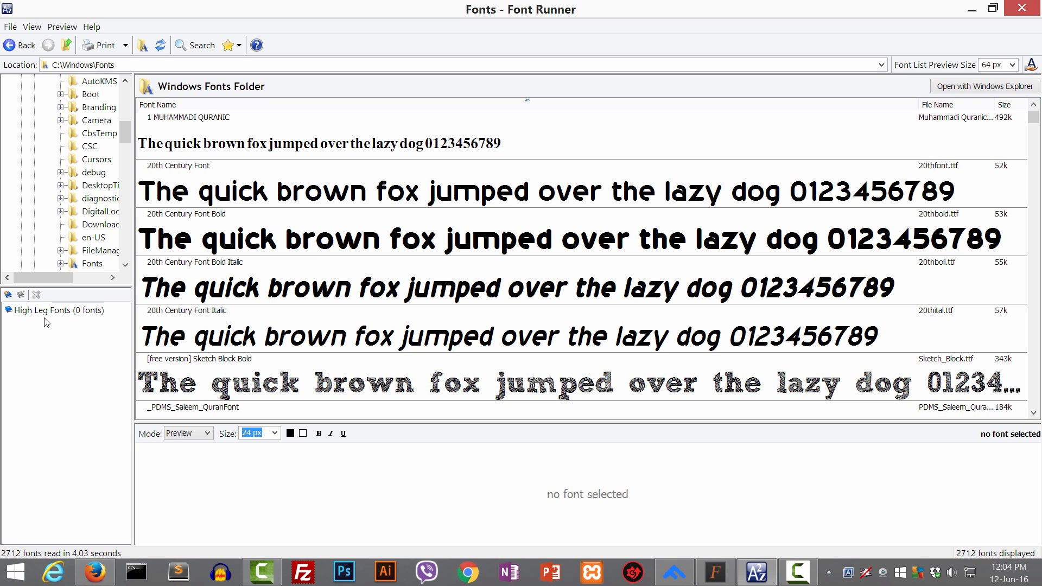
mouse_move(249, 307)
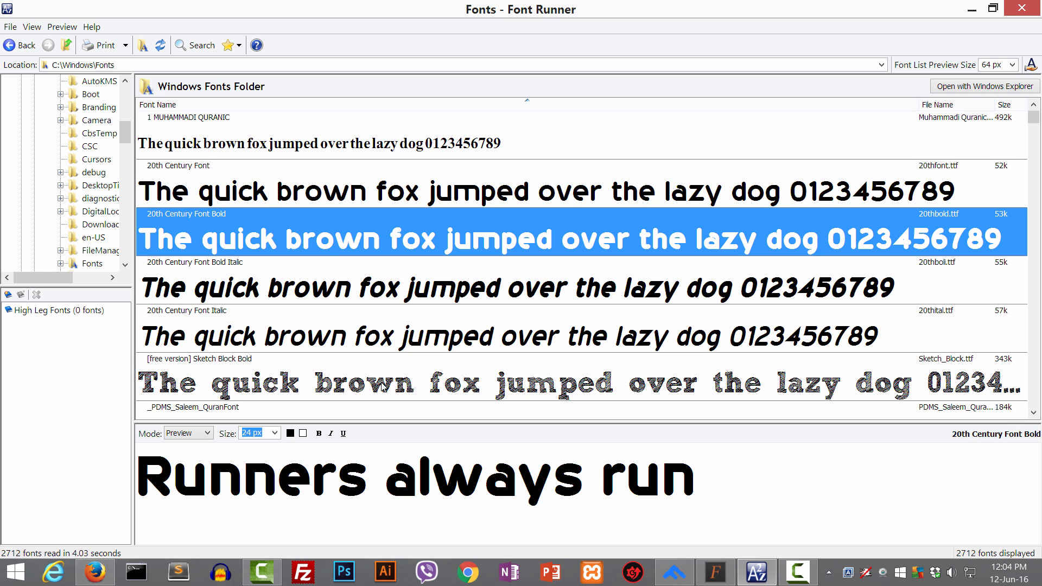
- Replace Font Runner's sample phrase with "A like it not very much"
triple_click(412, 475)
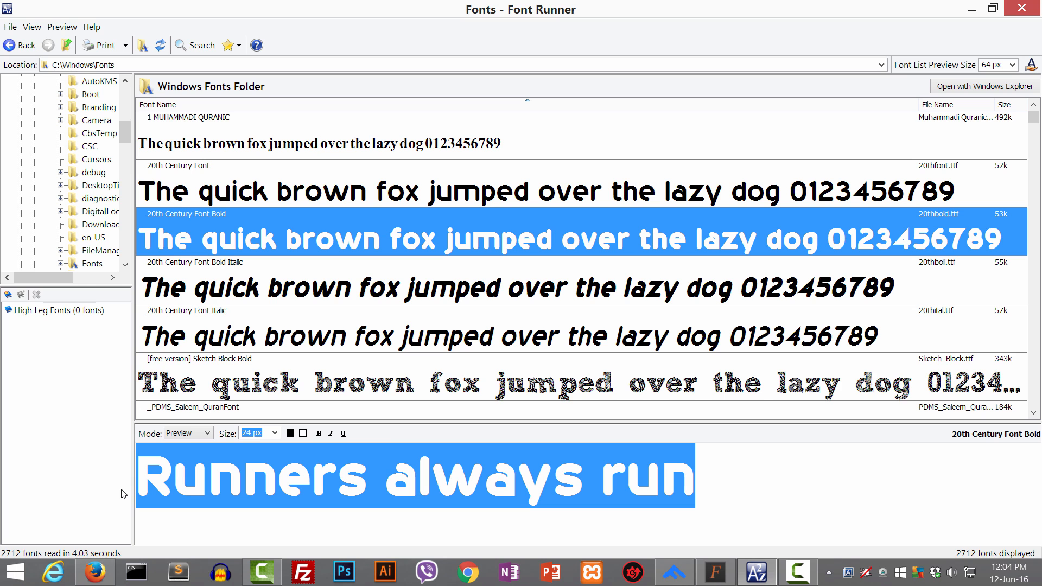
type("A lik")
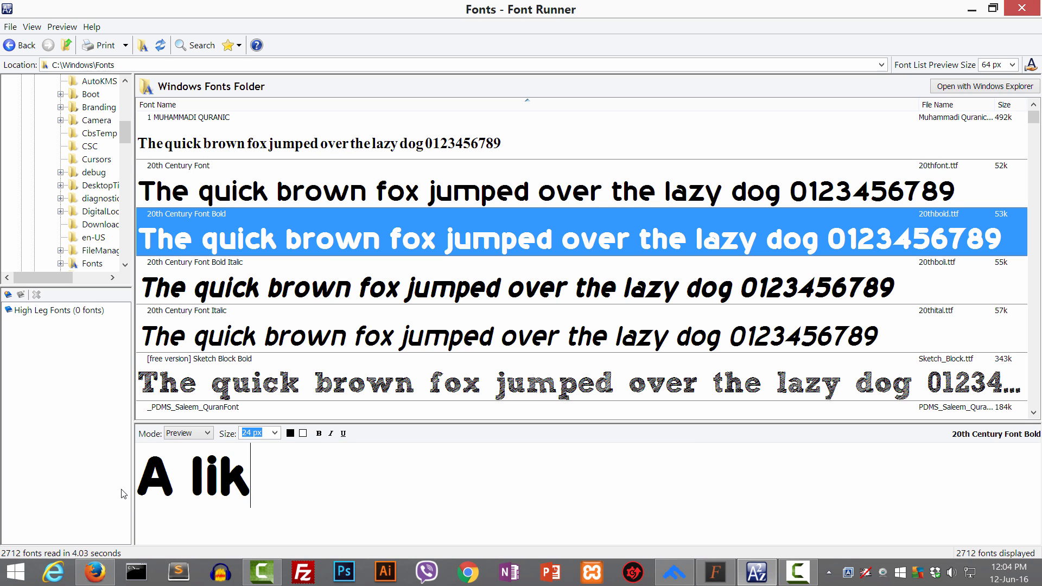
type("e it not ve")
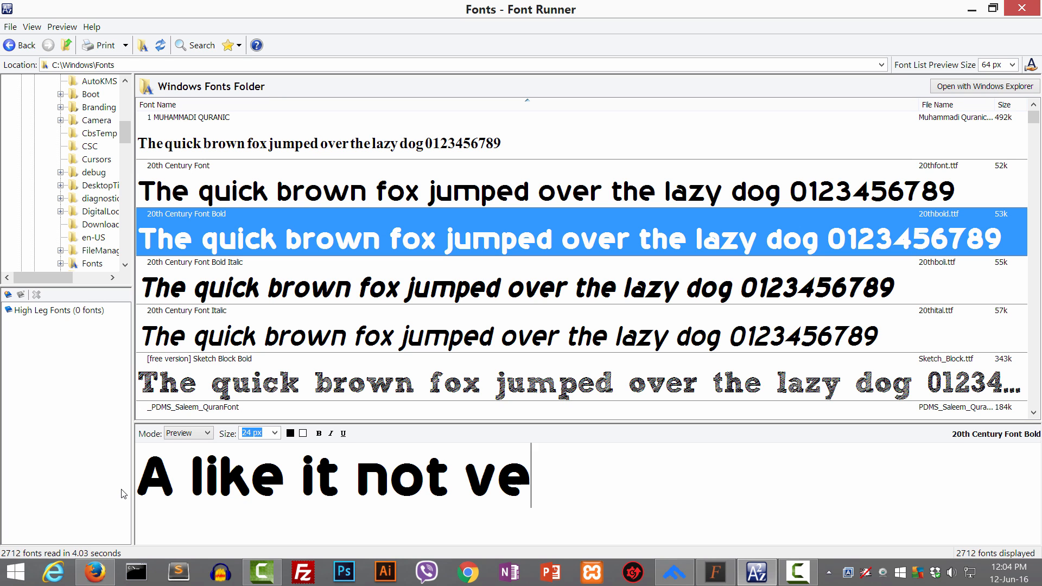
type("ry much")
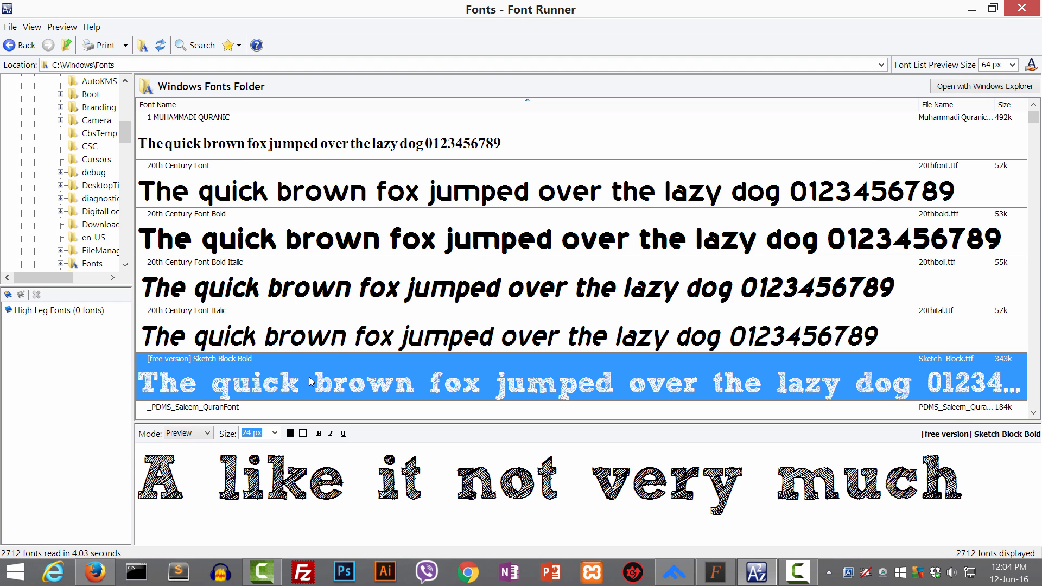
mouse_move(309, 333)
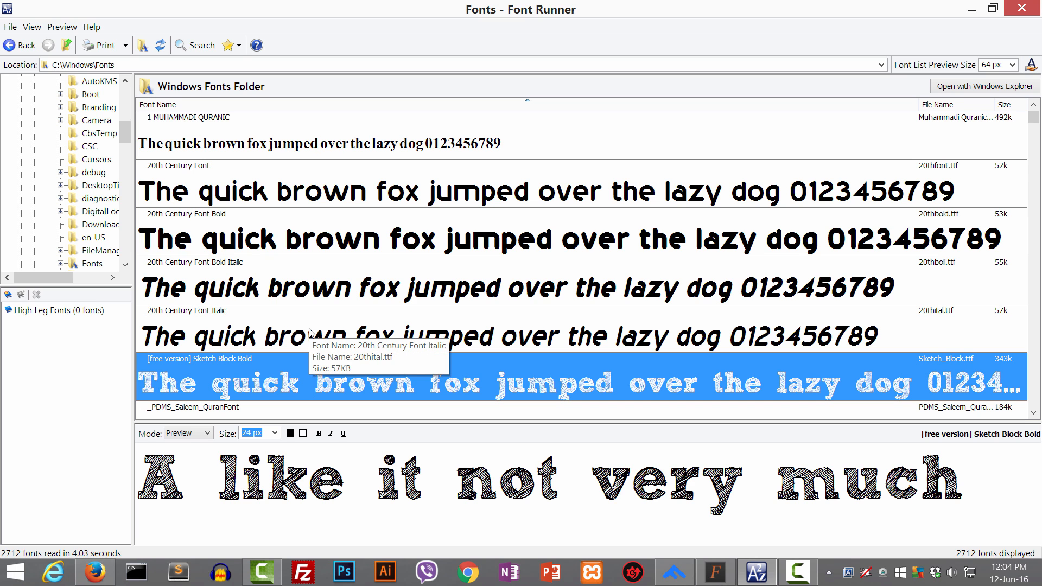
mouse_move(107, 328)
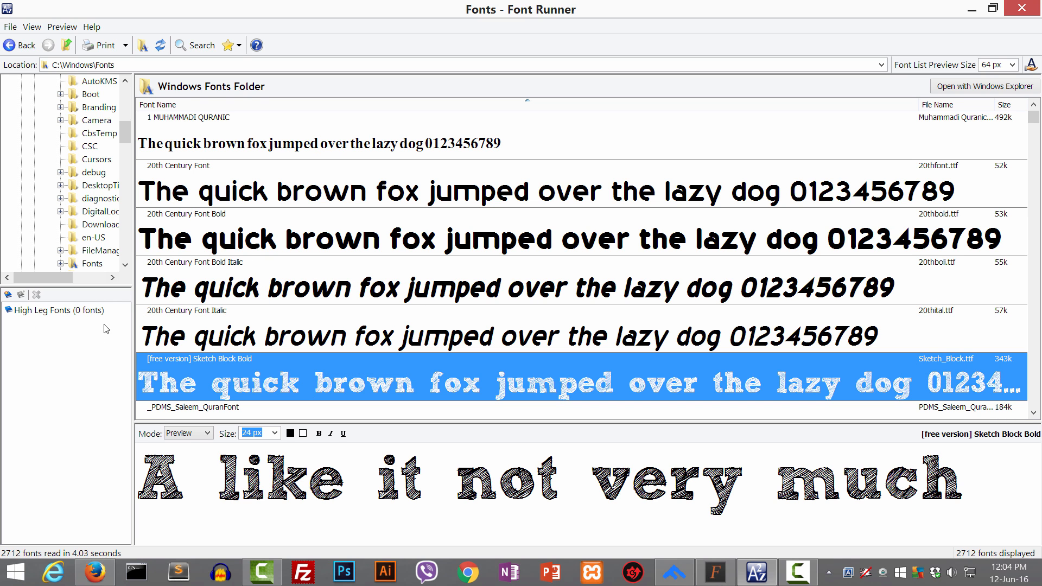
mouse_move(1022, 28)
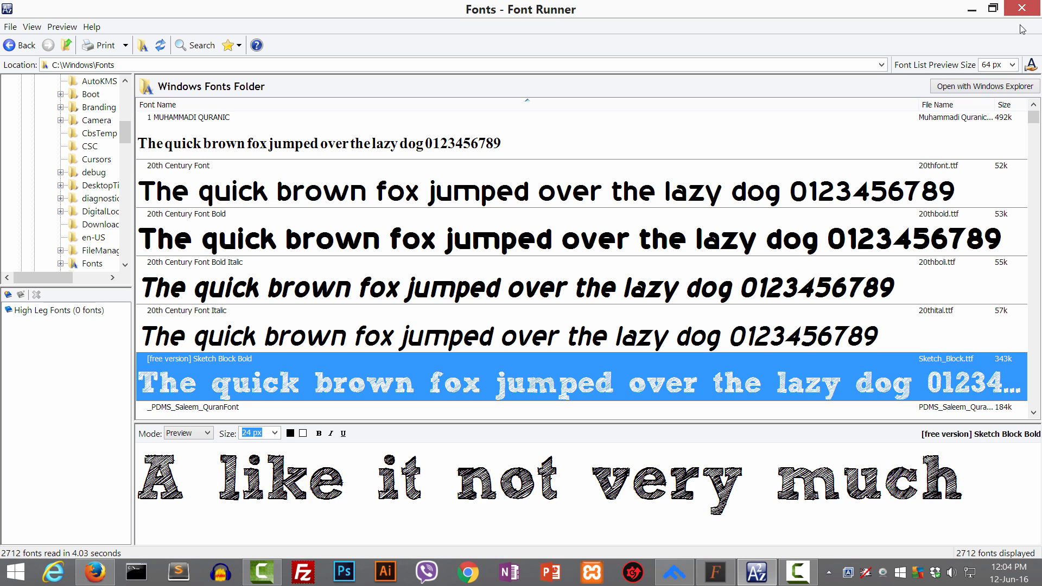
mouse_move(1026, 9)
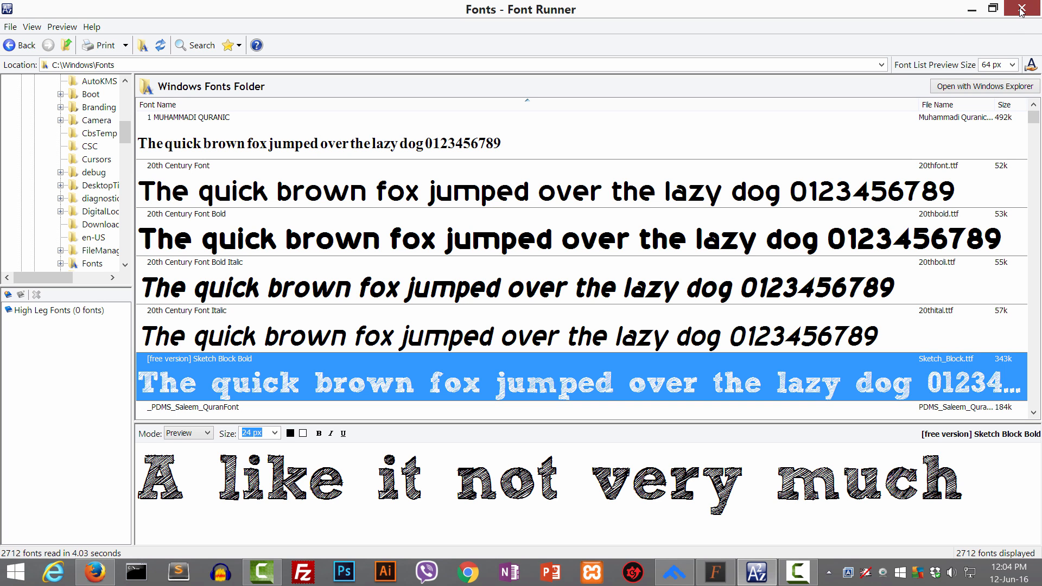
mouse_move(970, 10)
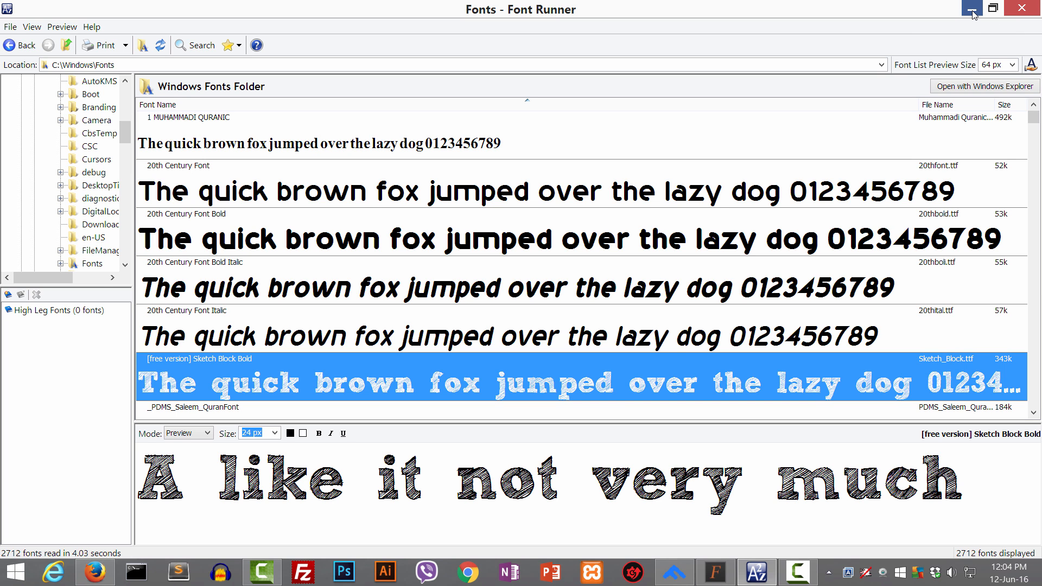
mouse_move(1022, 8)
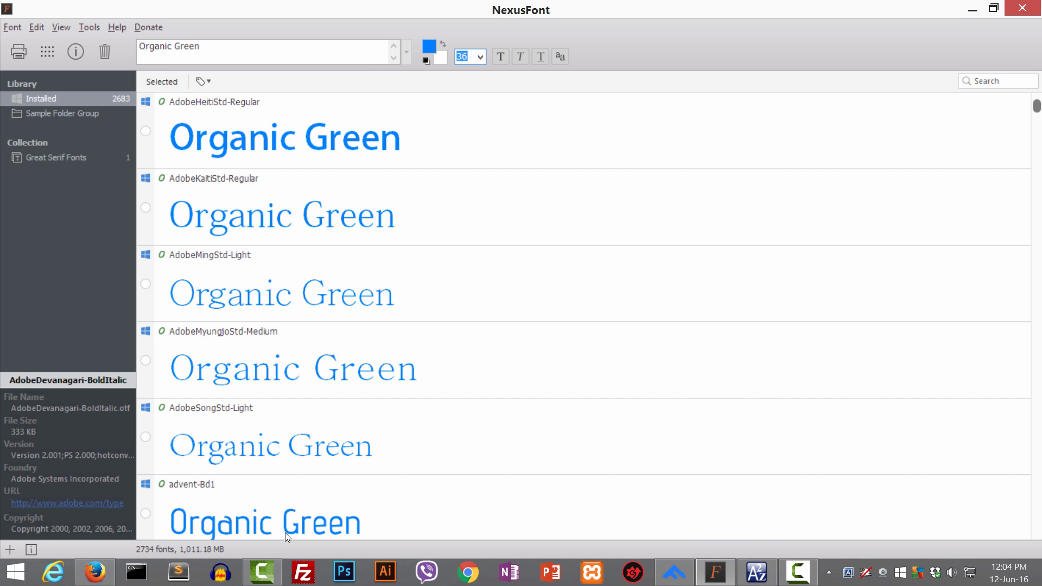
mouse_move(498, 37)
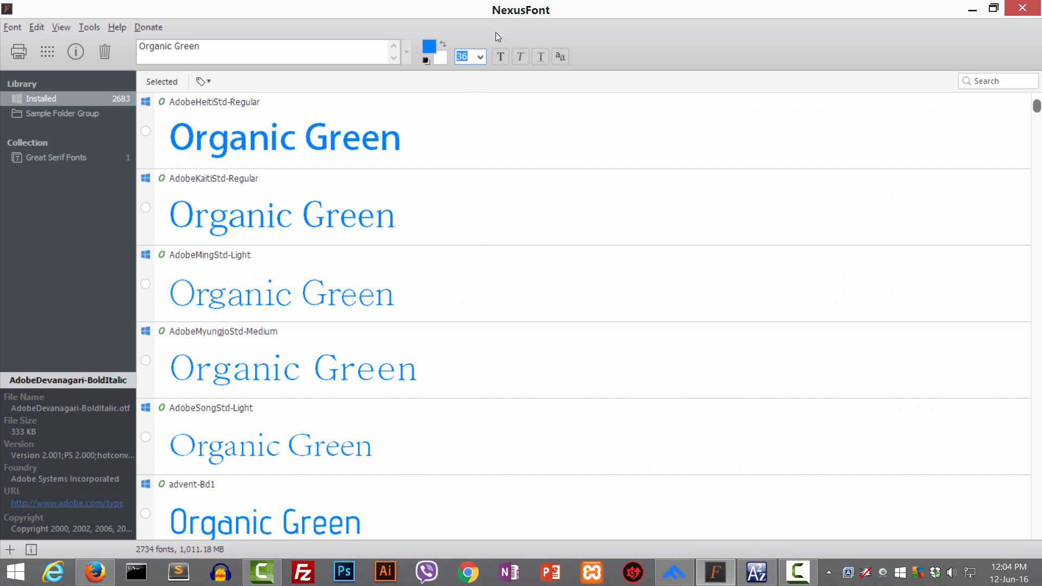
mouse_move(96, 572)
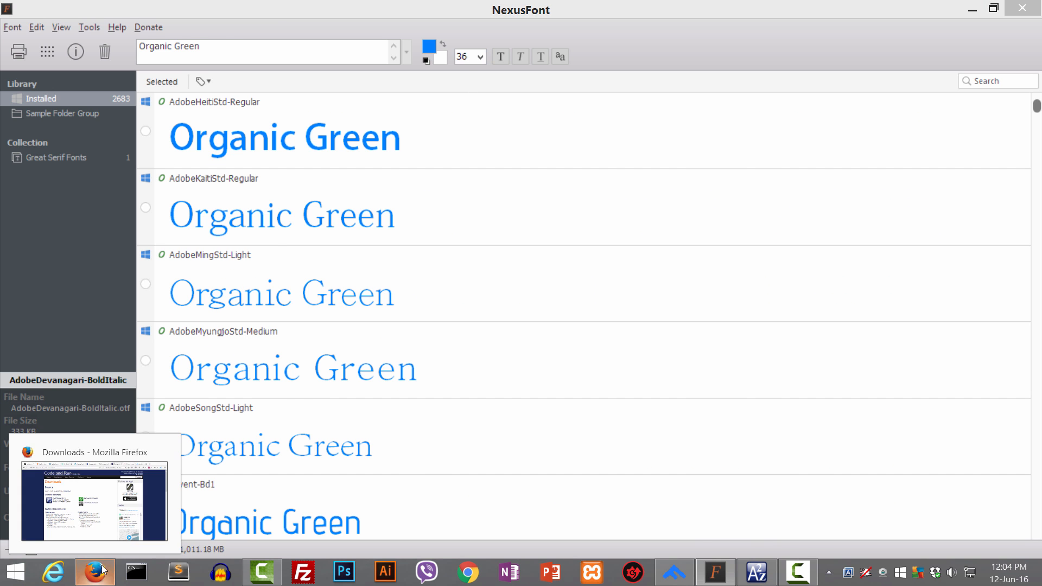
- Switch to Firefox's Code and Run Font Runner downloads tab, listing version 3.2.4.159
left_click(94, 502)
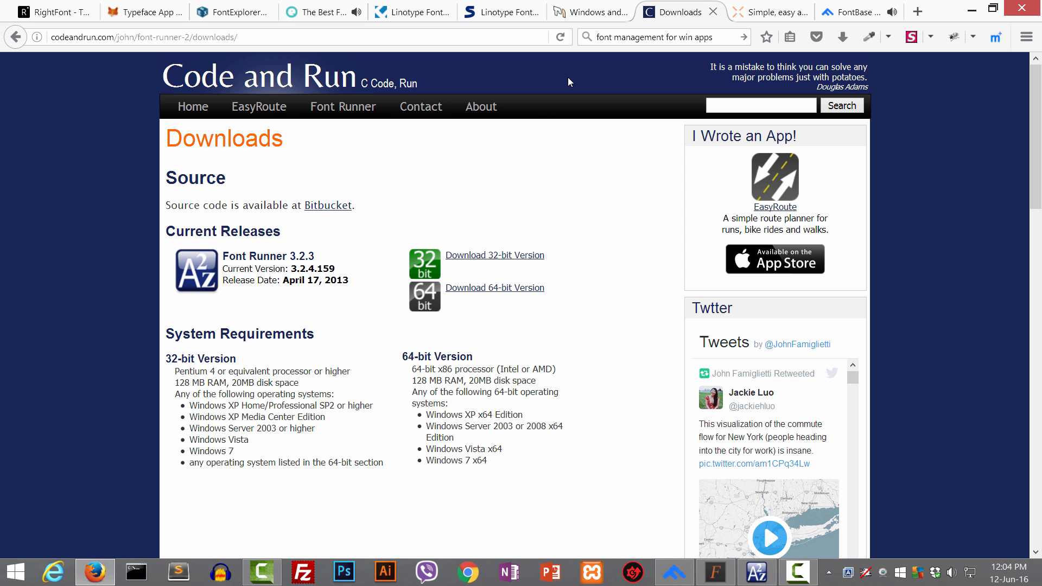
mouse_move(470, 87)
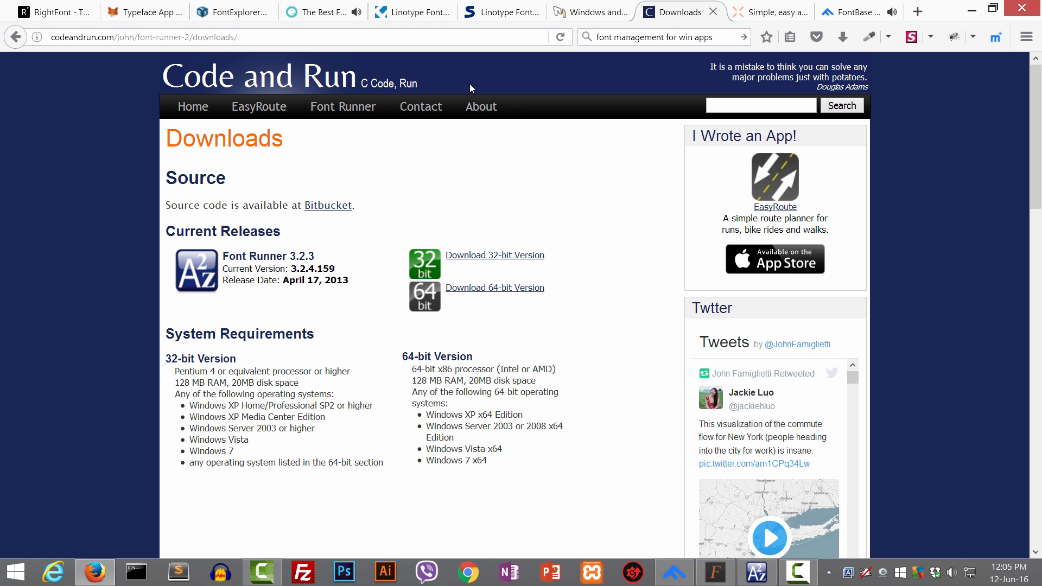
mouse_move(123, 91)
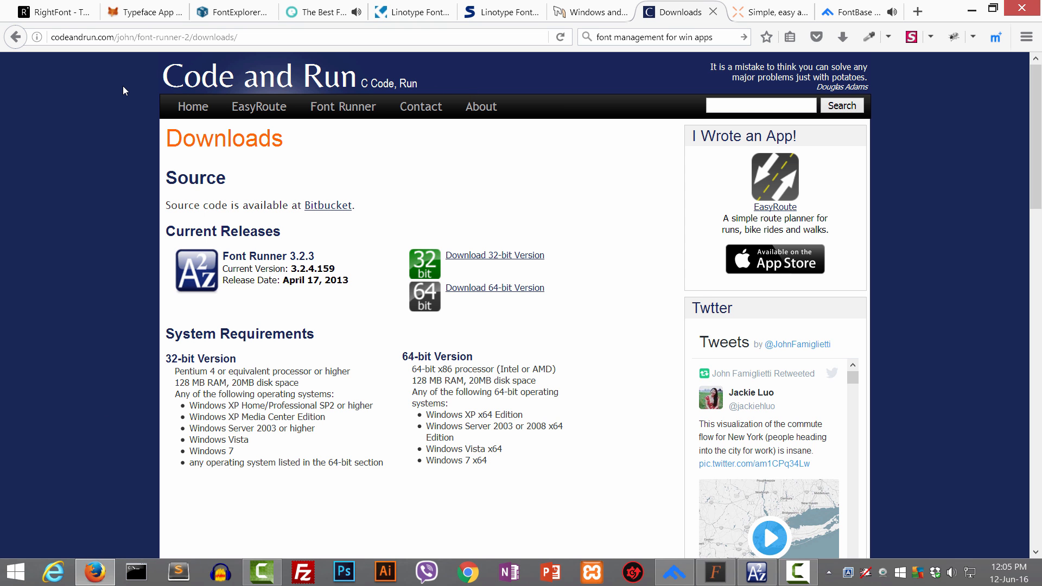
mouse_move(590, 93)
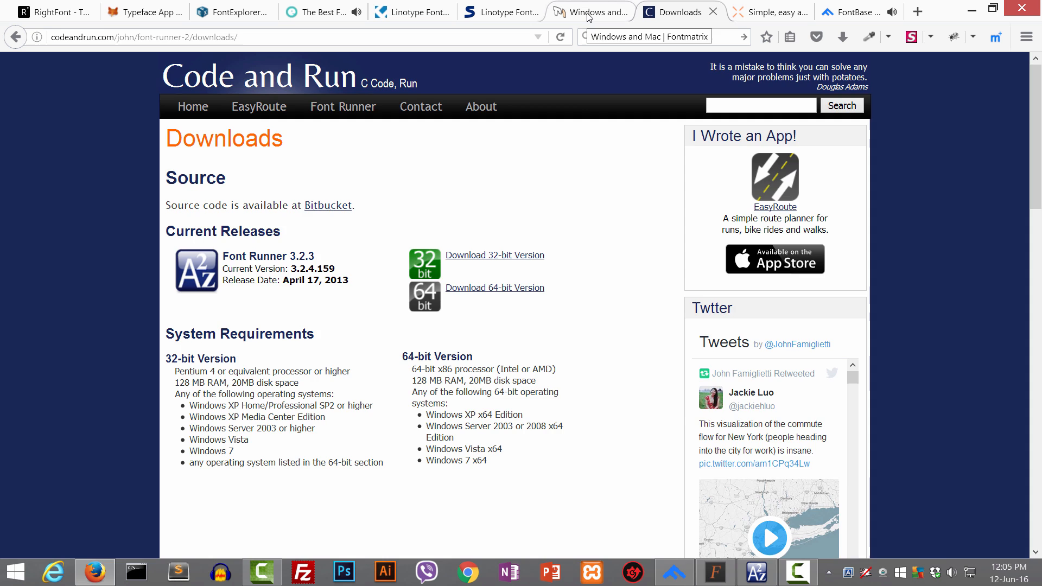
- View Fontmatrix's Windows and Mac download page, then move to Softpedia's Linotype FontExplorer X page
left_click(590, 12)
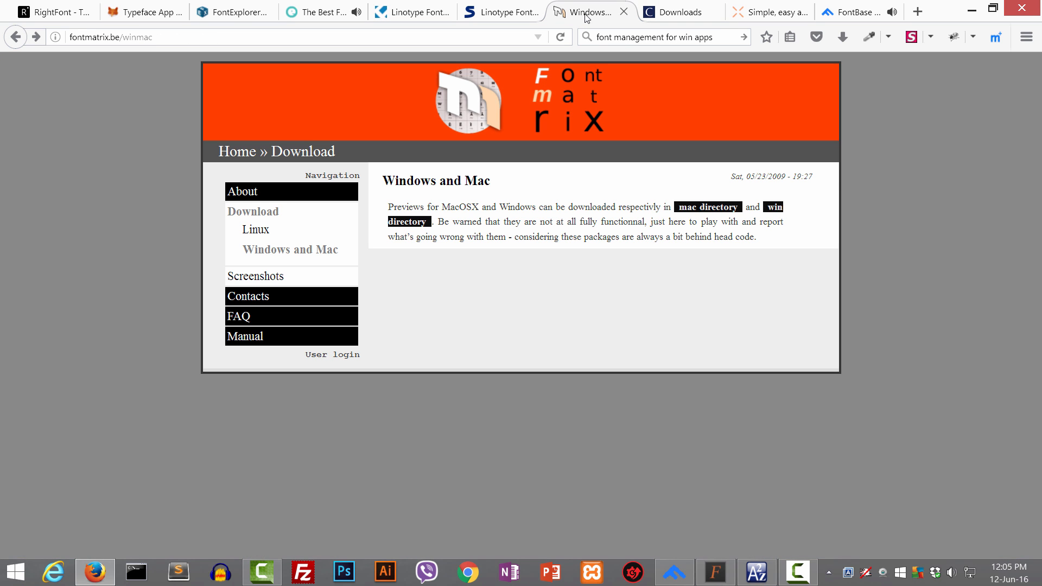
left_click(119, 37)
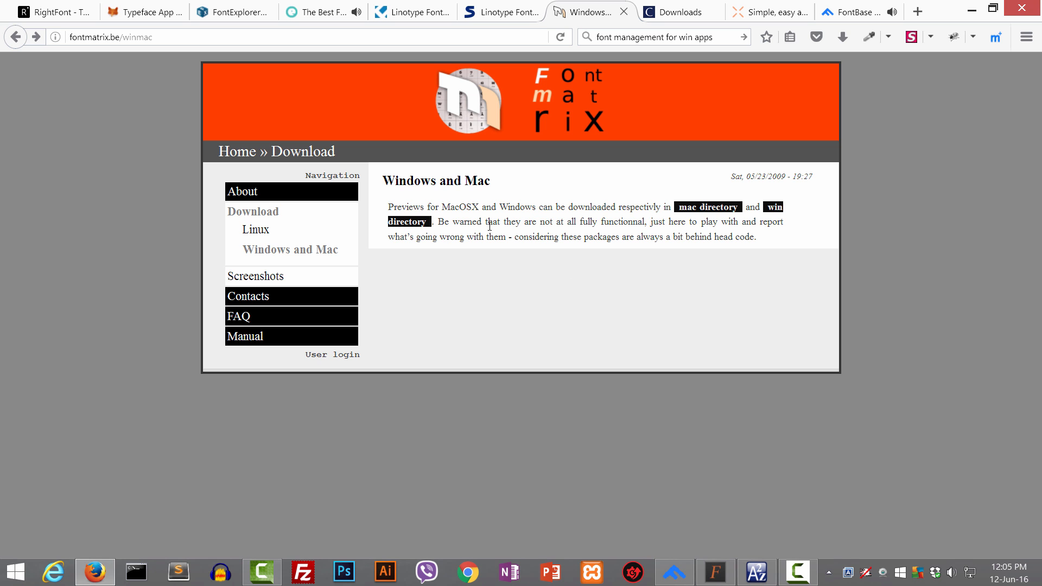
mouse_move(289, 249)
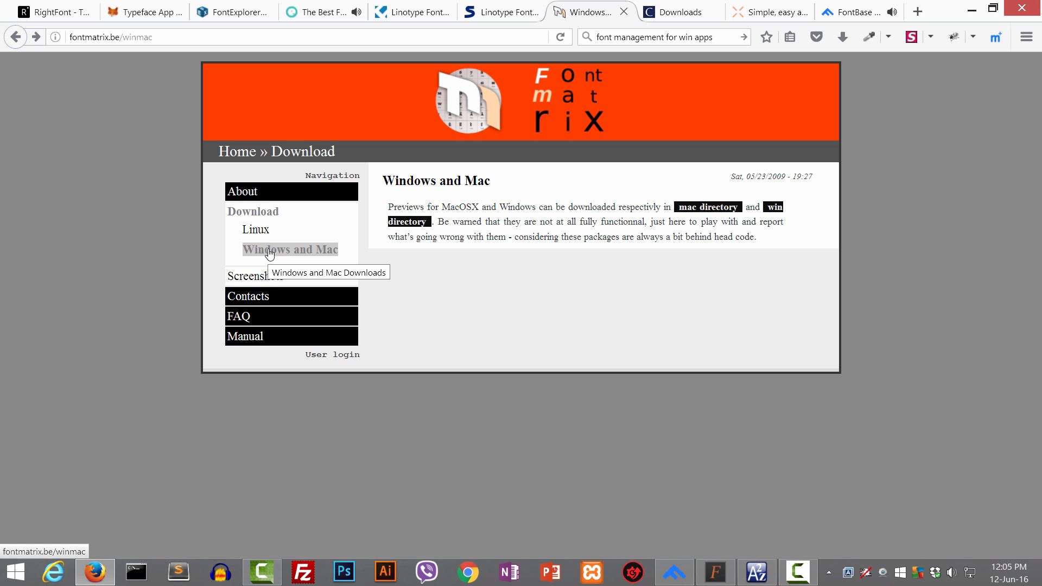
mouse_move(423, 390)
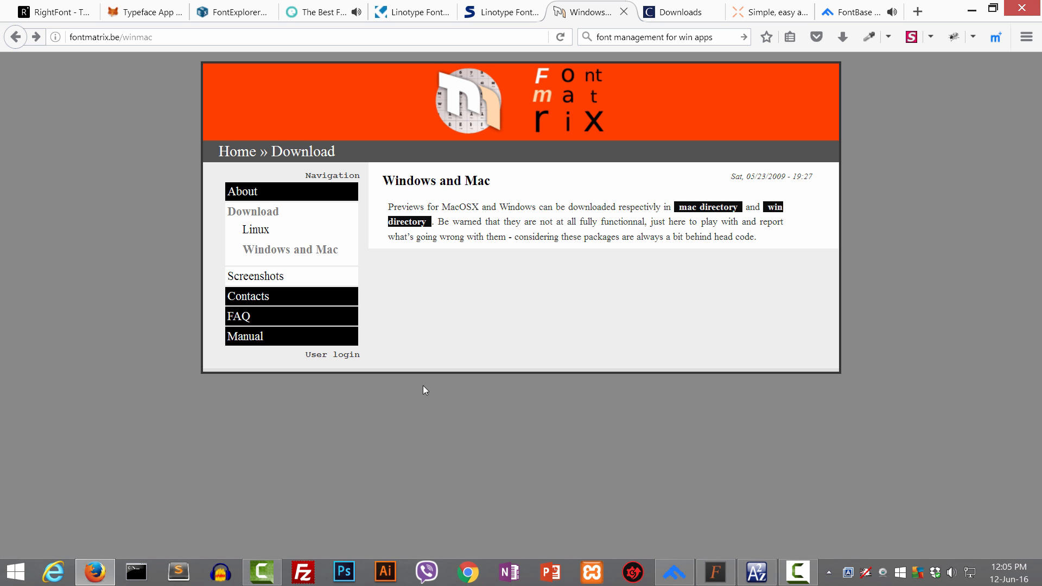
mouse_move(288, 250)
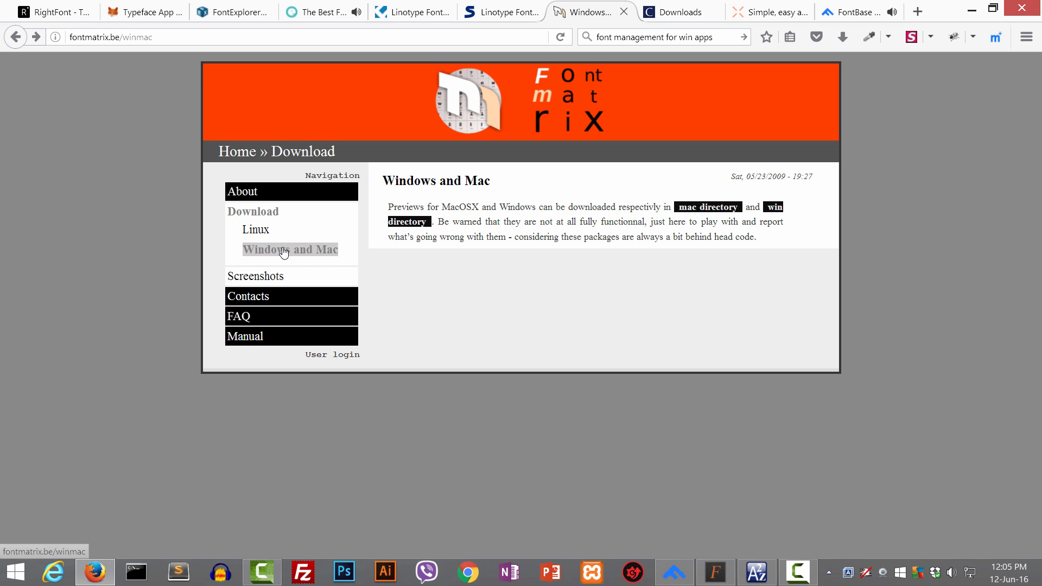
mouse_move(772, 208)
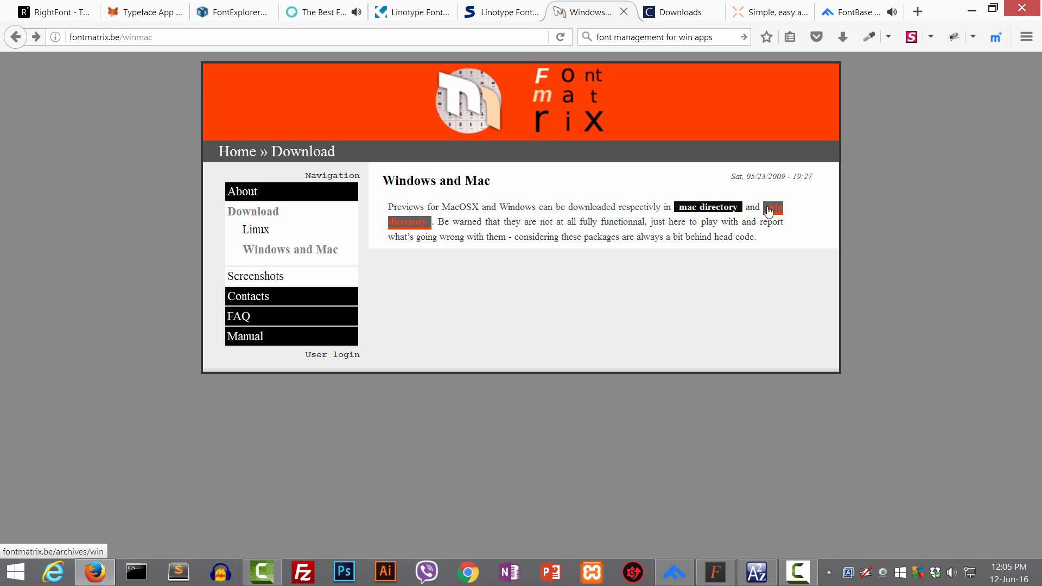
left_click(494, 12)
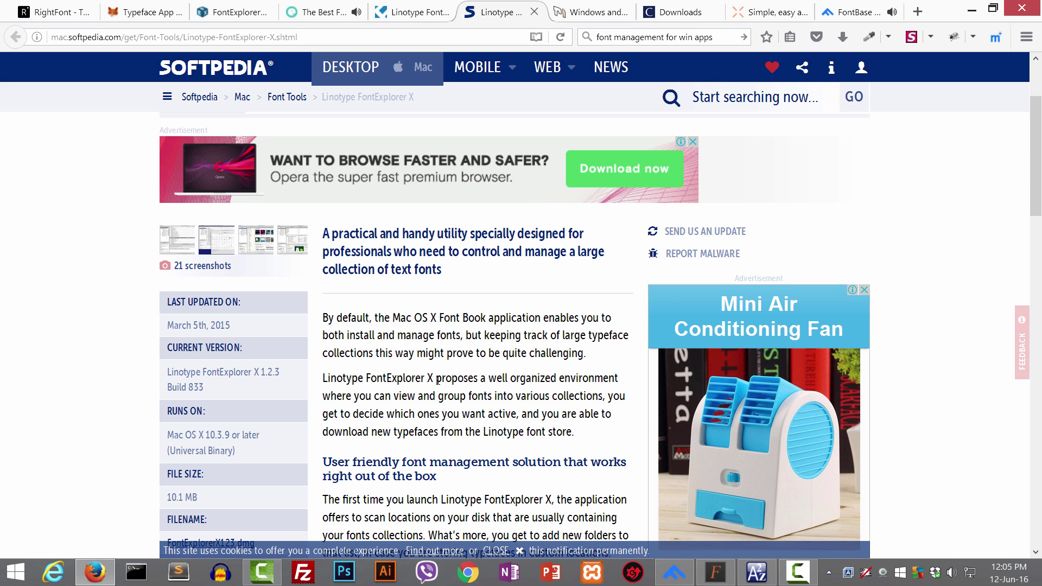
mouse_move(227, 376)
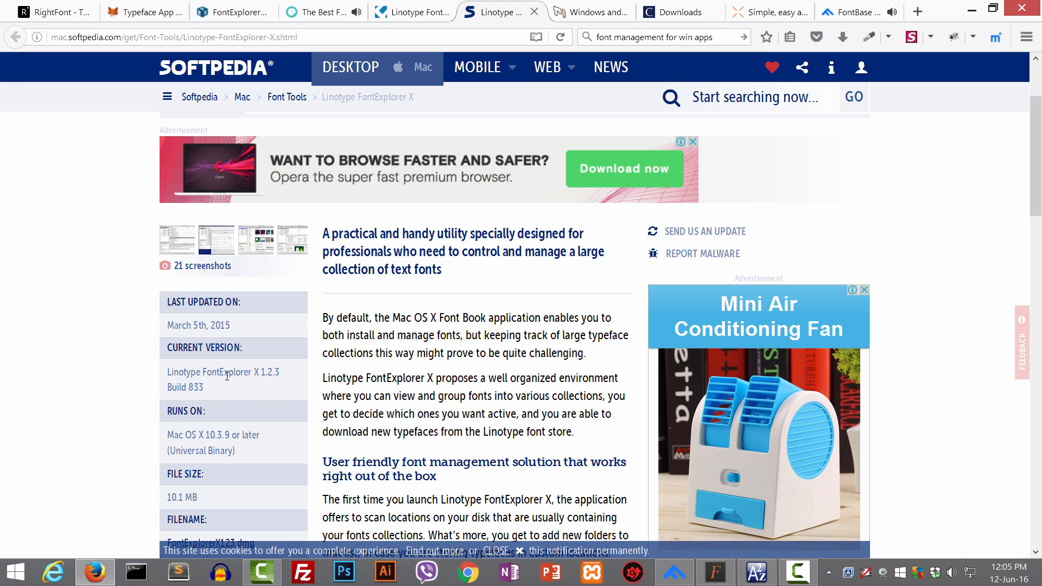
- Scroll Softpedia's FontExplorer X for Mac page back to its top, showing version 1.2.3 Build 833
scroll("up", 3)
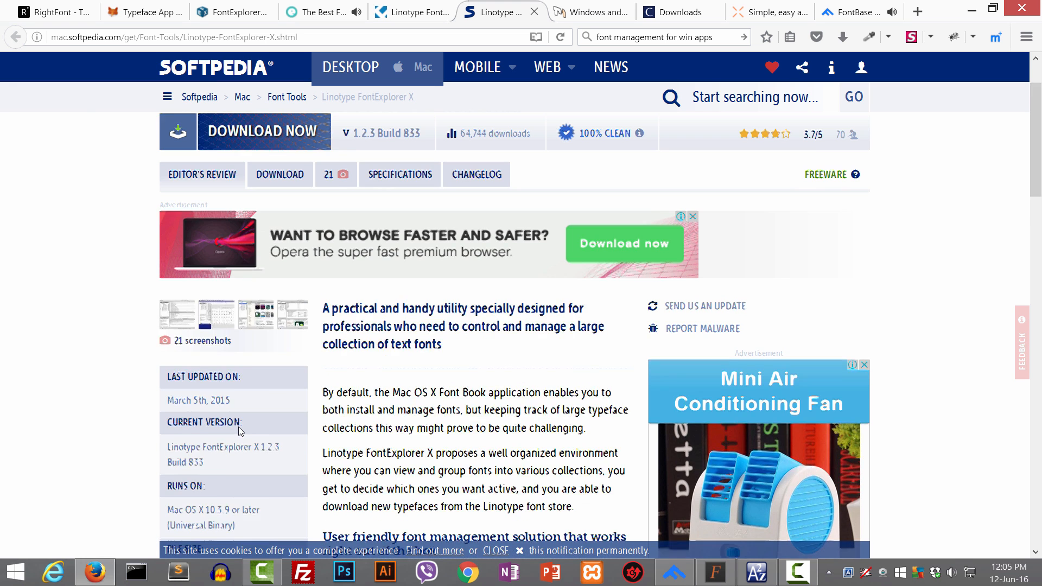
scroll("up", 3)
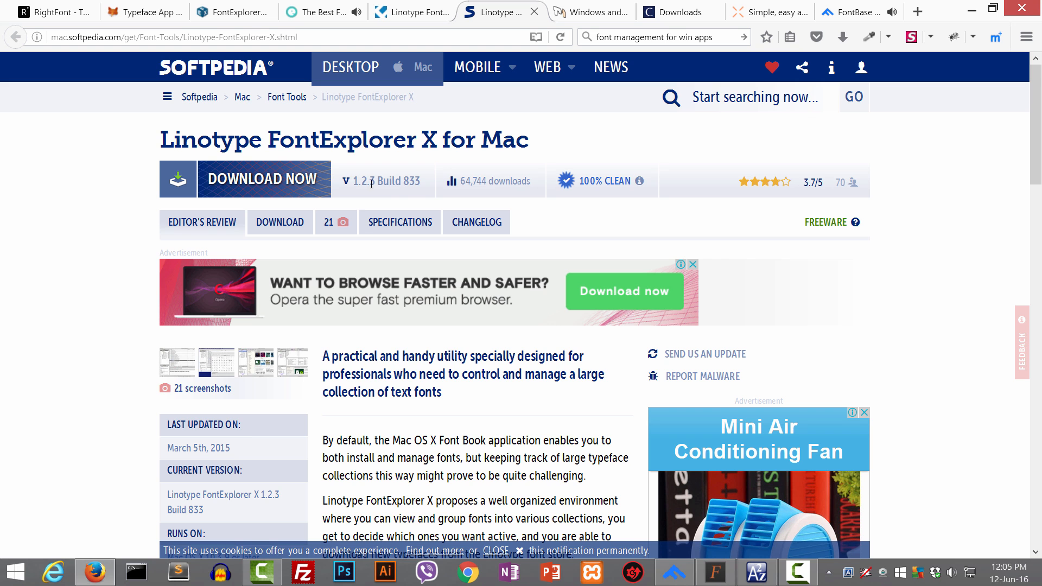
mouse_move(372, 180)
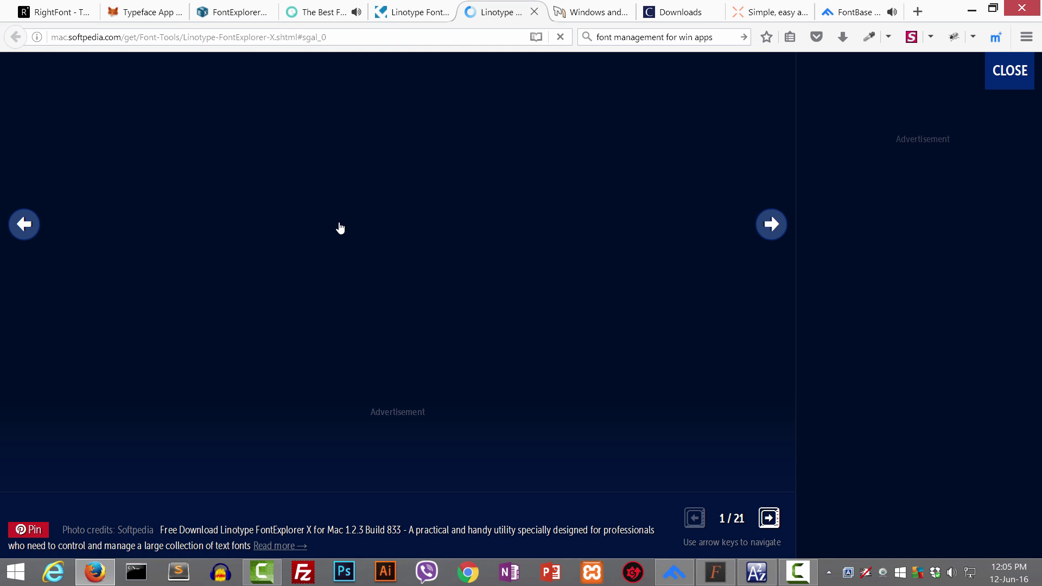
- Look over the Extensis page and fontexplorerx.com's feature list, then return to Softpedia's screenshot gallery
left_click(323, 12)
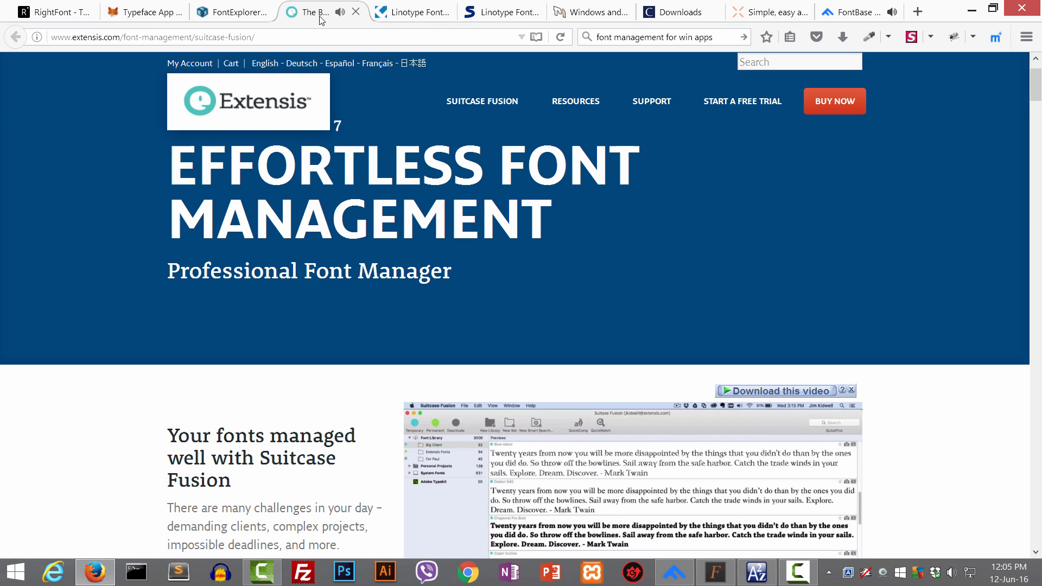
left_click(229, 12)
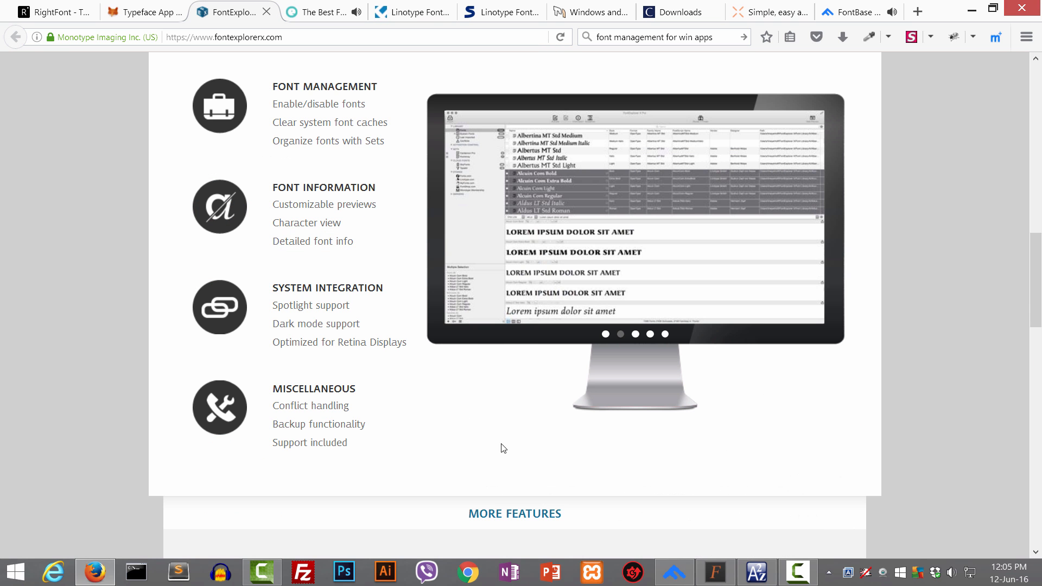
scroll("up", 3)
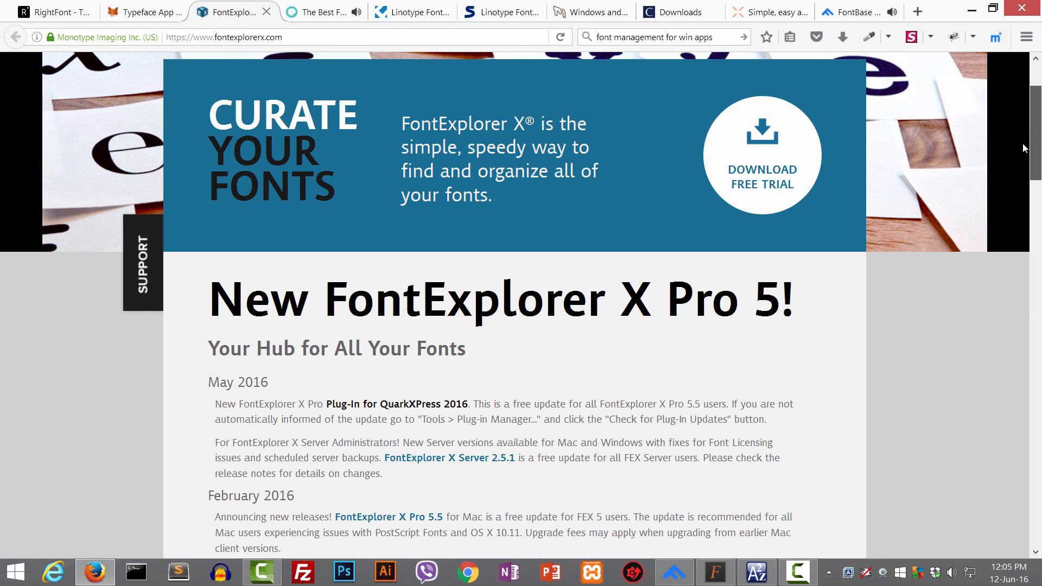
scroll("up", 3)
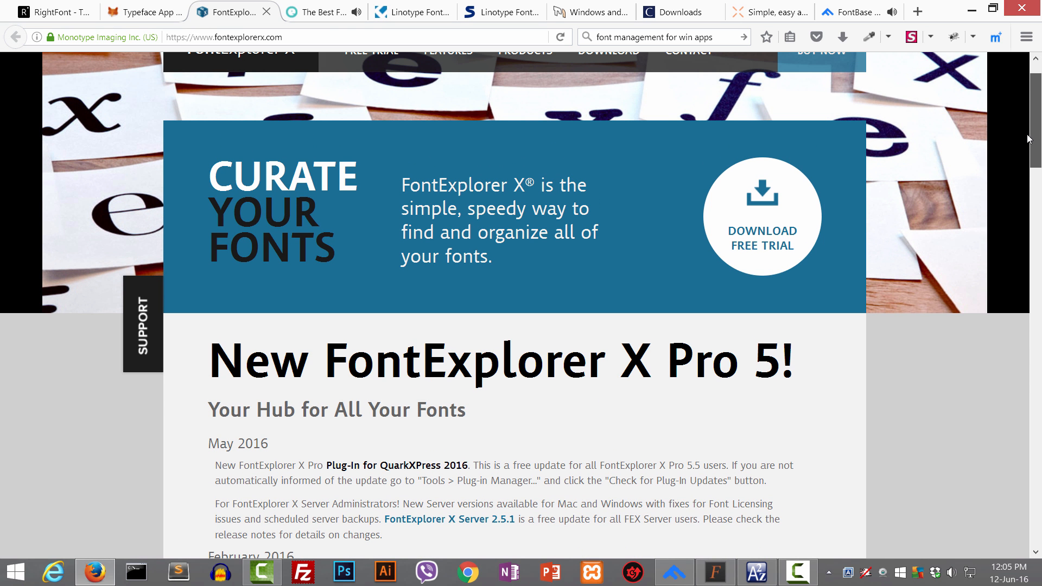
left_click(495, 12)
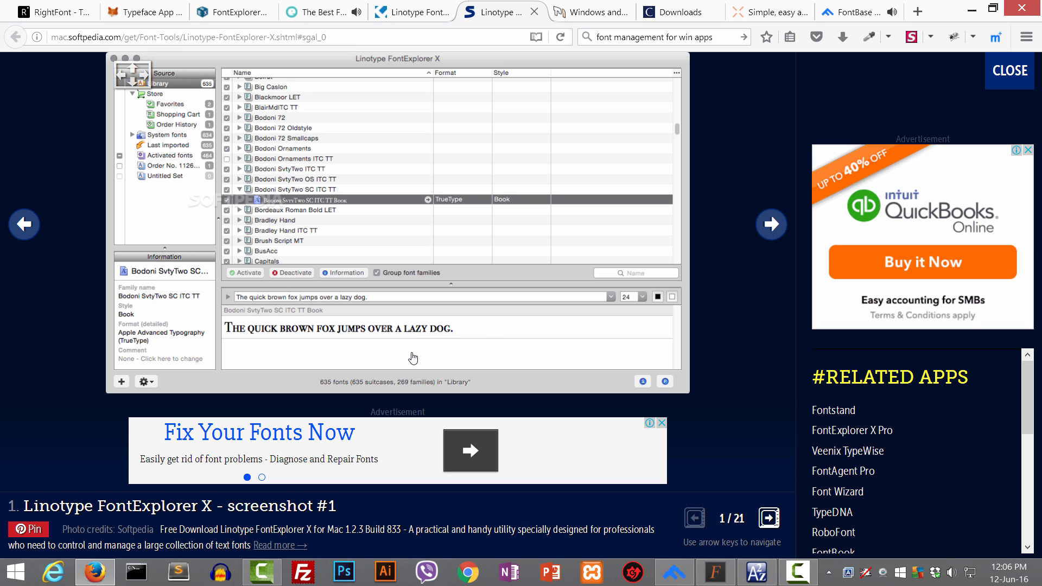
mouse_move(363, 352)
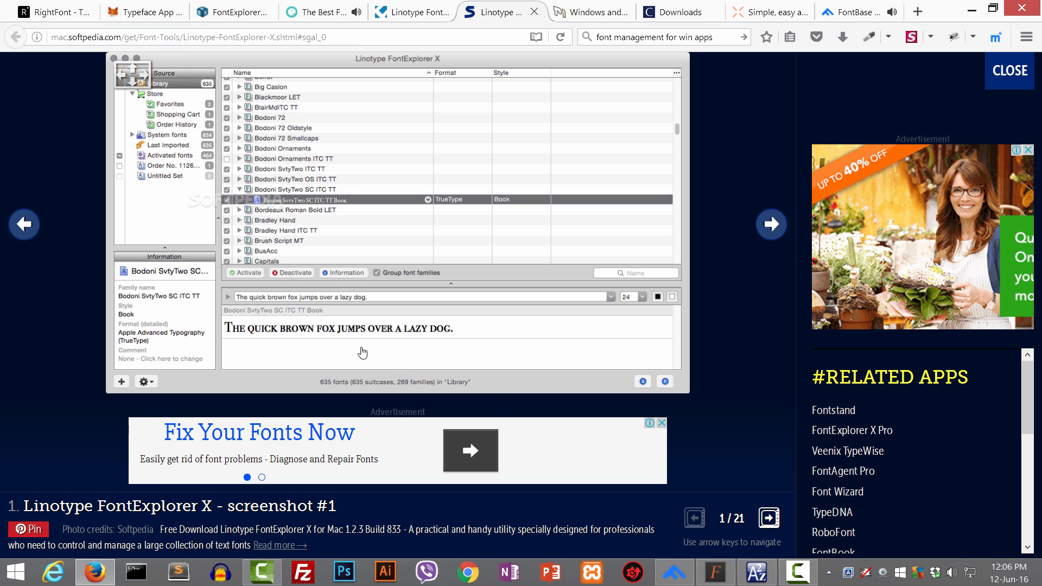
mouse_move(251, 336)
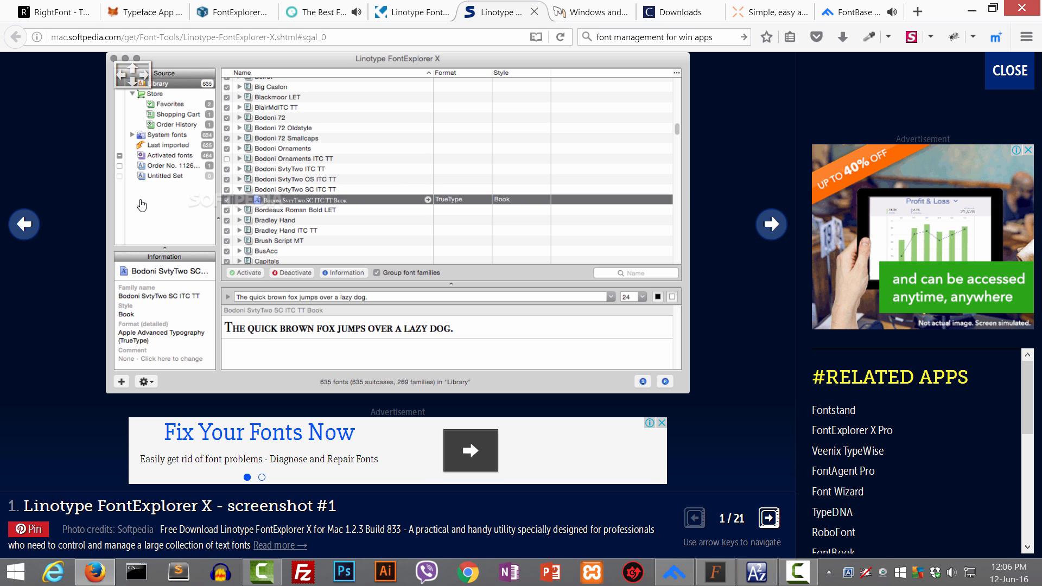
mouse_move(165, 200)
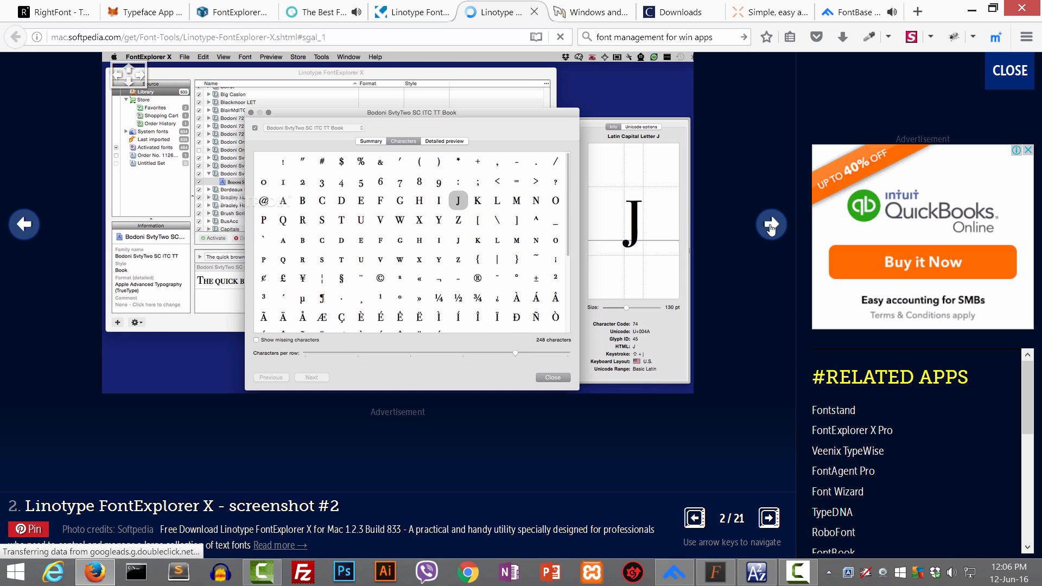
- Advance the FontExplorer X gallery to screenshot 3 of 21, the Linotype Font Store view
left_click(770, 224)
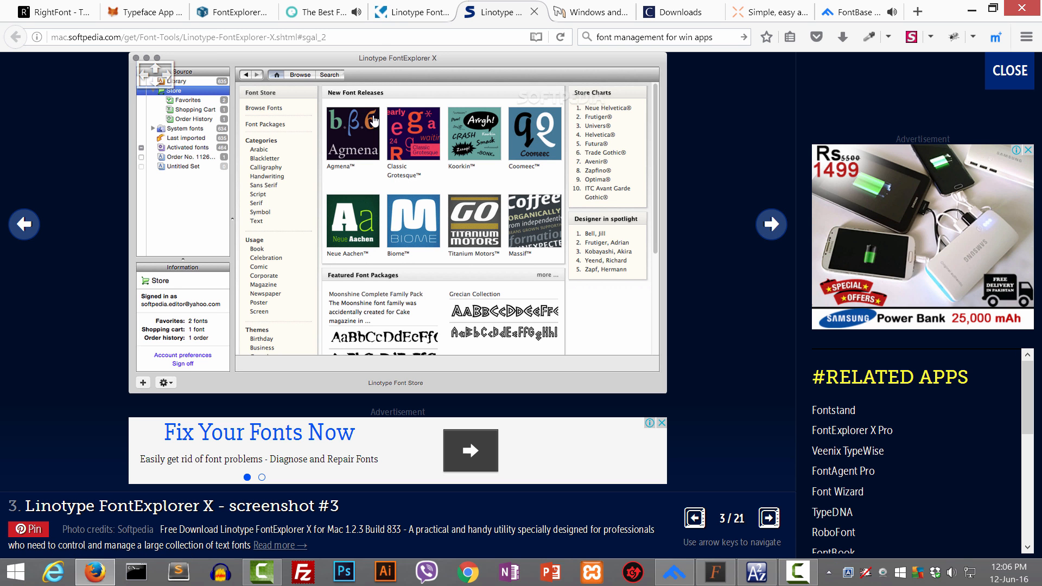
- Review FreeDownloadManager's FontExplorer X listing, then return to the Extensis Suitcase Fusion page
left_click(409, 12)
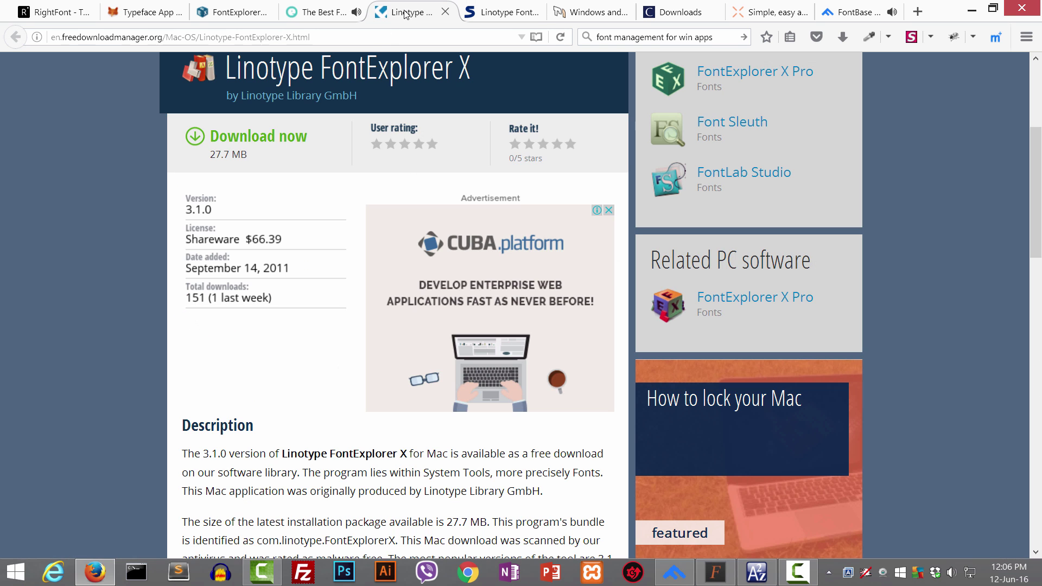
scroll("up", 3)
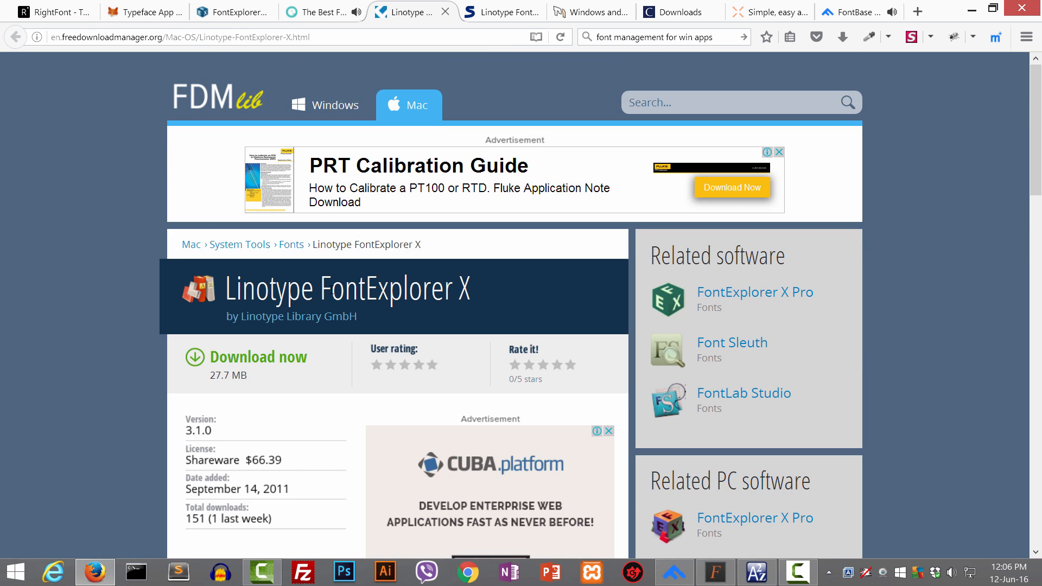
scroll("down", 3)
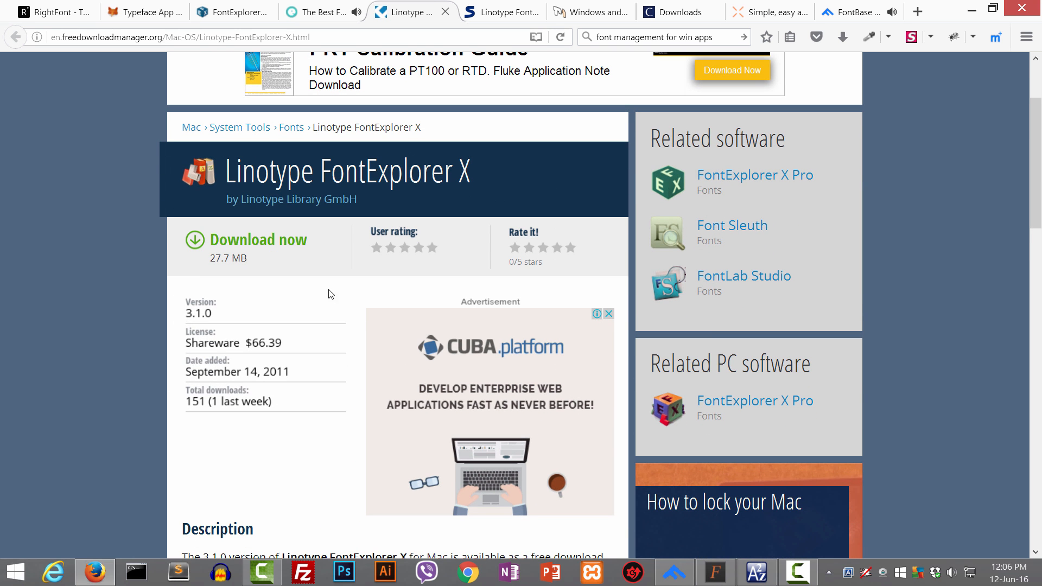
mouse_move(195, 351)
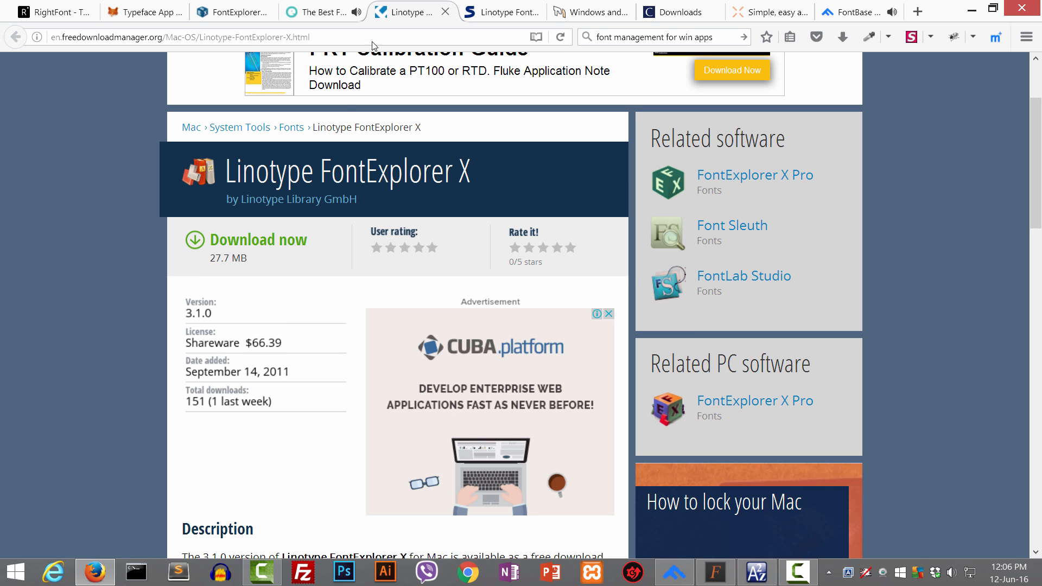
left_click(323, 12)
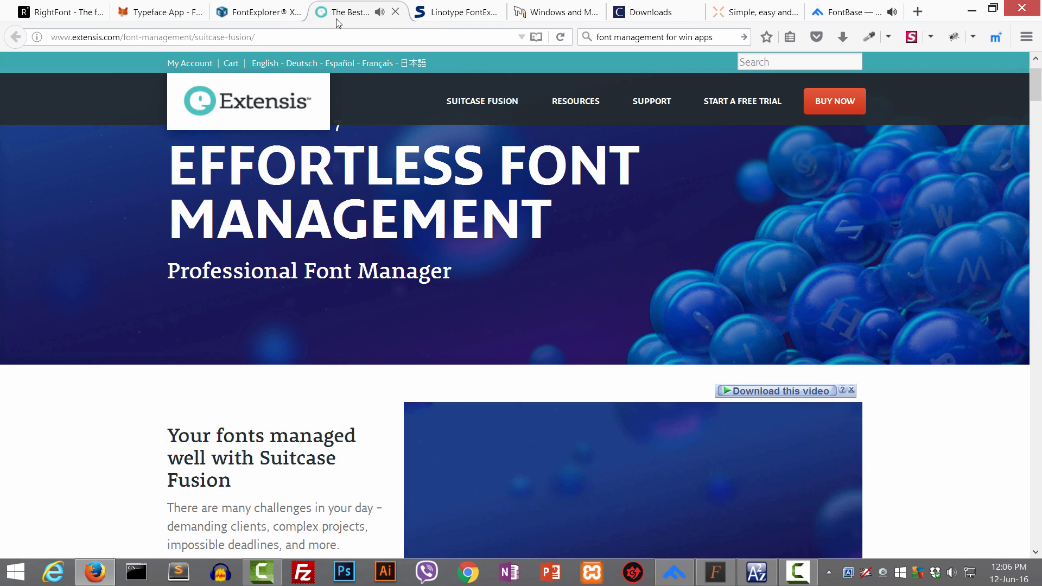
mouse_move(310, 342)
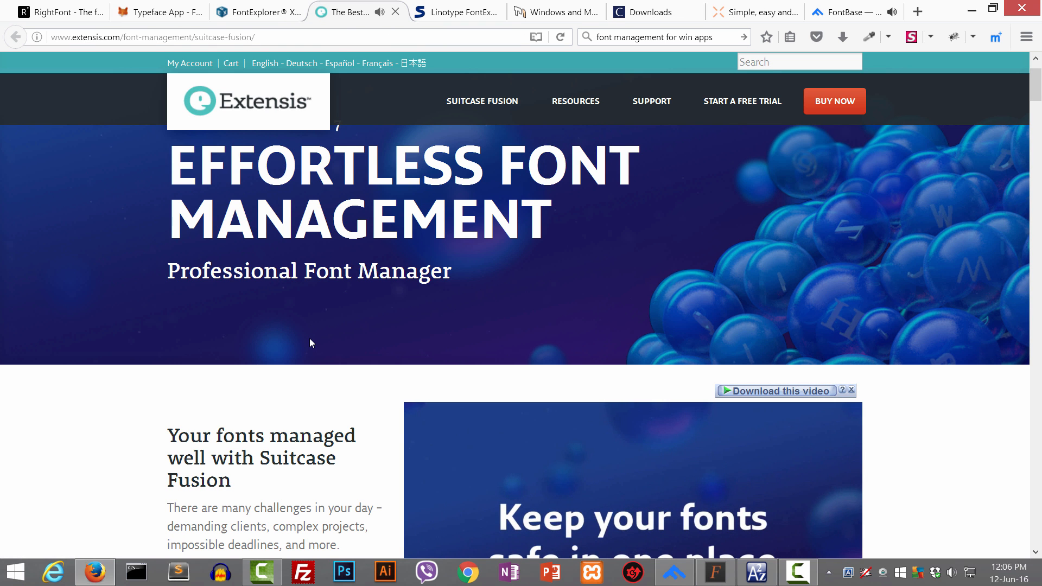
scroll("down", 3)
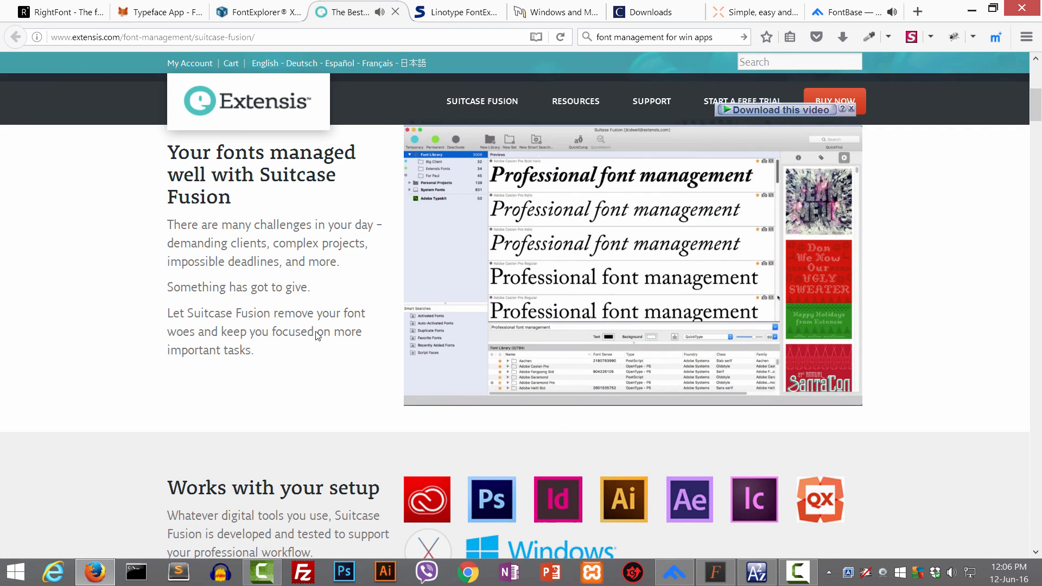
scroll("down", 3)
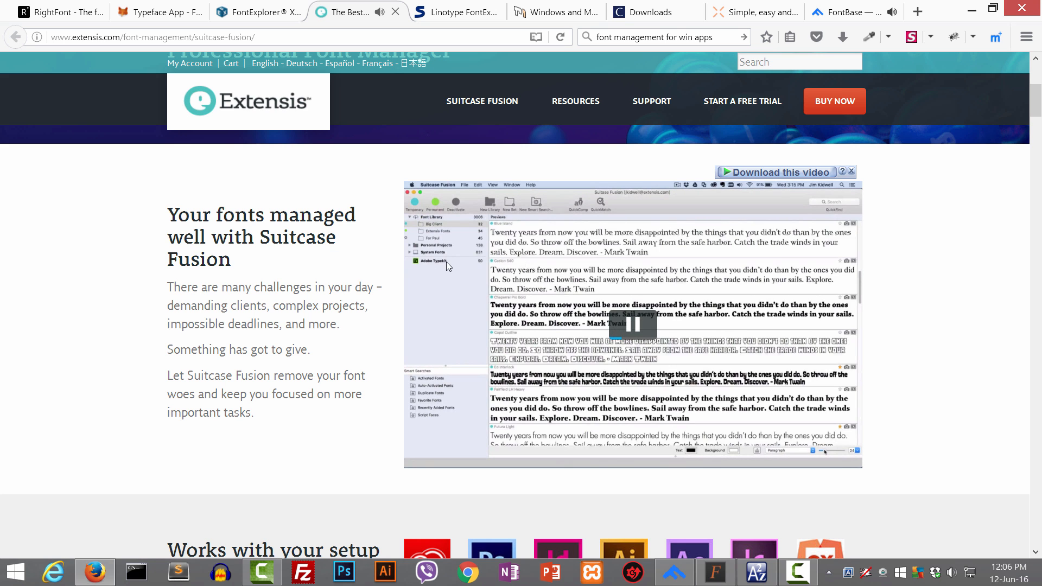
scroll("down", 3)
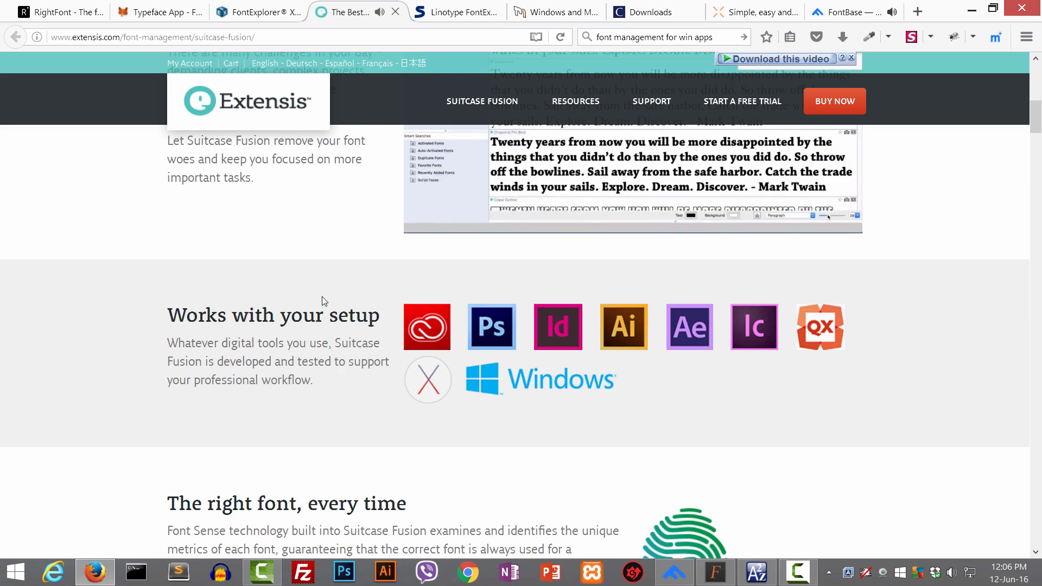
scroll("down", 3)
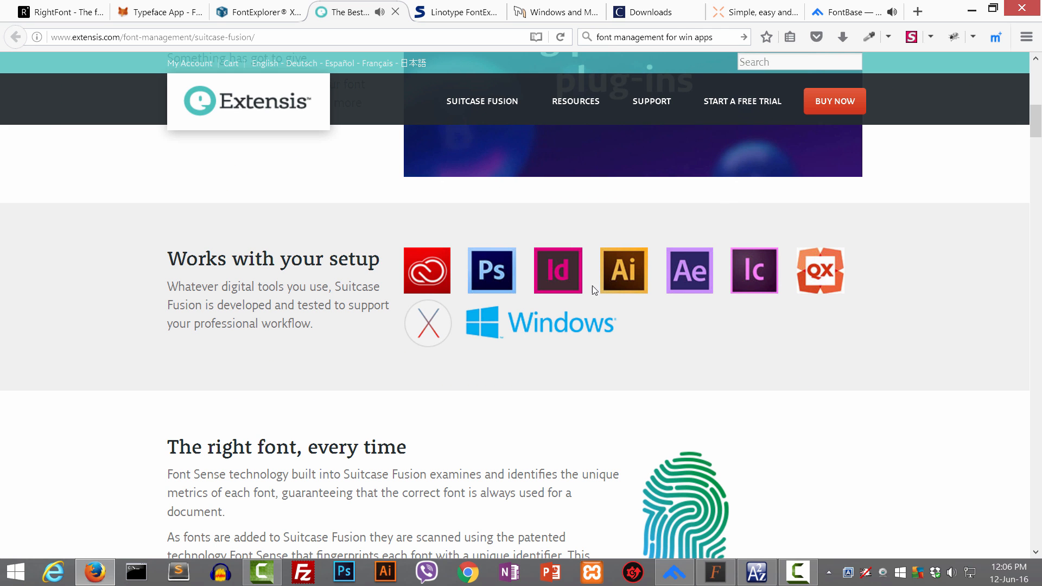
scroll("down", 3)
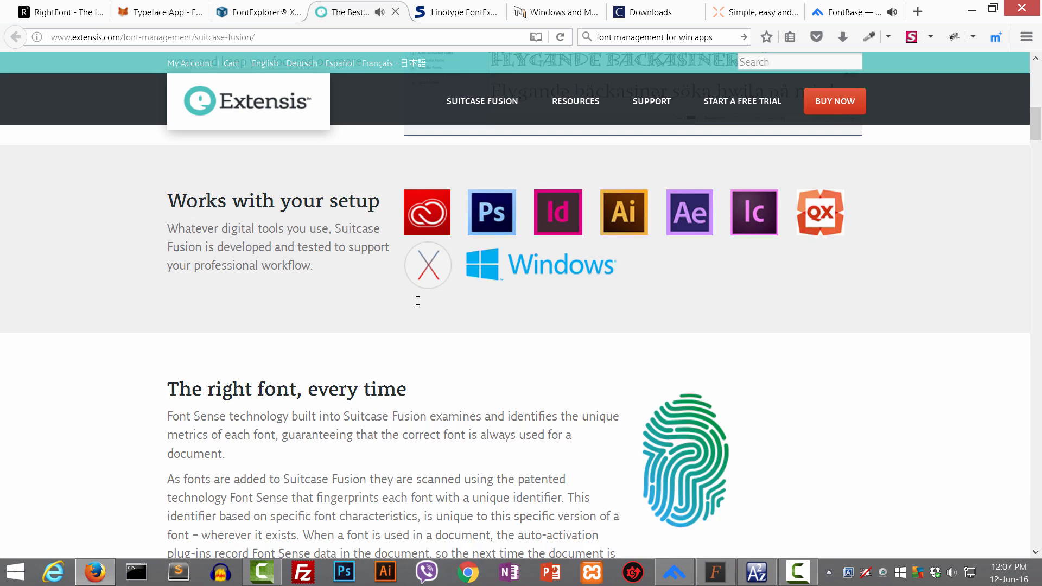
scroll("up", 3)
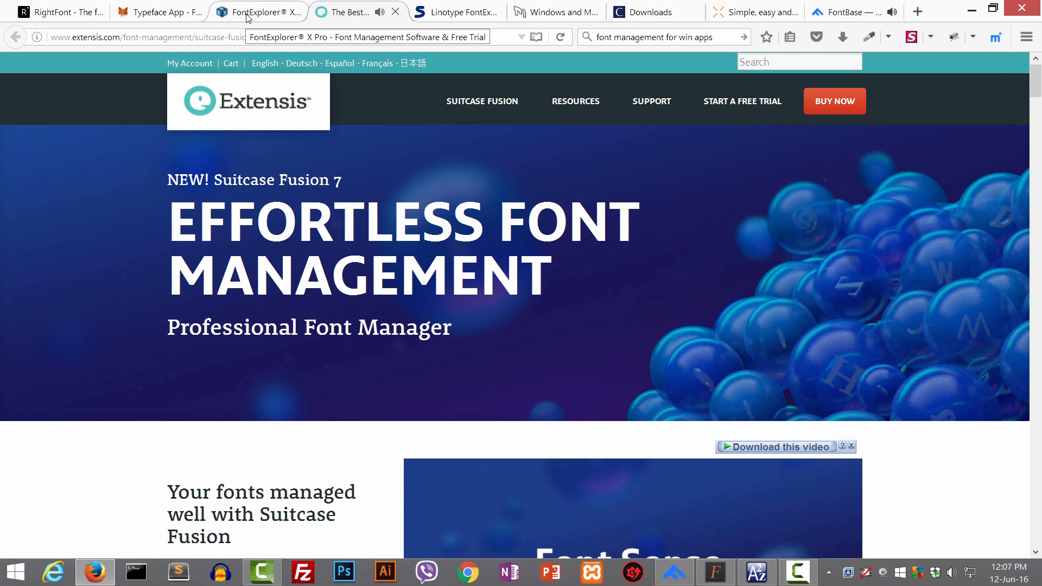
- Switch to the FontExplorer X tab and scroll past the news to its font management features
left_click(259, 12)
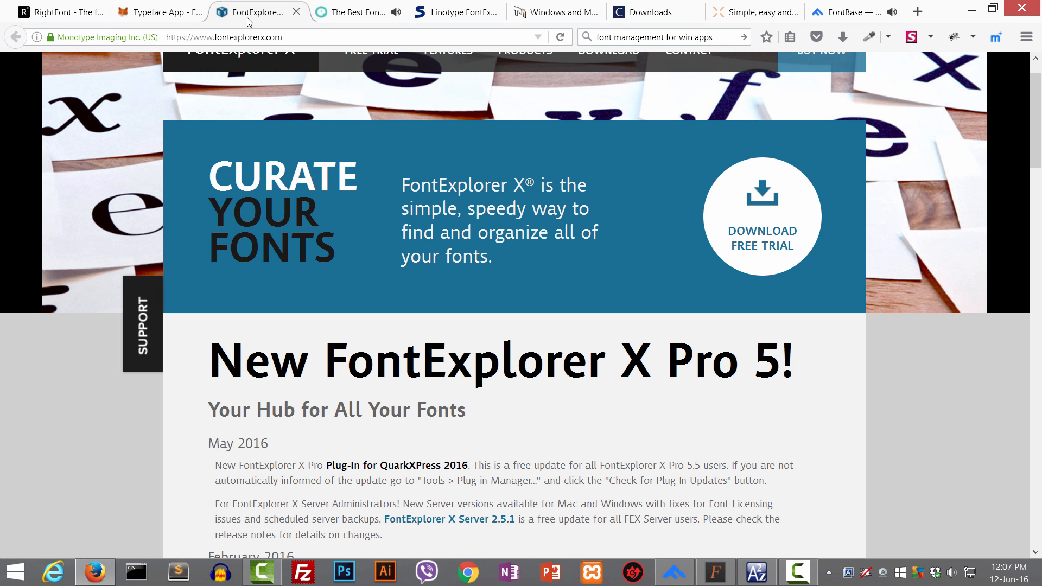
scroll("up", 3)
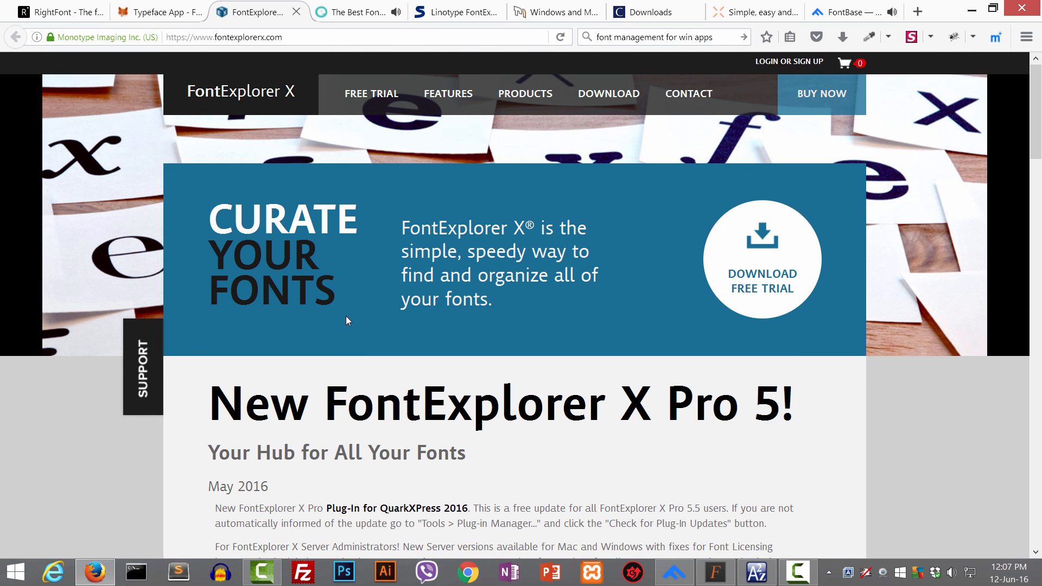
mouse_move(410, 106)
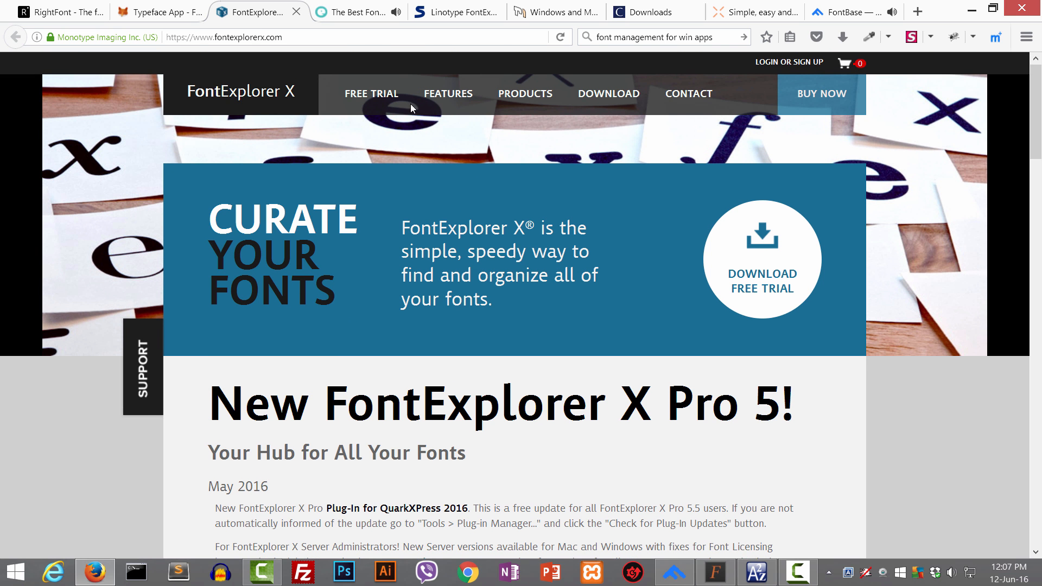
scroll("down", 3)
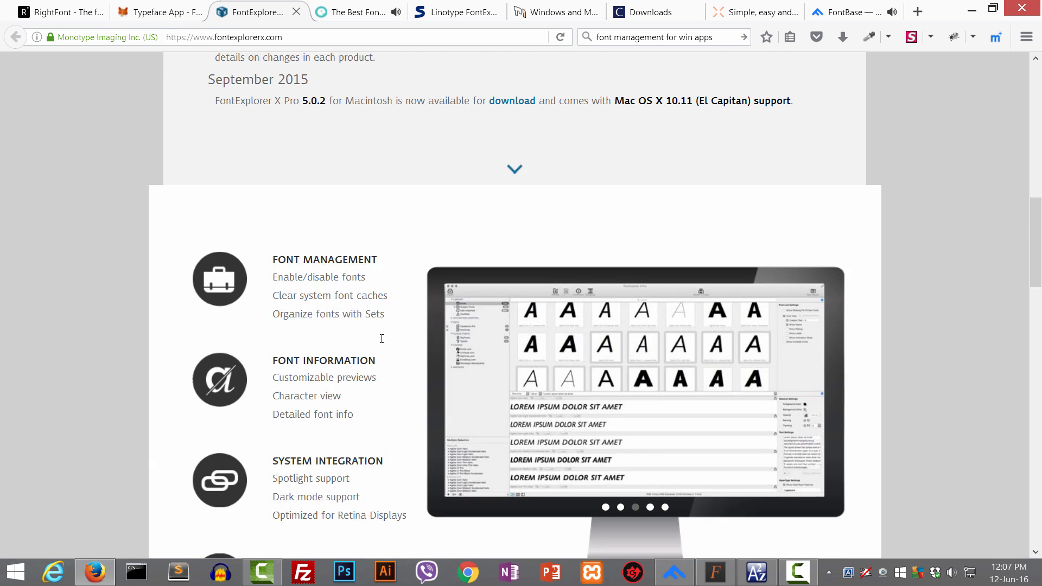
- Switch to the Typeface App tab and scroll down to its font preview demo
left_click(158, 12)
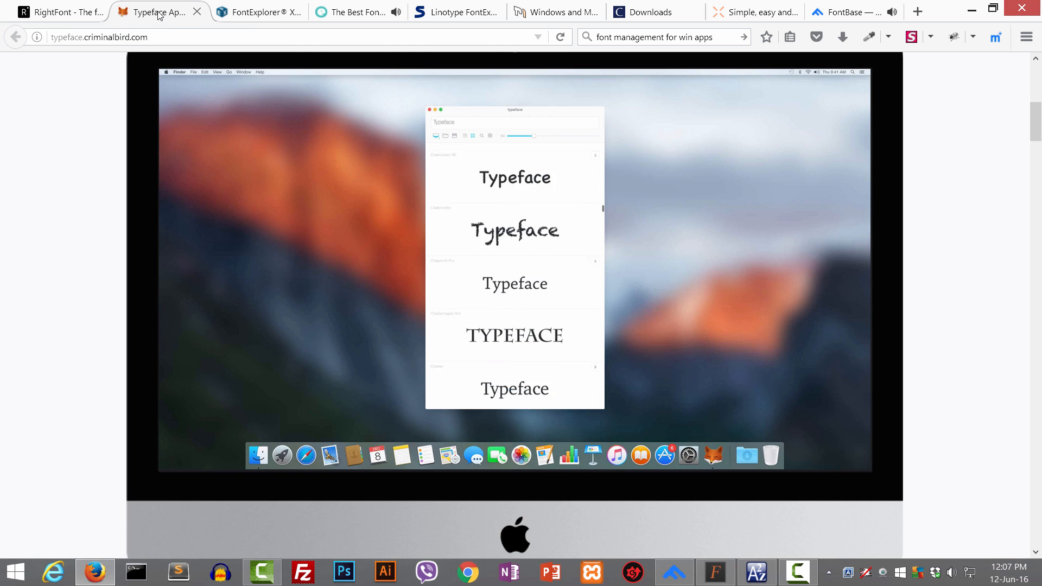
scroll("up", 3)
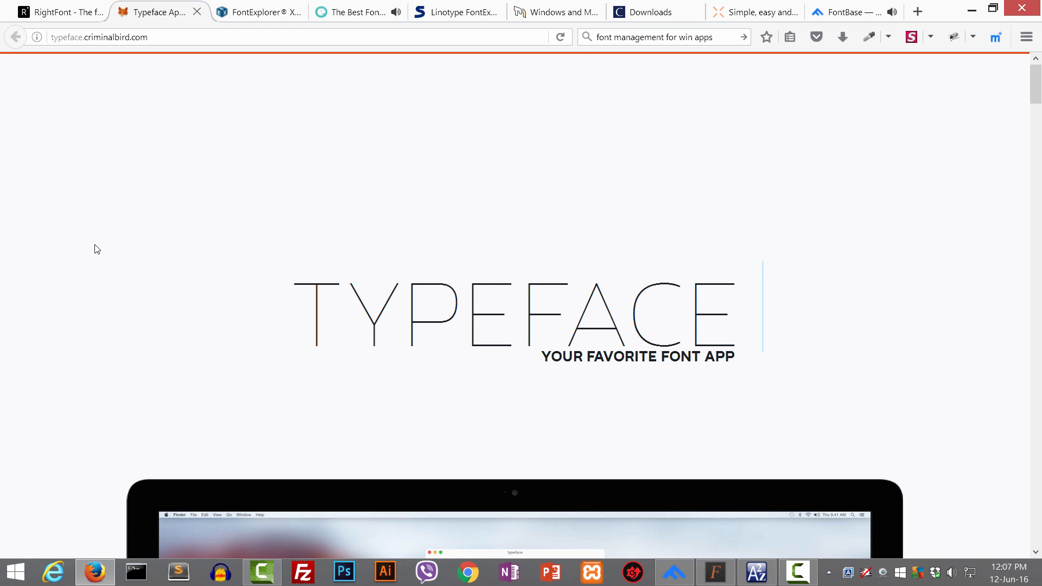
scroll("down", 3)
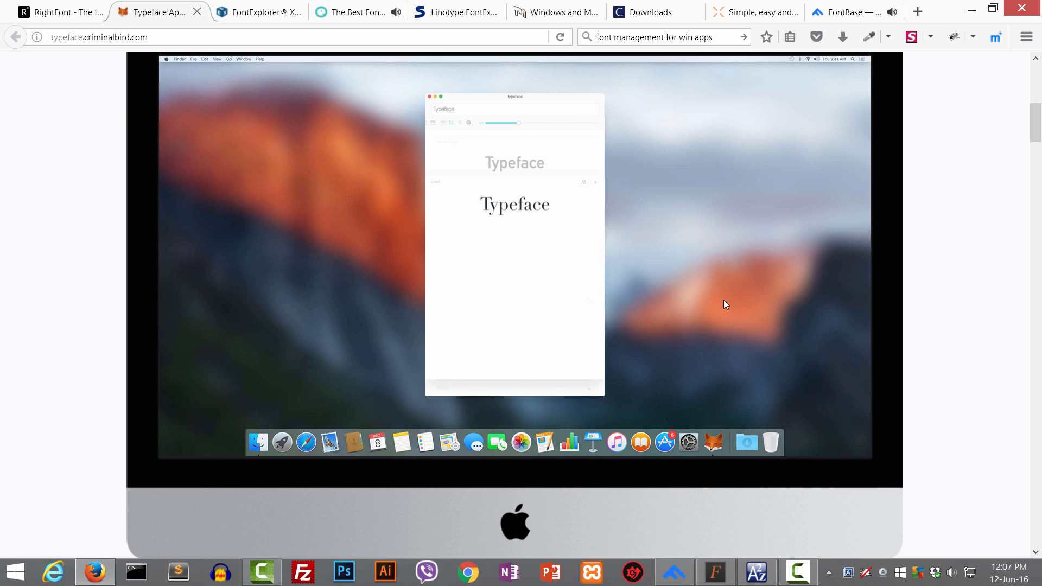
scroll("down", 3)
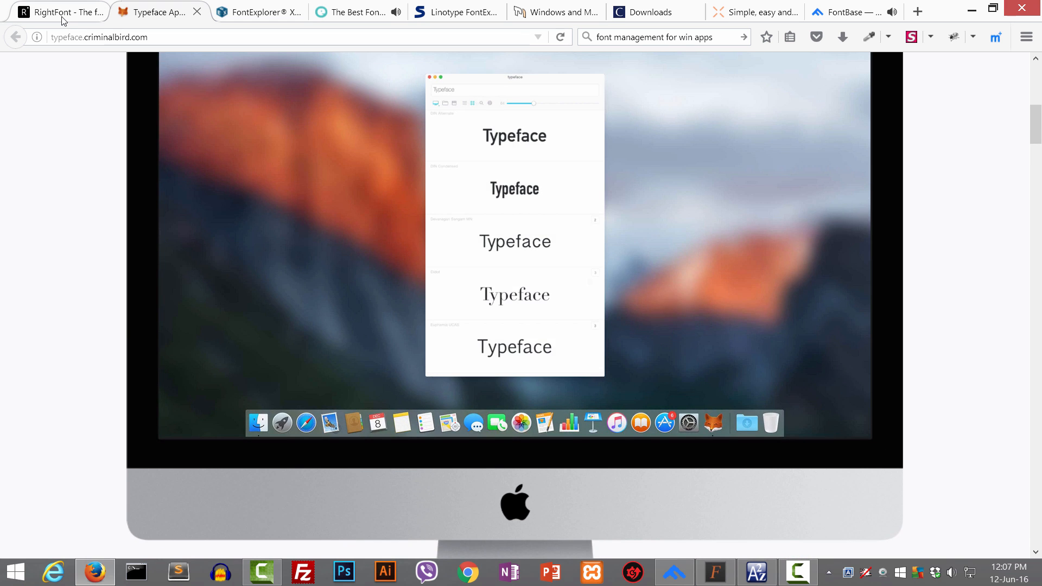
- Switch to the RightFont homepage and highlight 'Dropbox/Google Drive' in its tagline
left_click(60, 12)
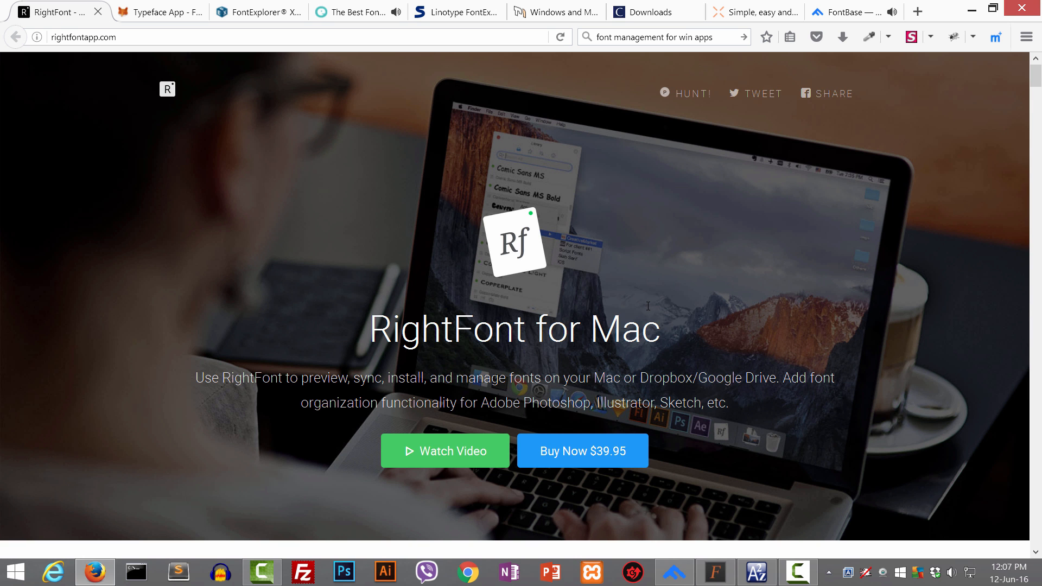
mouse_move(658, 304)
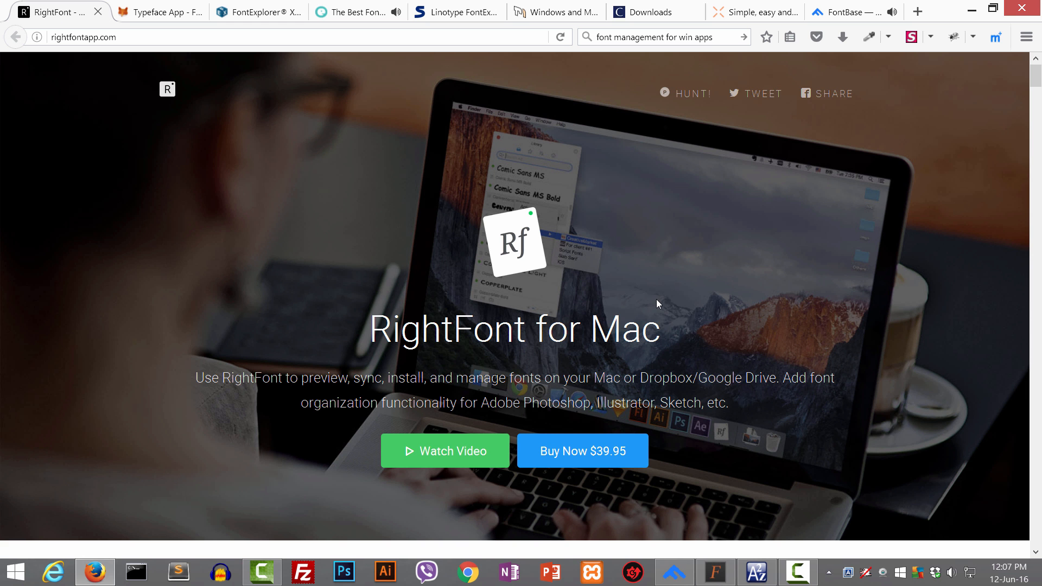
scroll("down", 3)
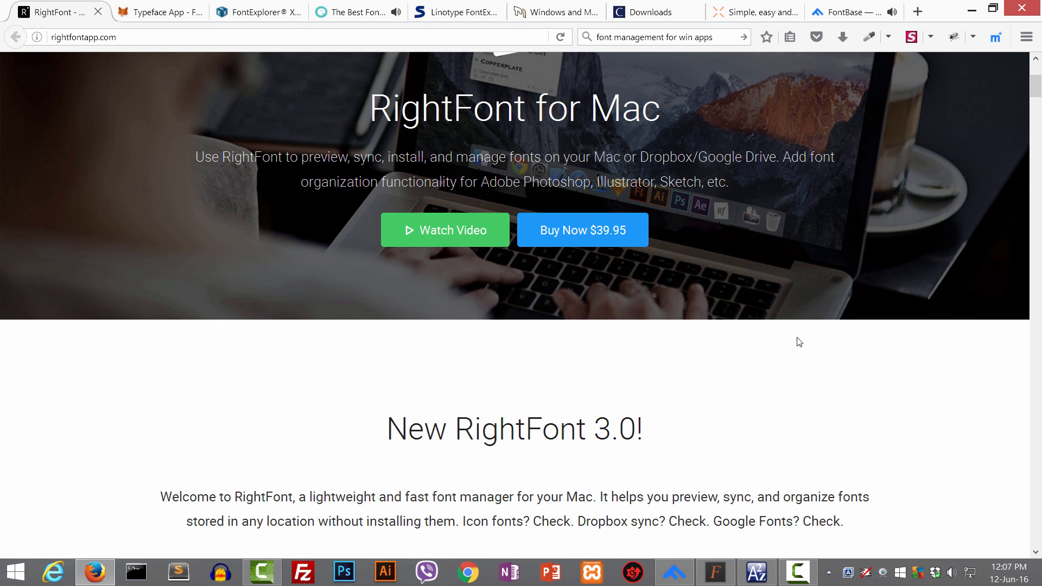
scroll("down", 3)
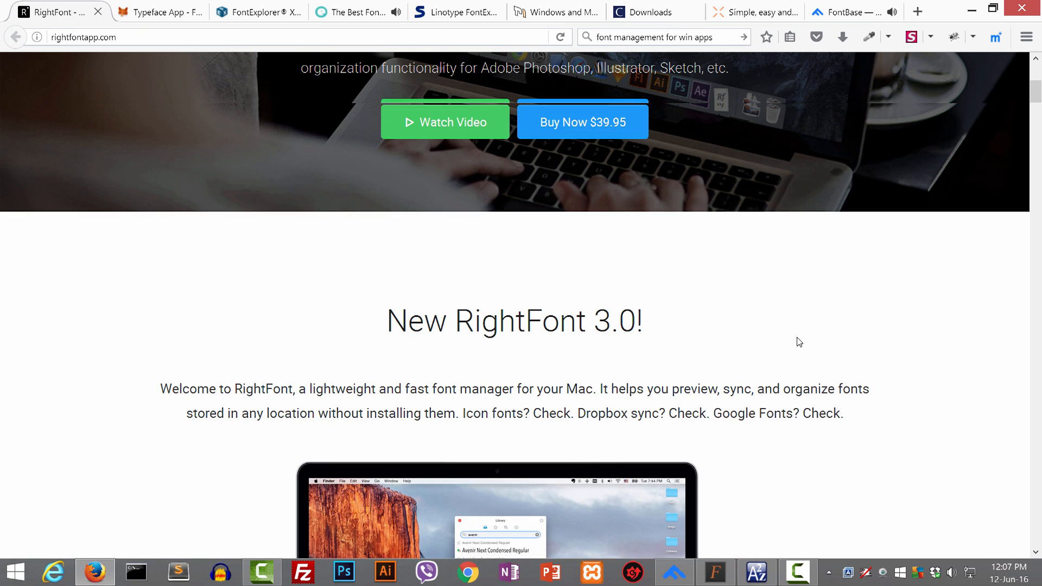
scroll("up", 3)
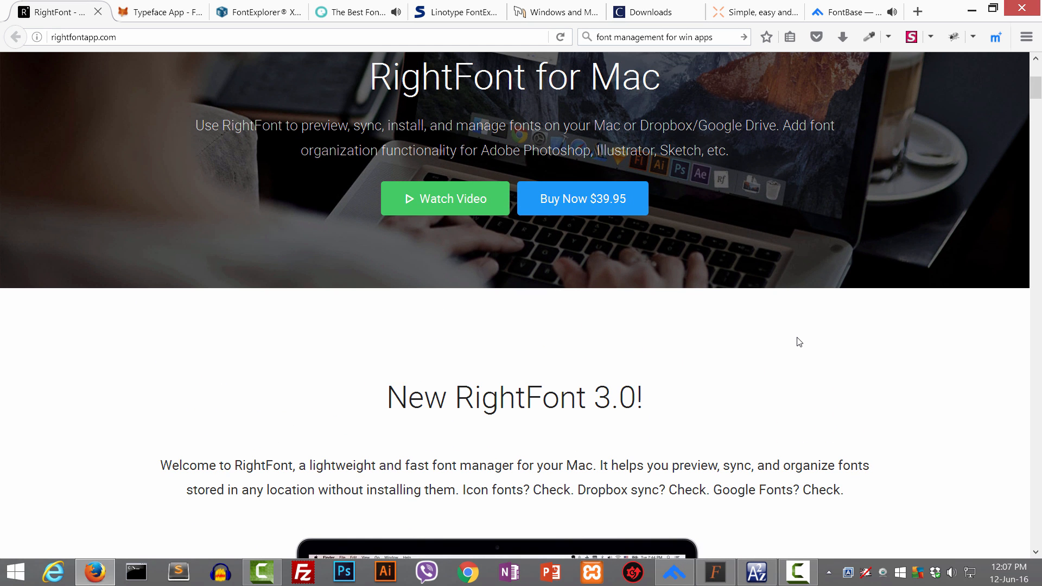
scroll("up", 3)
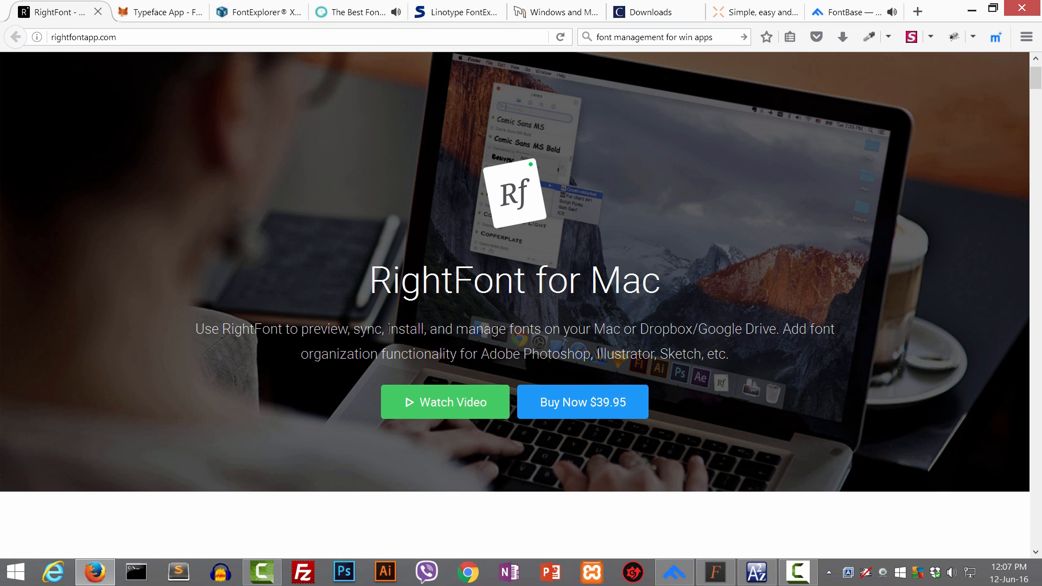
double_click(365, 330)
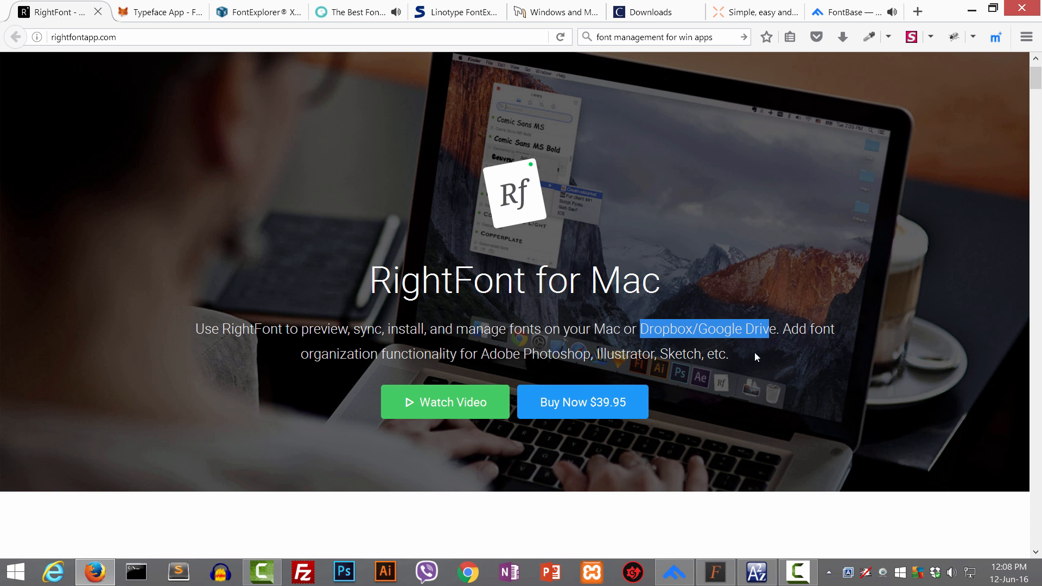
- Scroll down through the RightFont feature and automatic activation sections
scroll("down", 3)
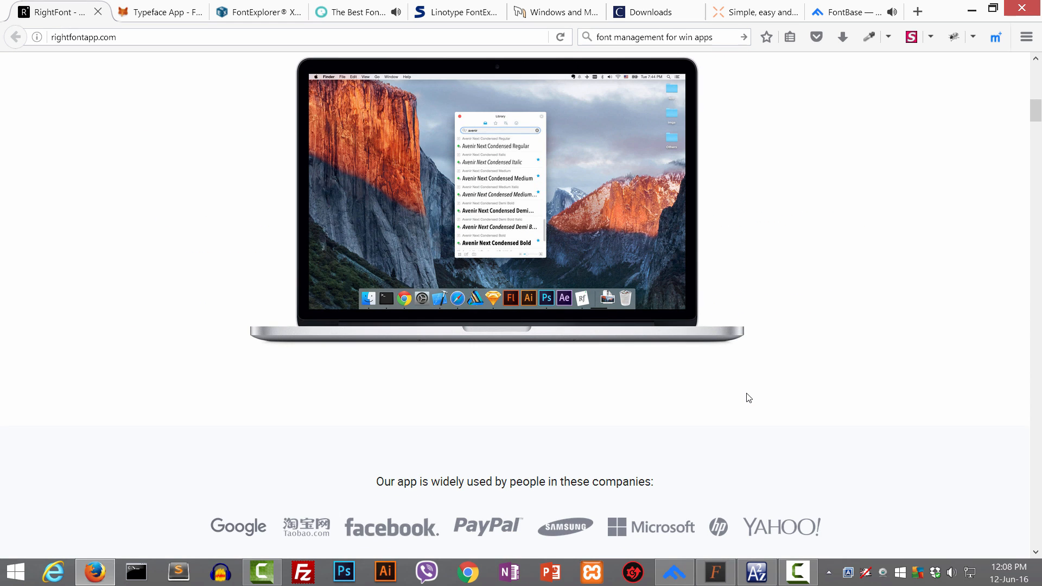
scroll("down", 3)
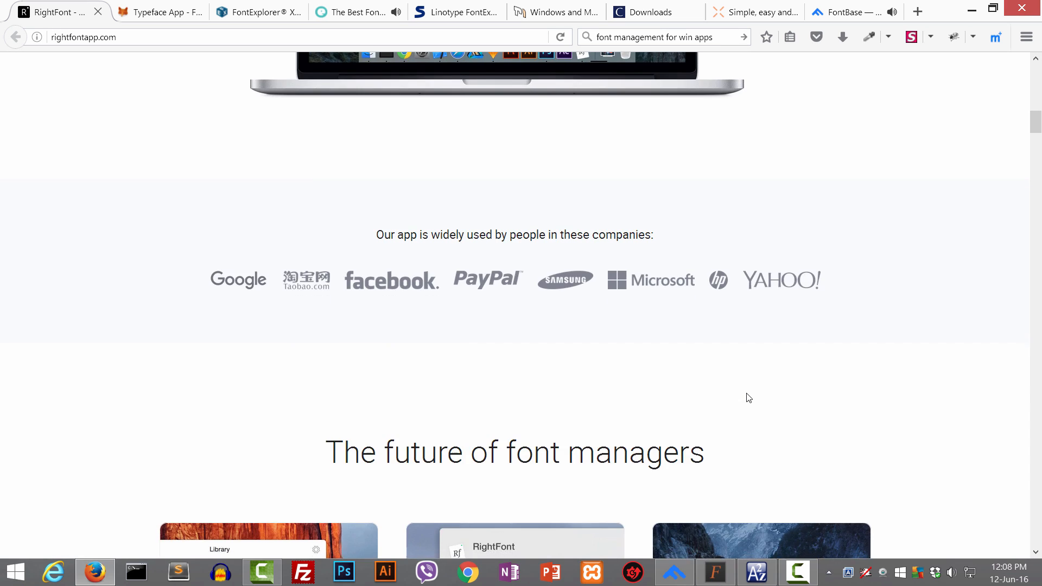
scroll("down", 3)
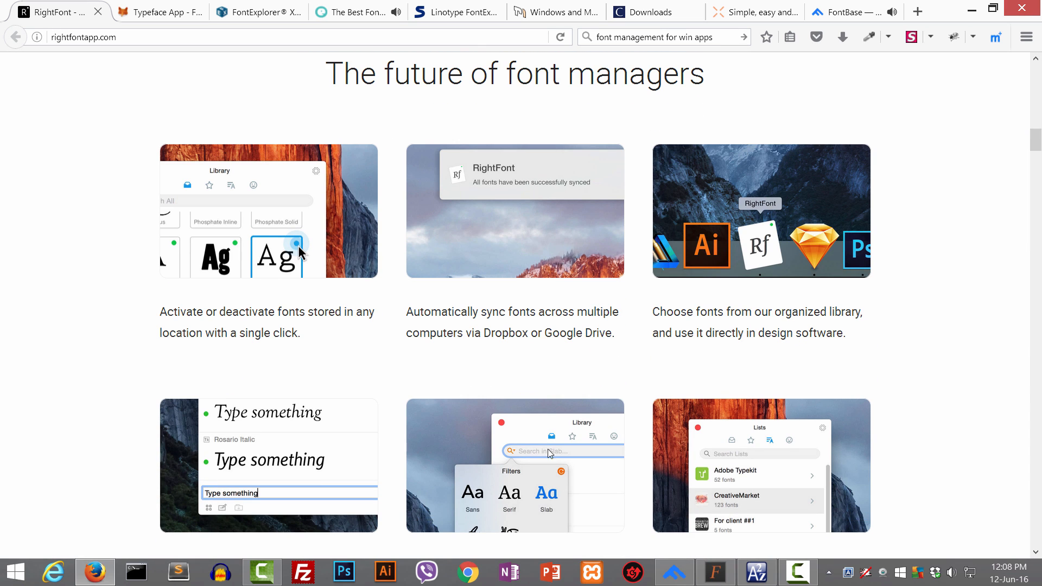
scroll("down", 3)
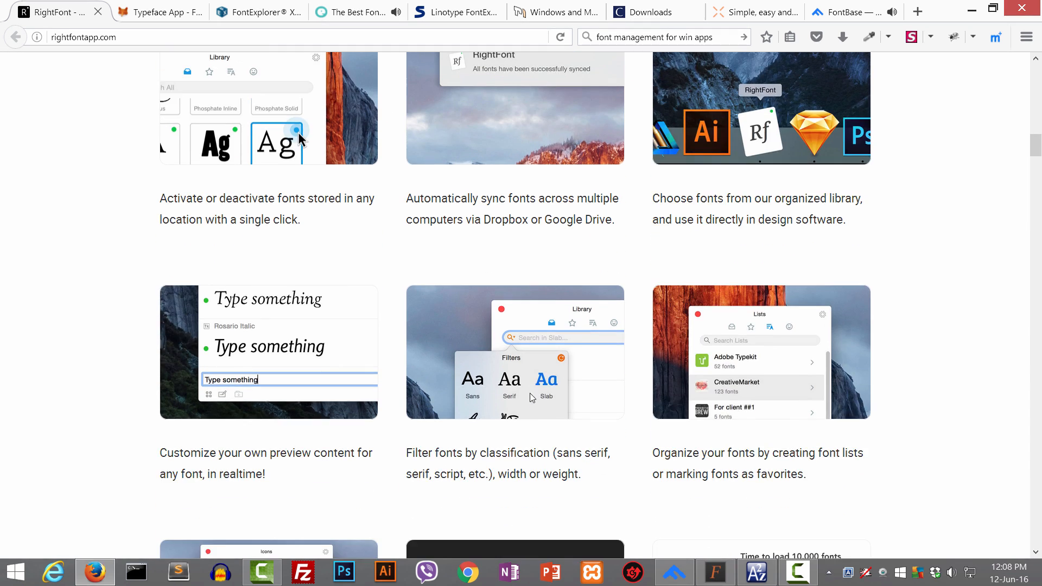
mouse_move(960, 363)
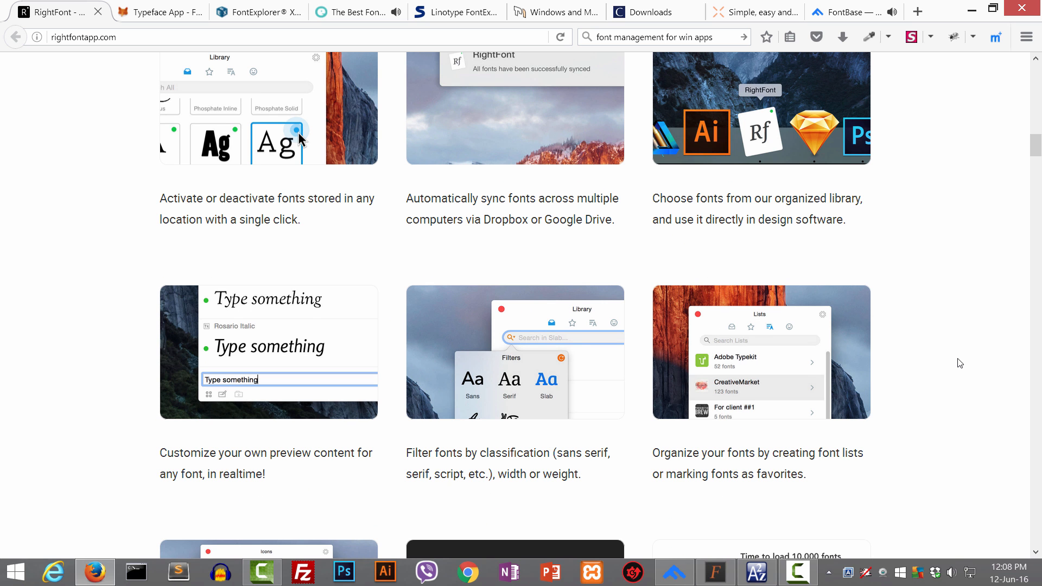
scroll("down", 3)
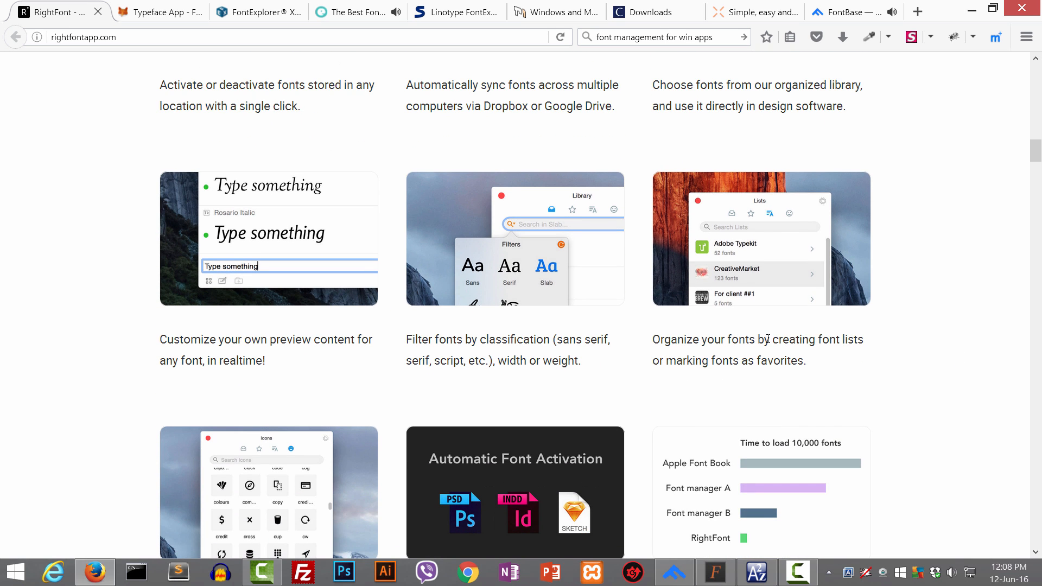
mouse_move(825, 360)
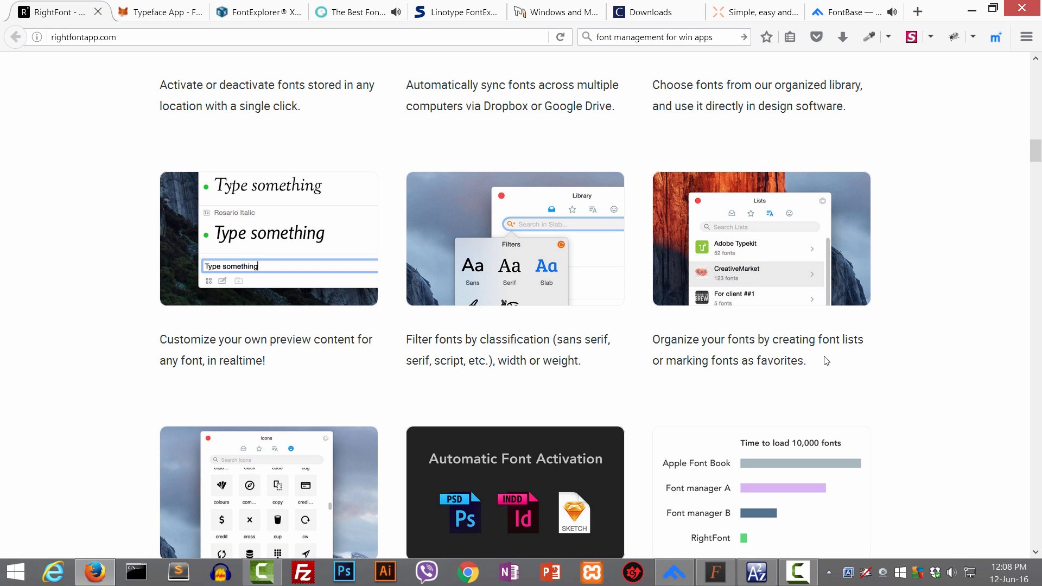
mouse_move(404, 312)
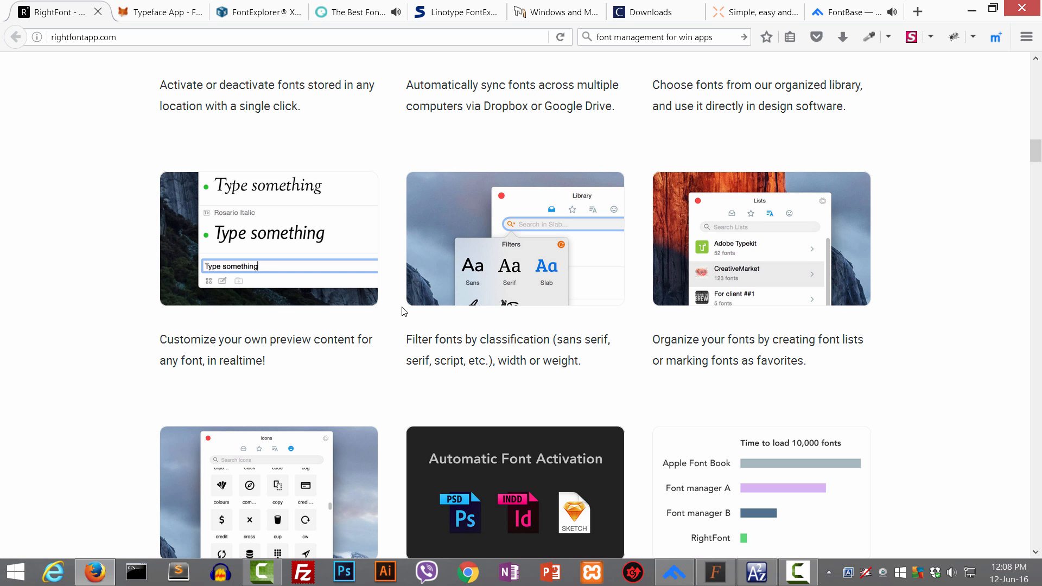
- Continue down past the how-to sections to the license pricing, ending at the Business License
scroll("down", 3)
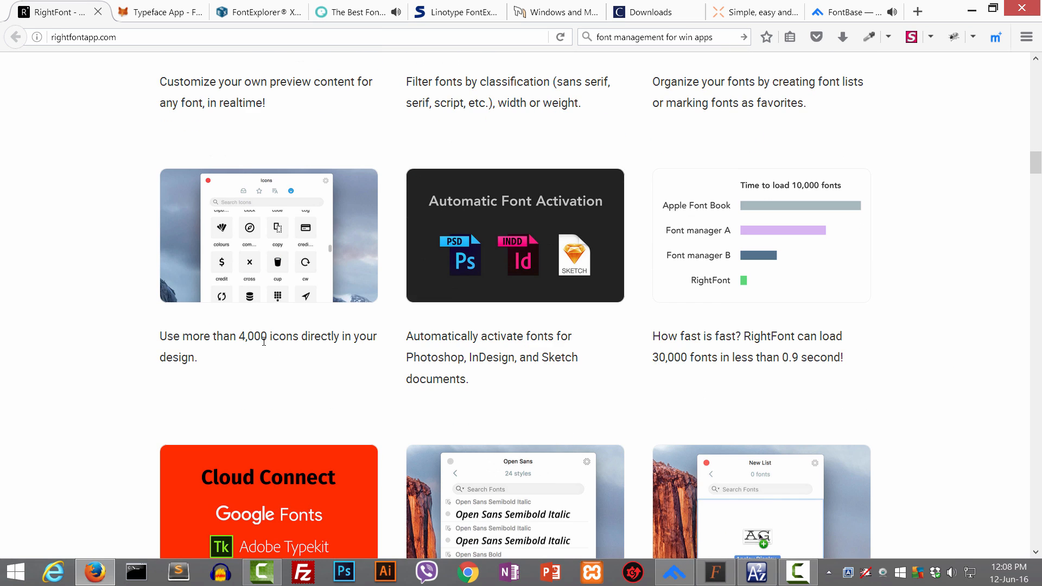
scroll("down", 3)
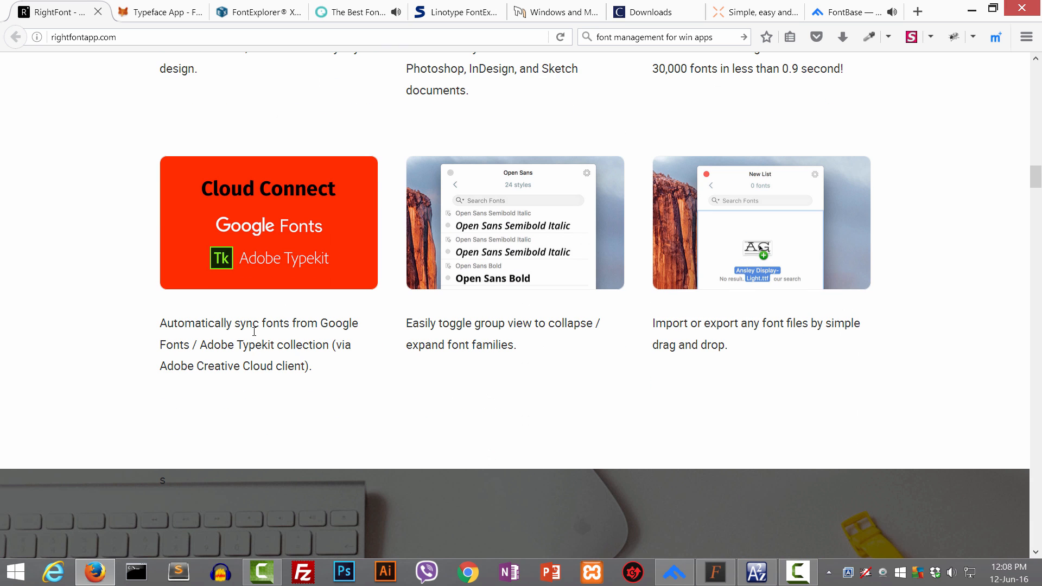
mouse_move(546, 373)
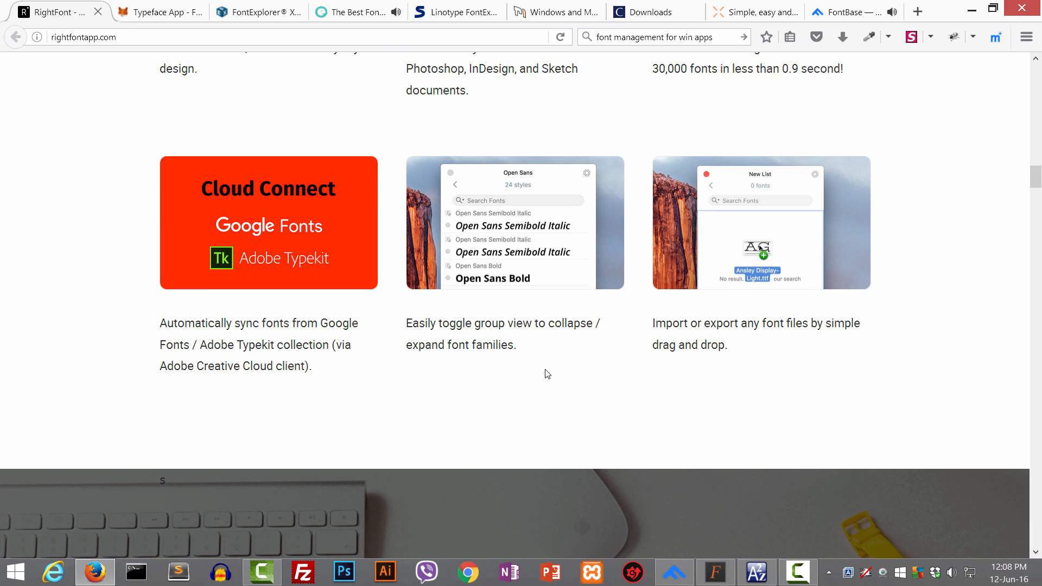
mouse_move(570, 360)
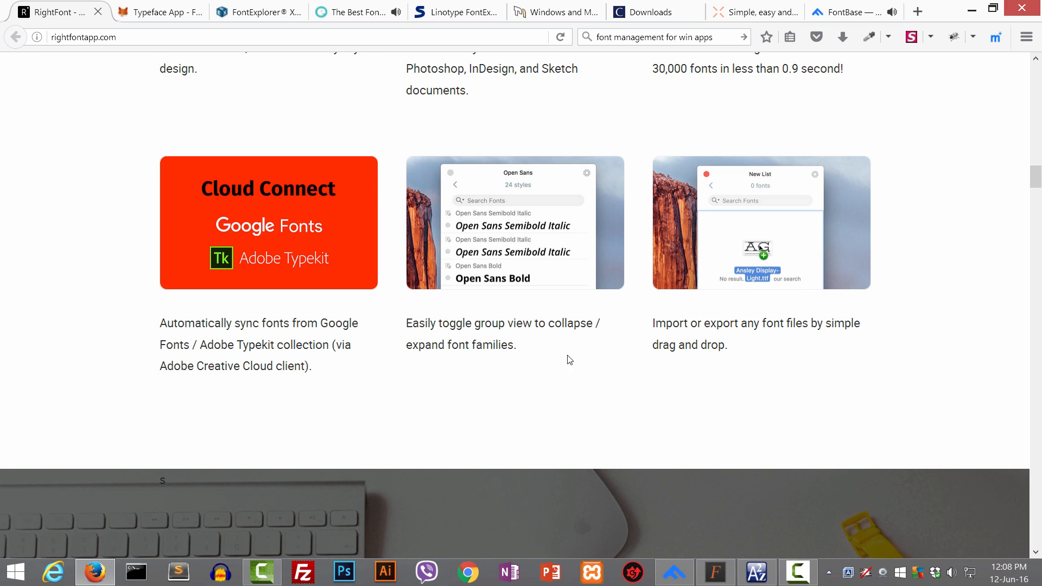
scroll("down", 3)
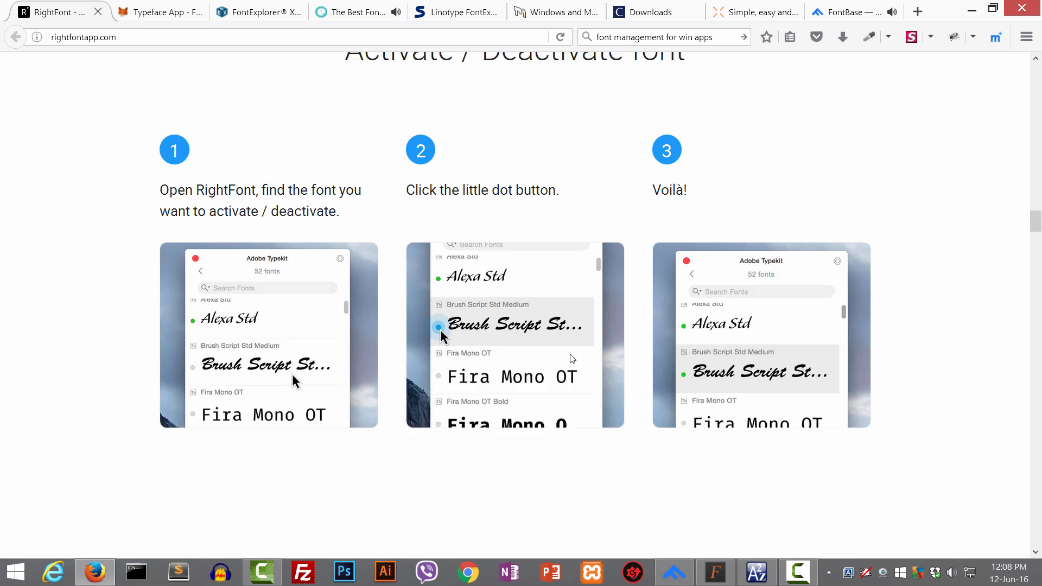
scroll("down", 3)
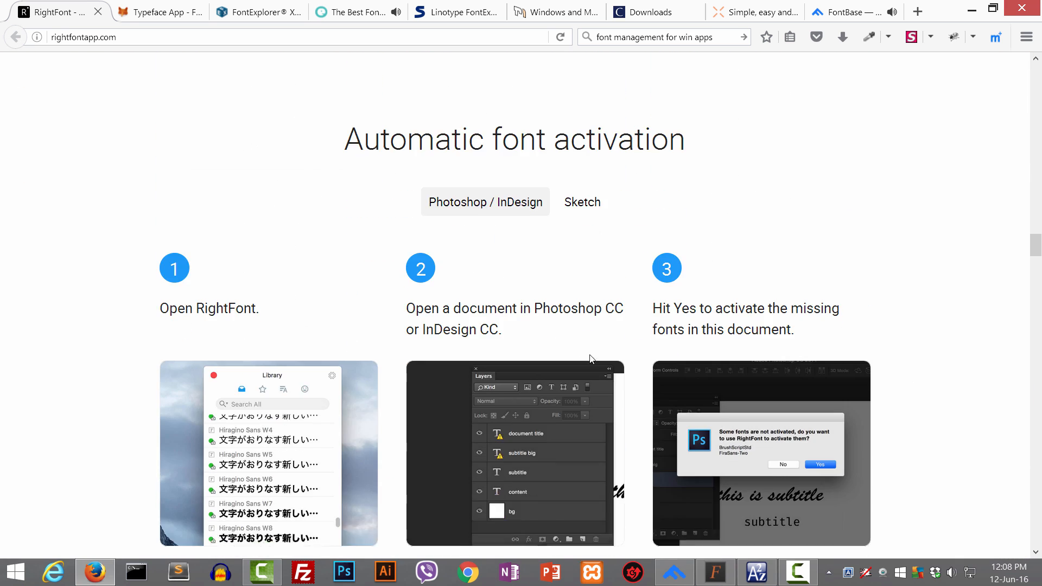
scroll("down", 3)
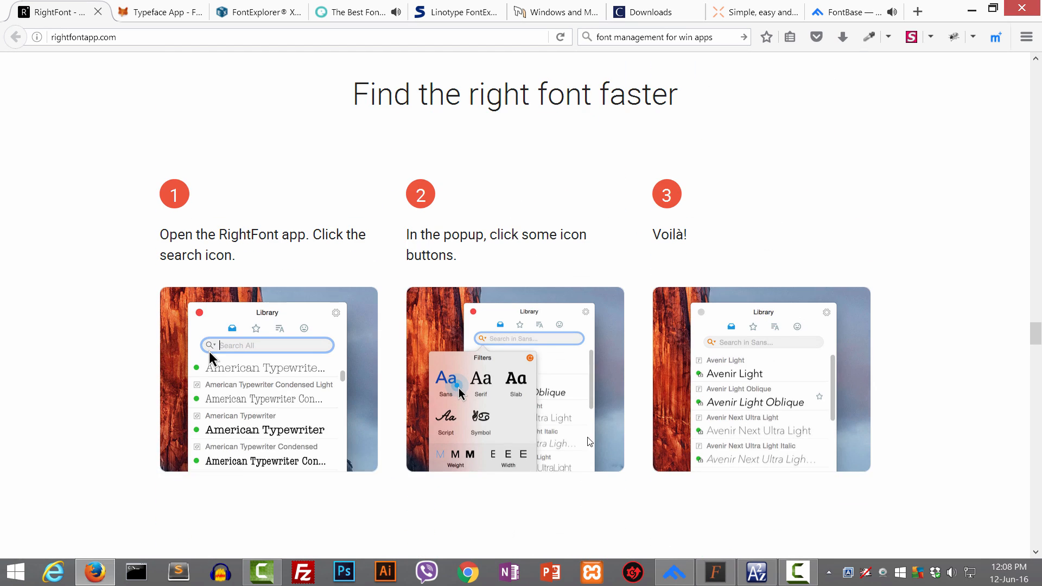
scroll("down", 3)
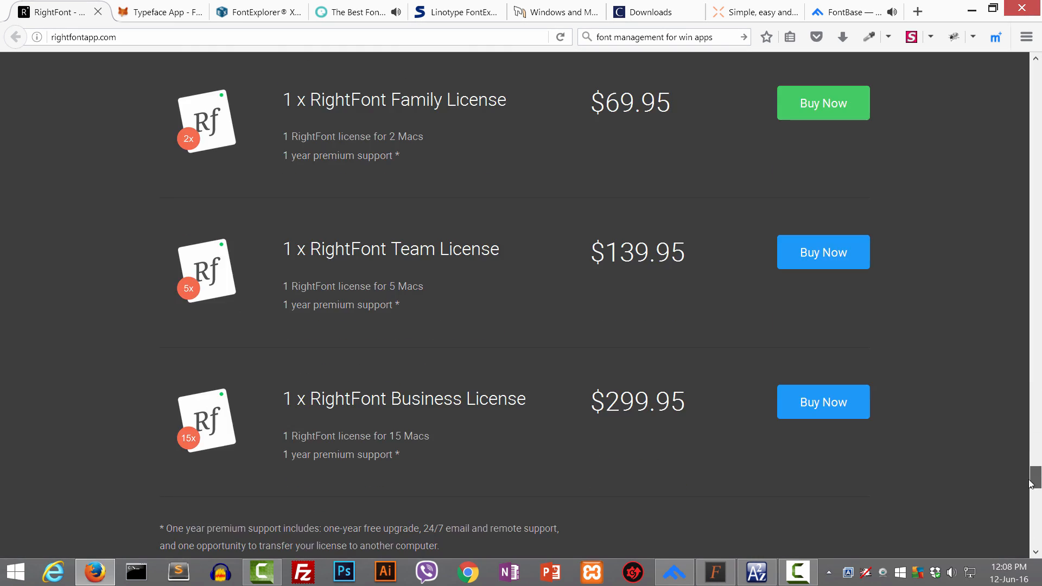
- Scroll back up past the Single License pricing to the RightFont for Mac header
scroll("up", 3)
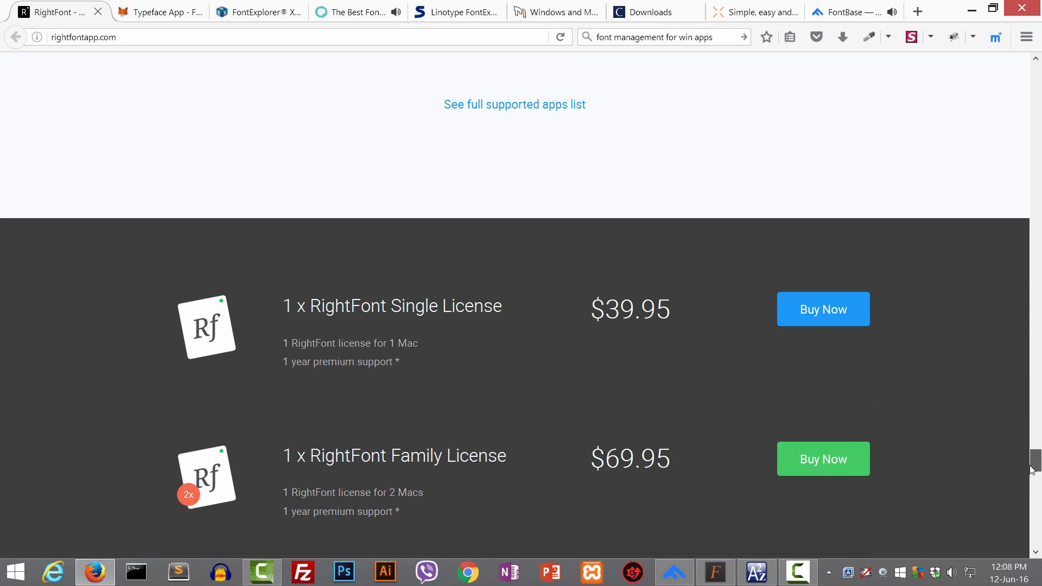
scroll("up", 3)
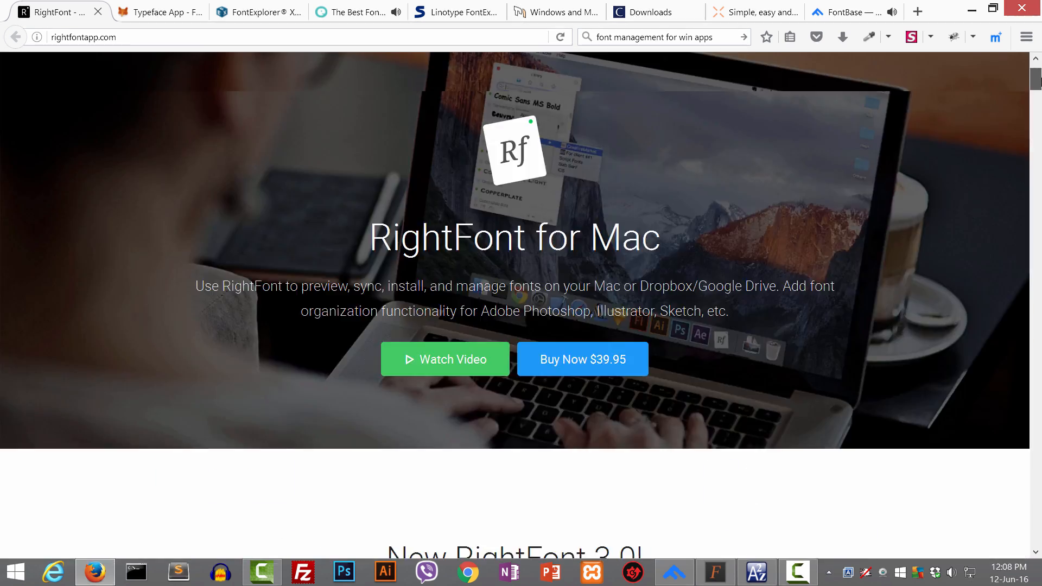
scroll("up", 3)
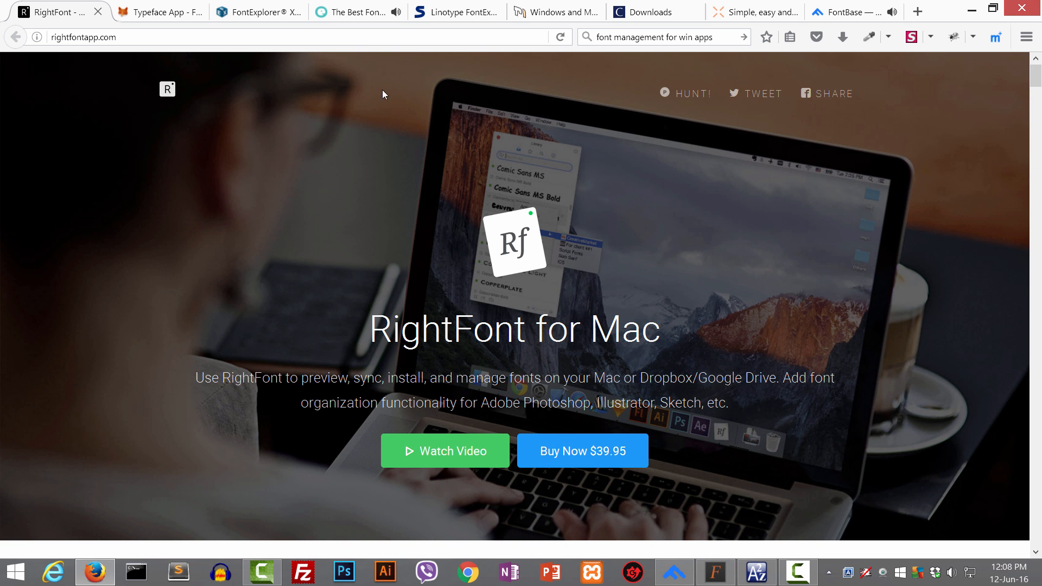
mouse_move(186, 128)
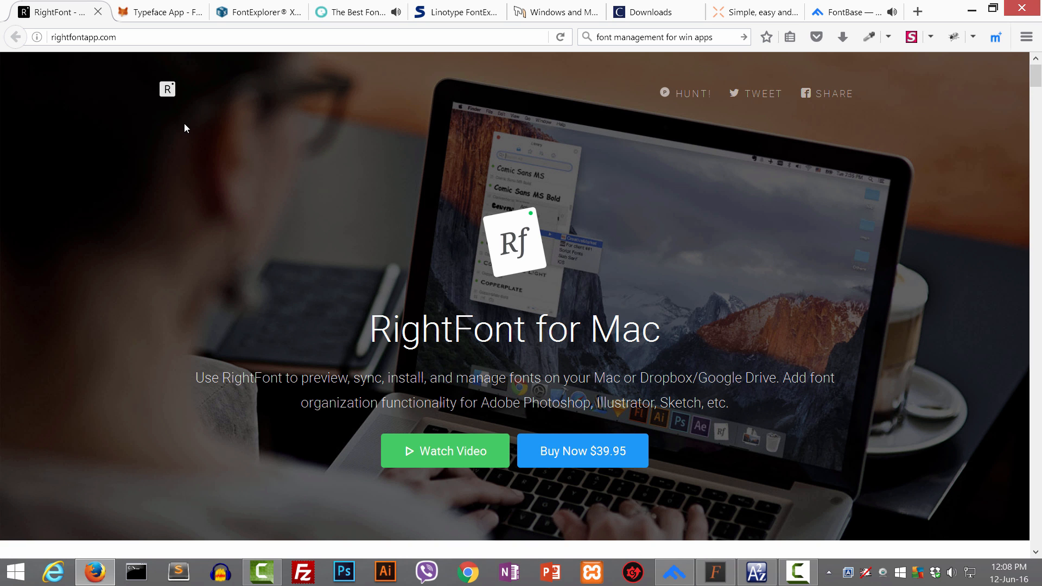
mouse_move(535, 52)
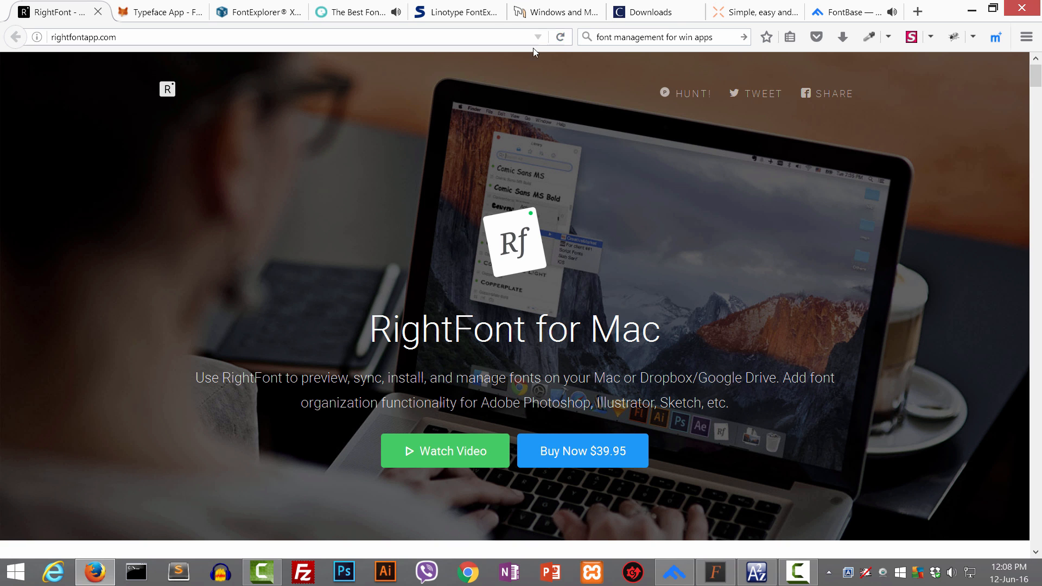